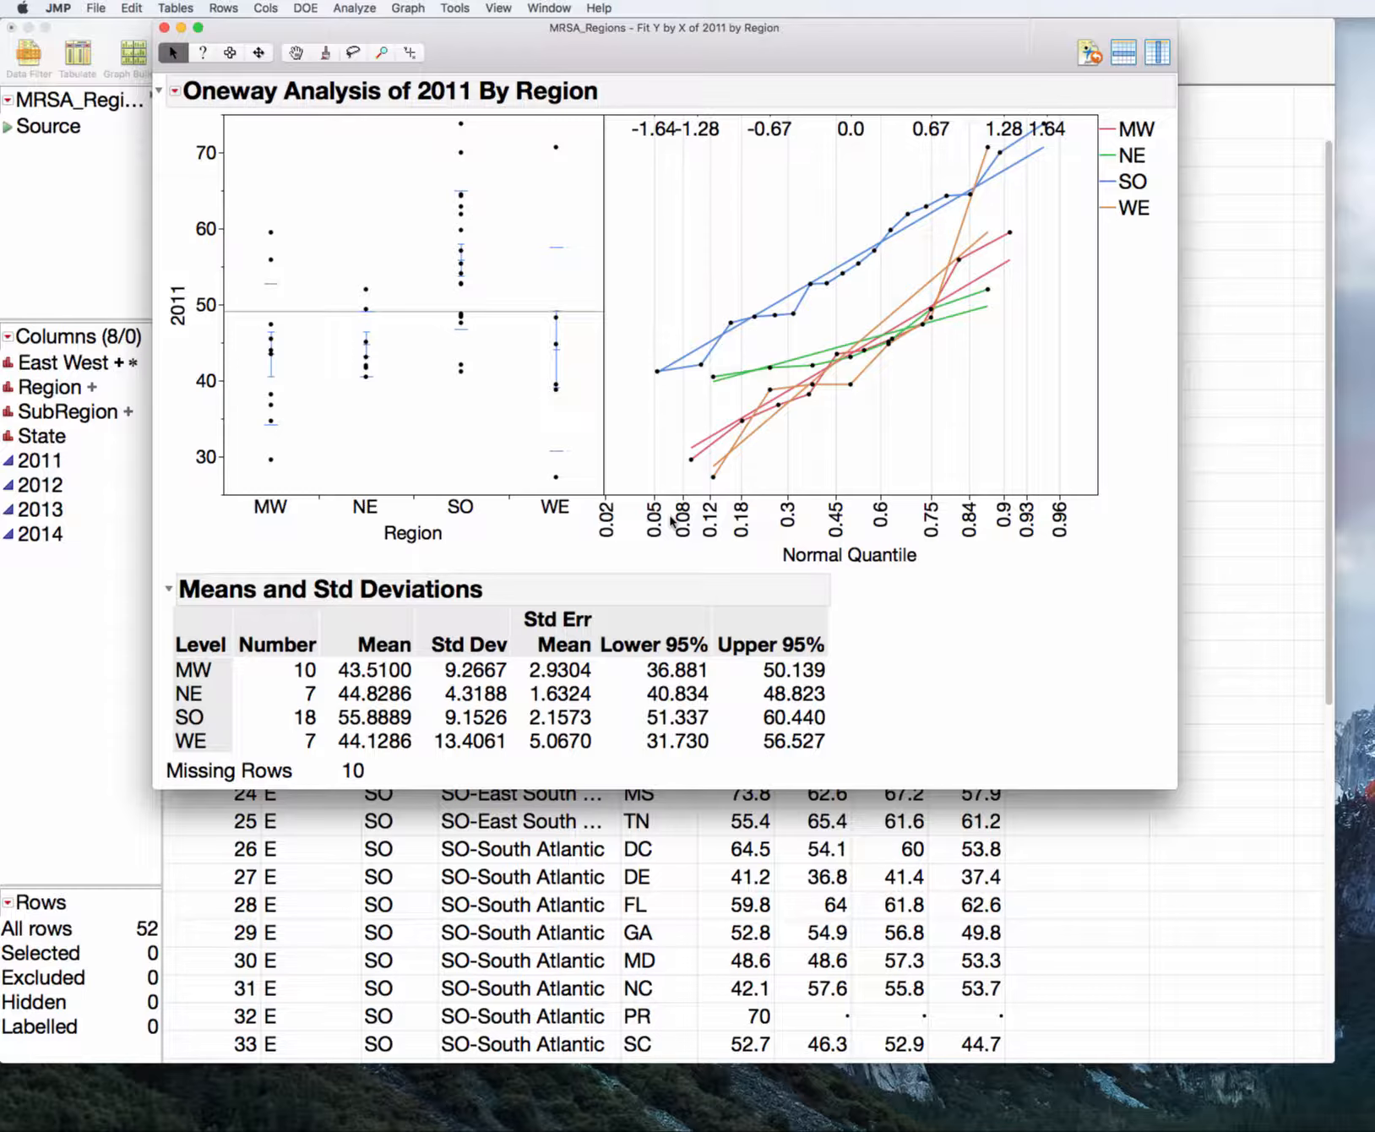
Replace the Means and Std Dev table with box plots and a Quantiles table
click(177, 91)
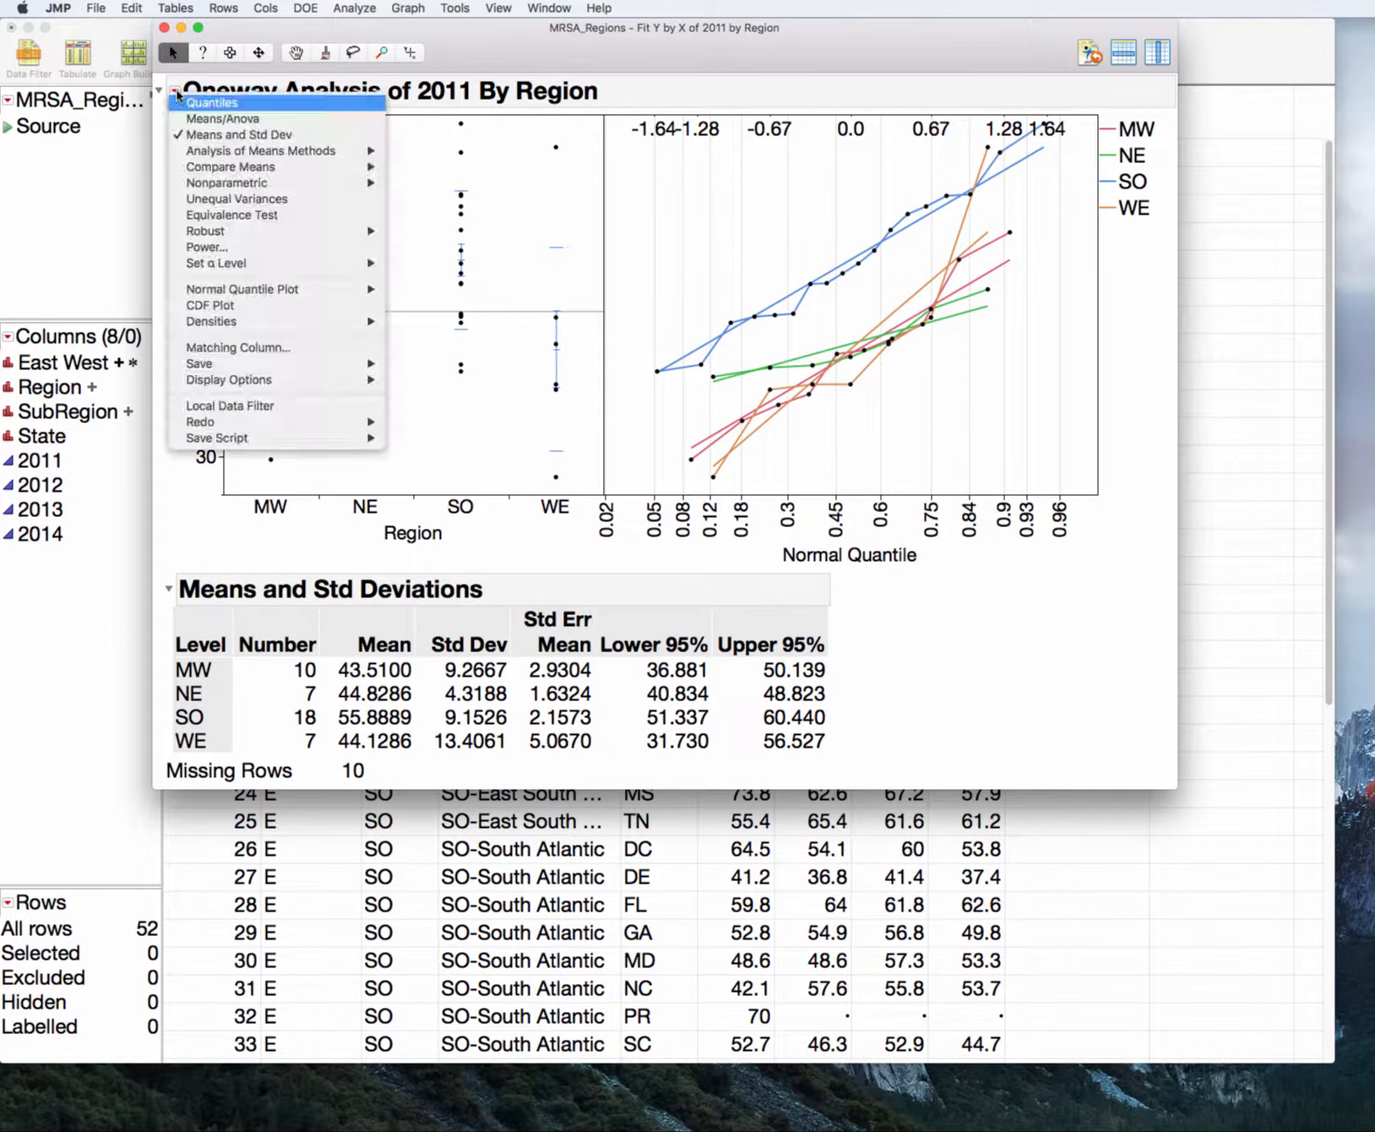
mouse_move(237, 134)
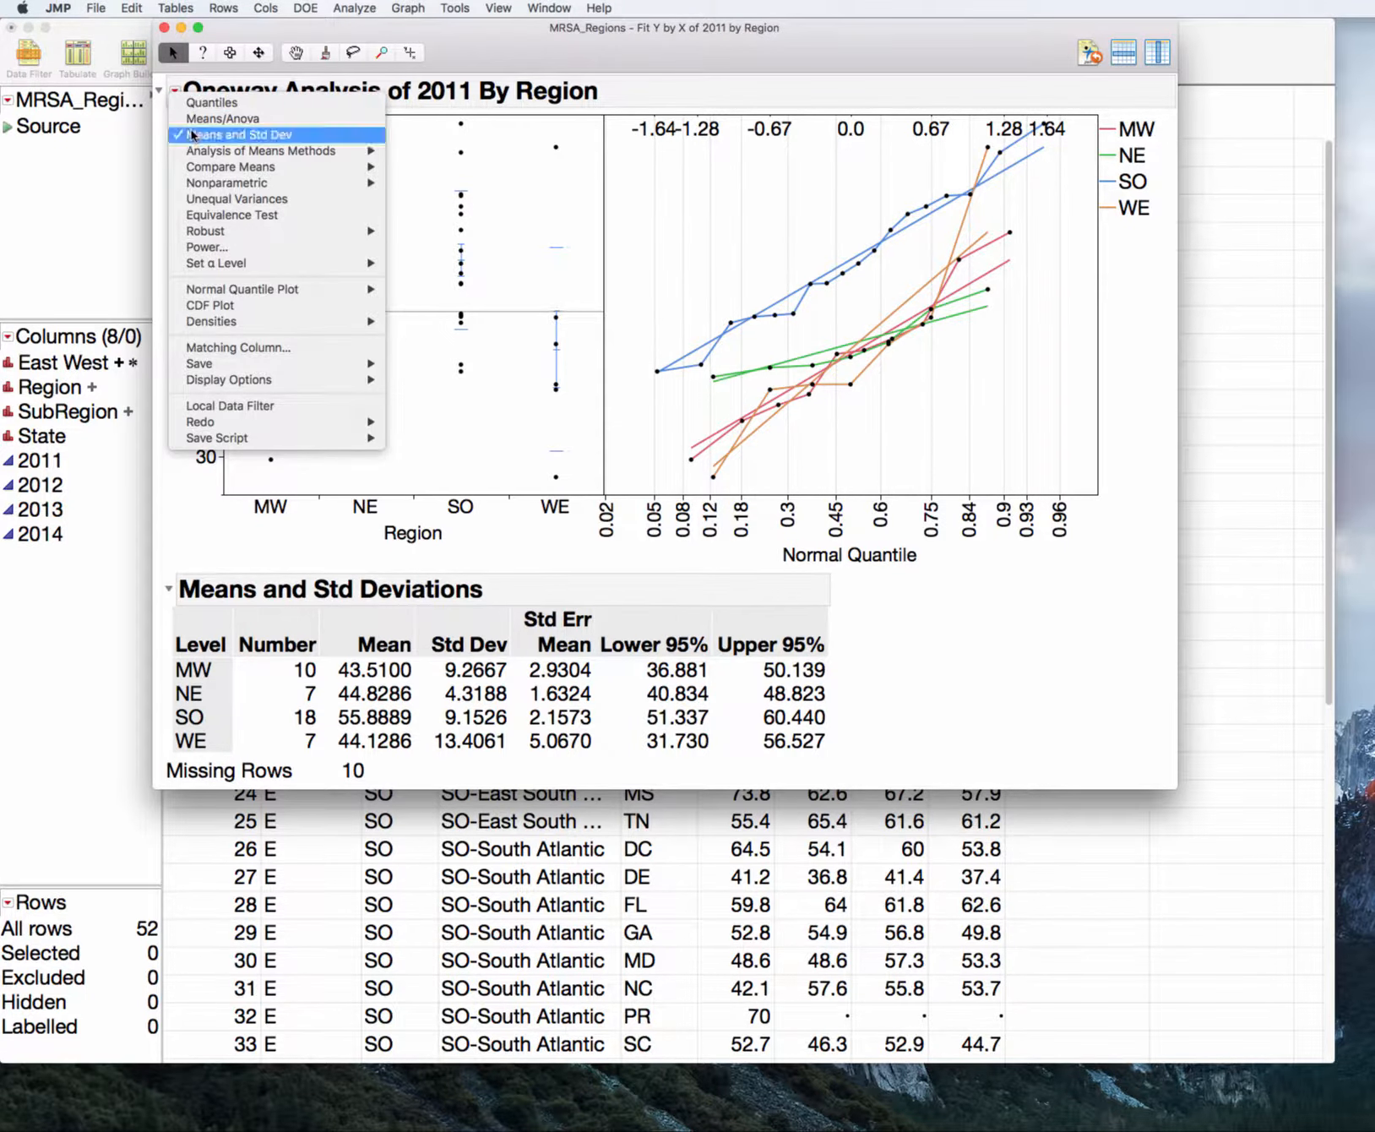
click(237, 135)
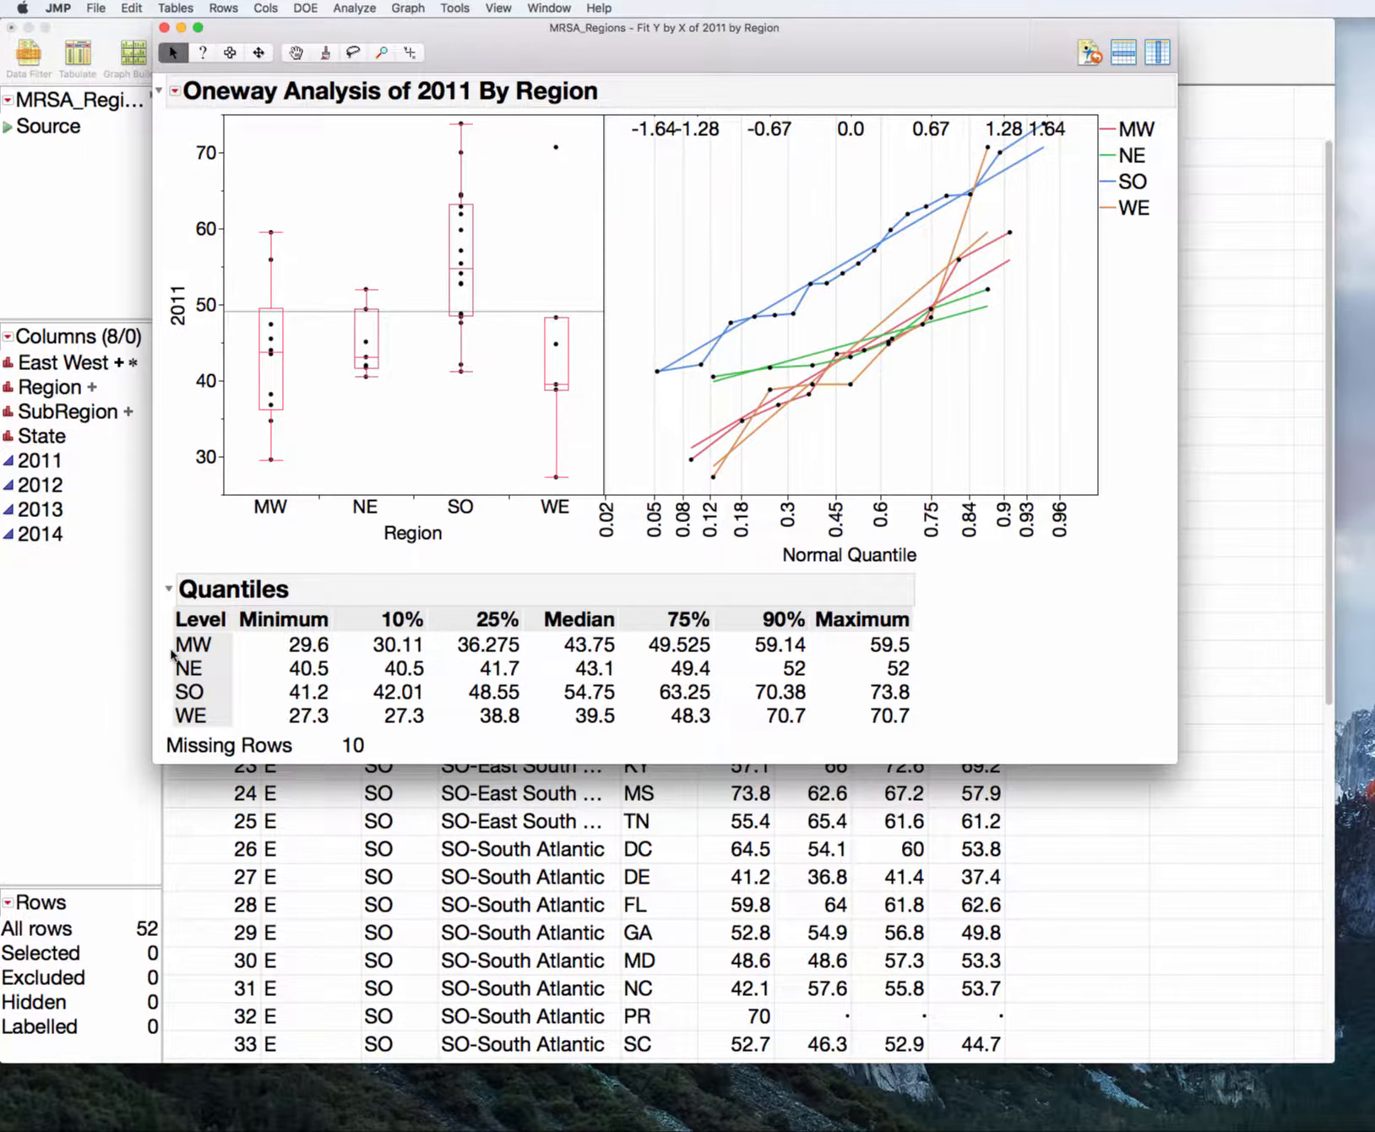
mouse_move(294, 666)
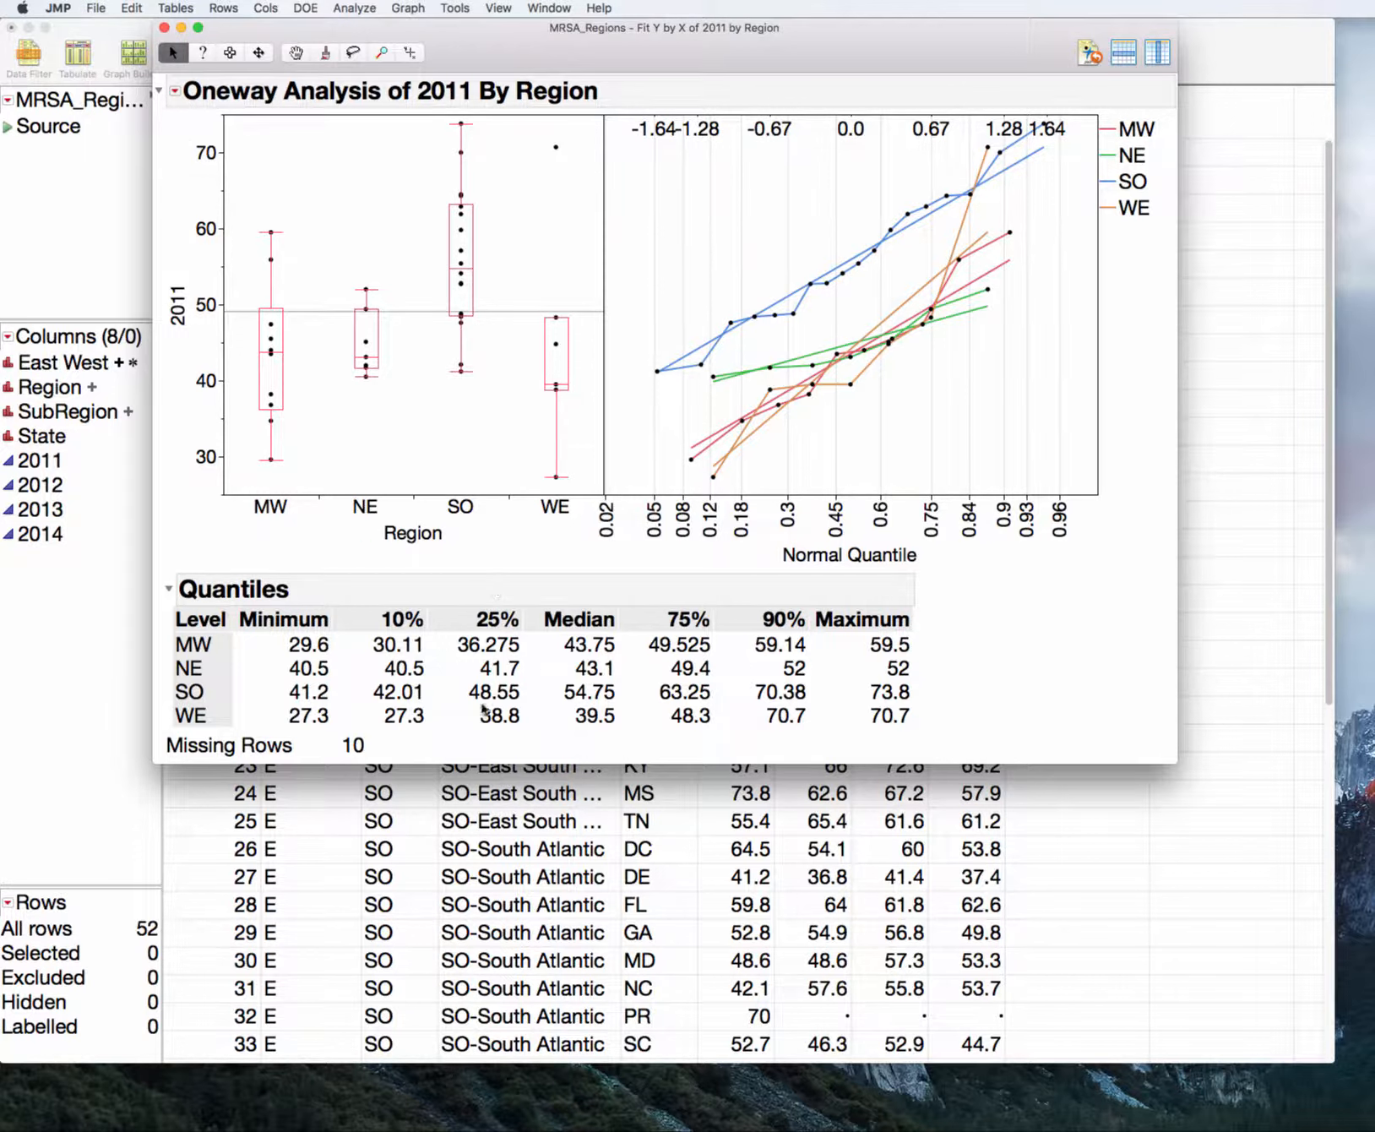
mouse_move(263, 197)
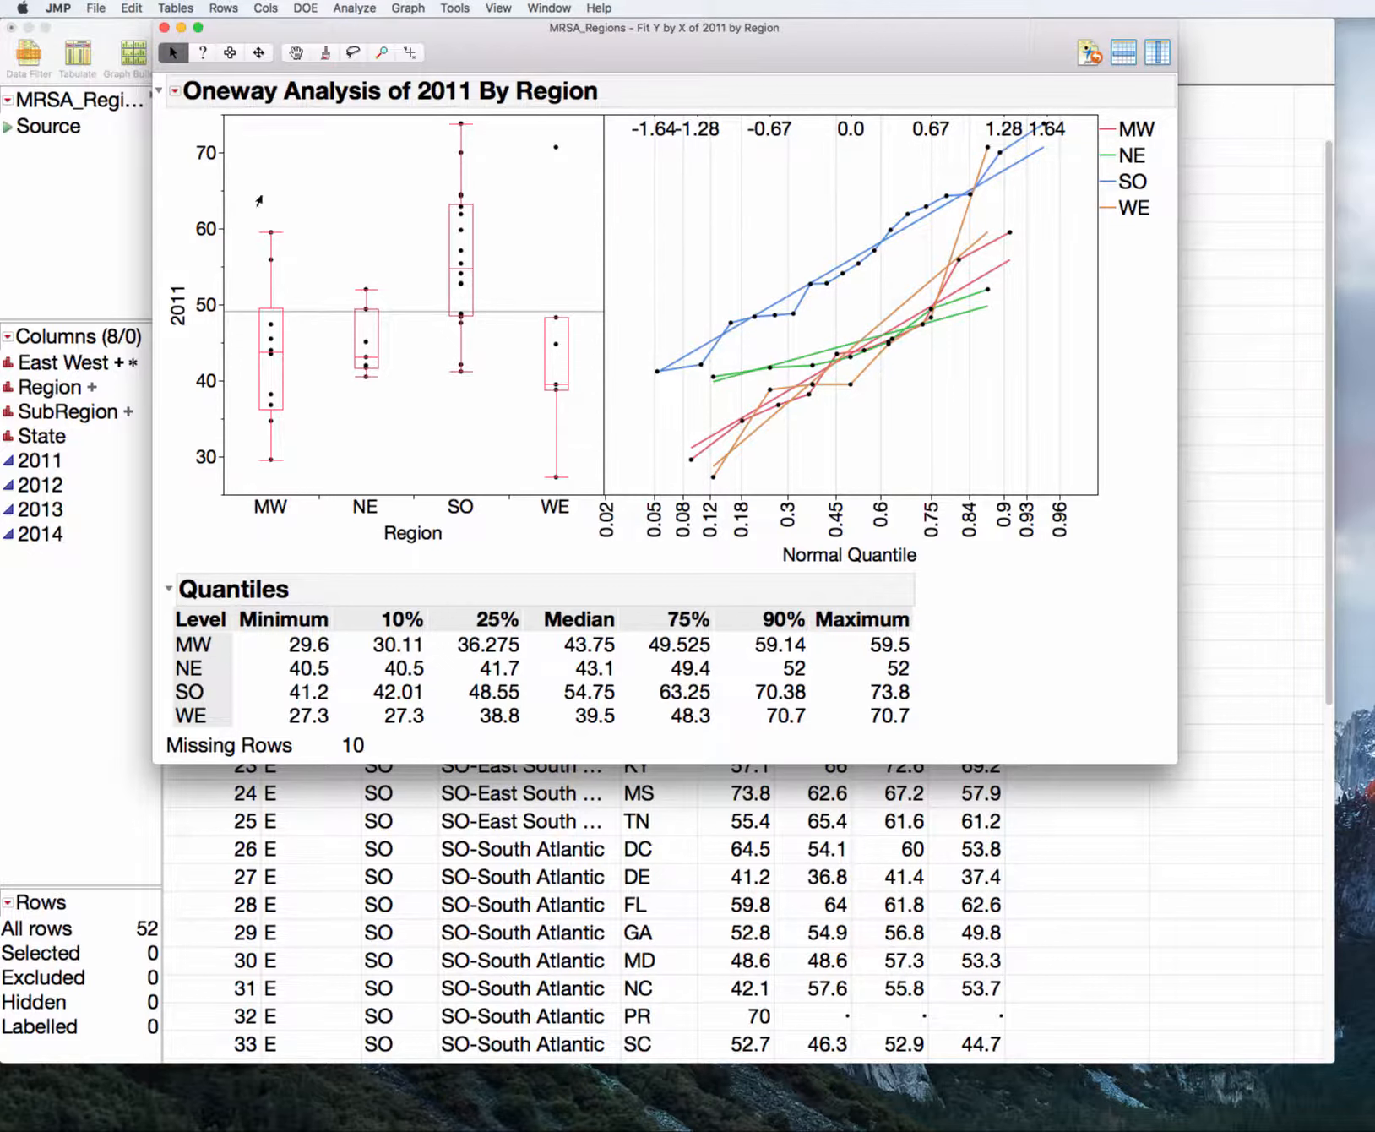
Add the Nonparametric Wilcoxon / Kruskal-Wallis test to the 2011 by Region report
click(179, 92)
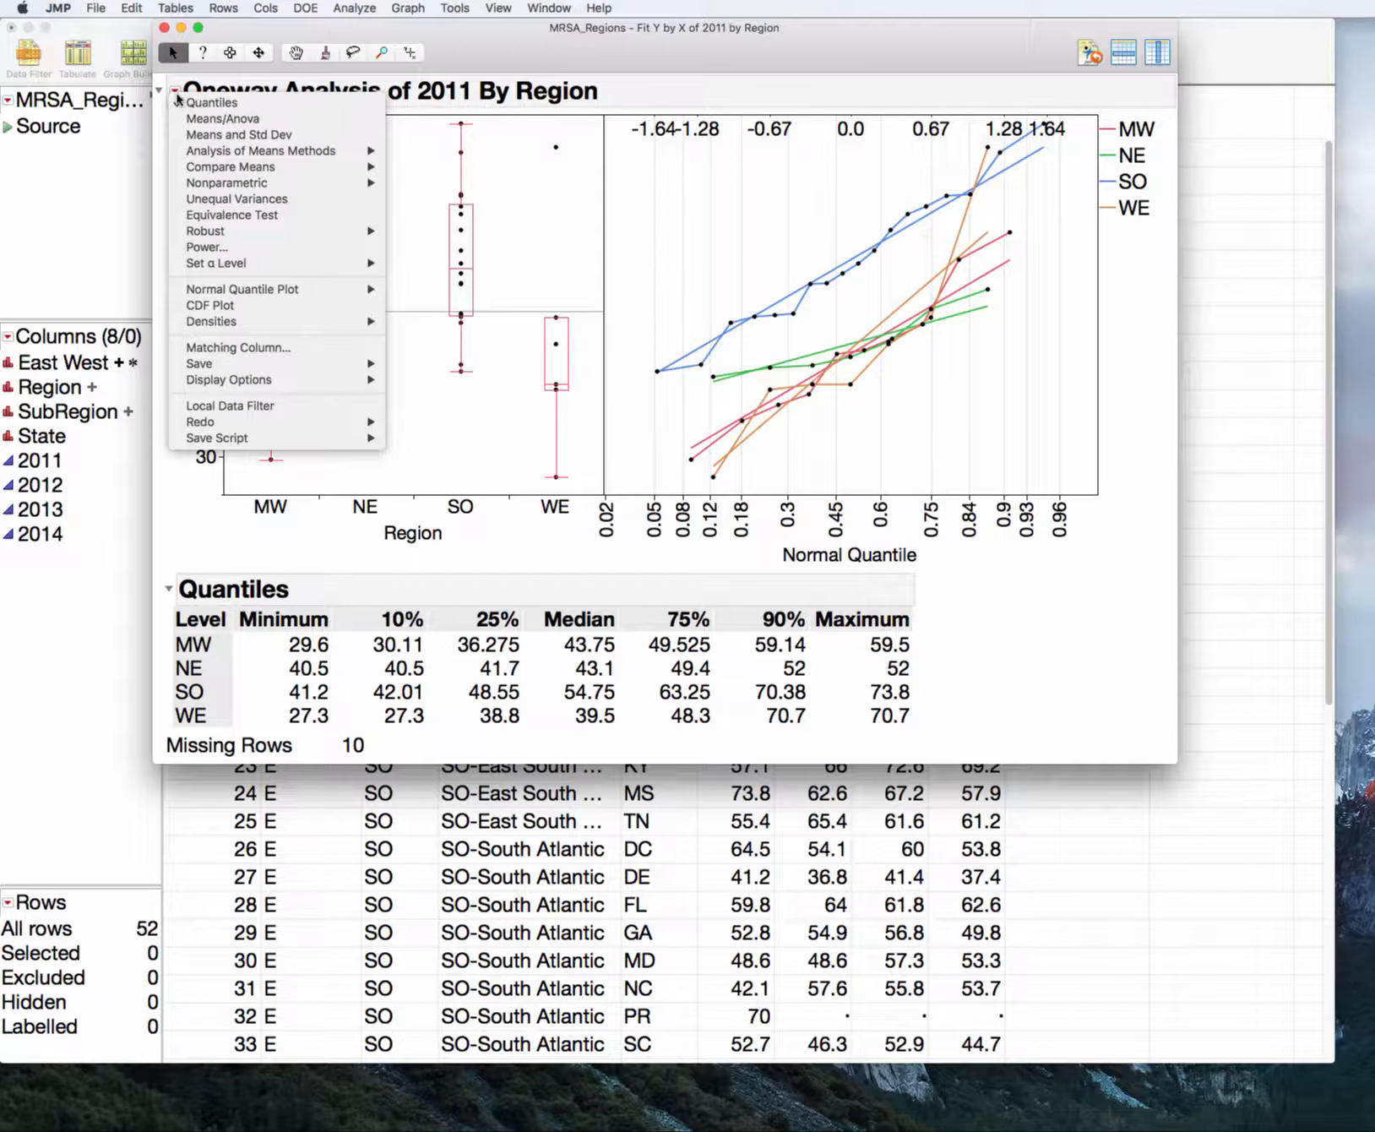
mouse_move(227, 182)
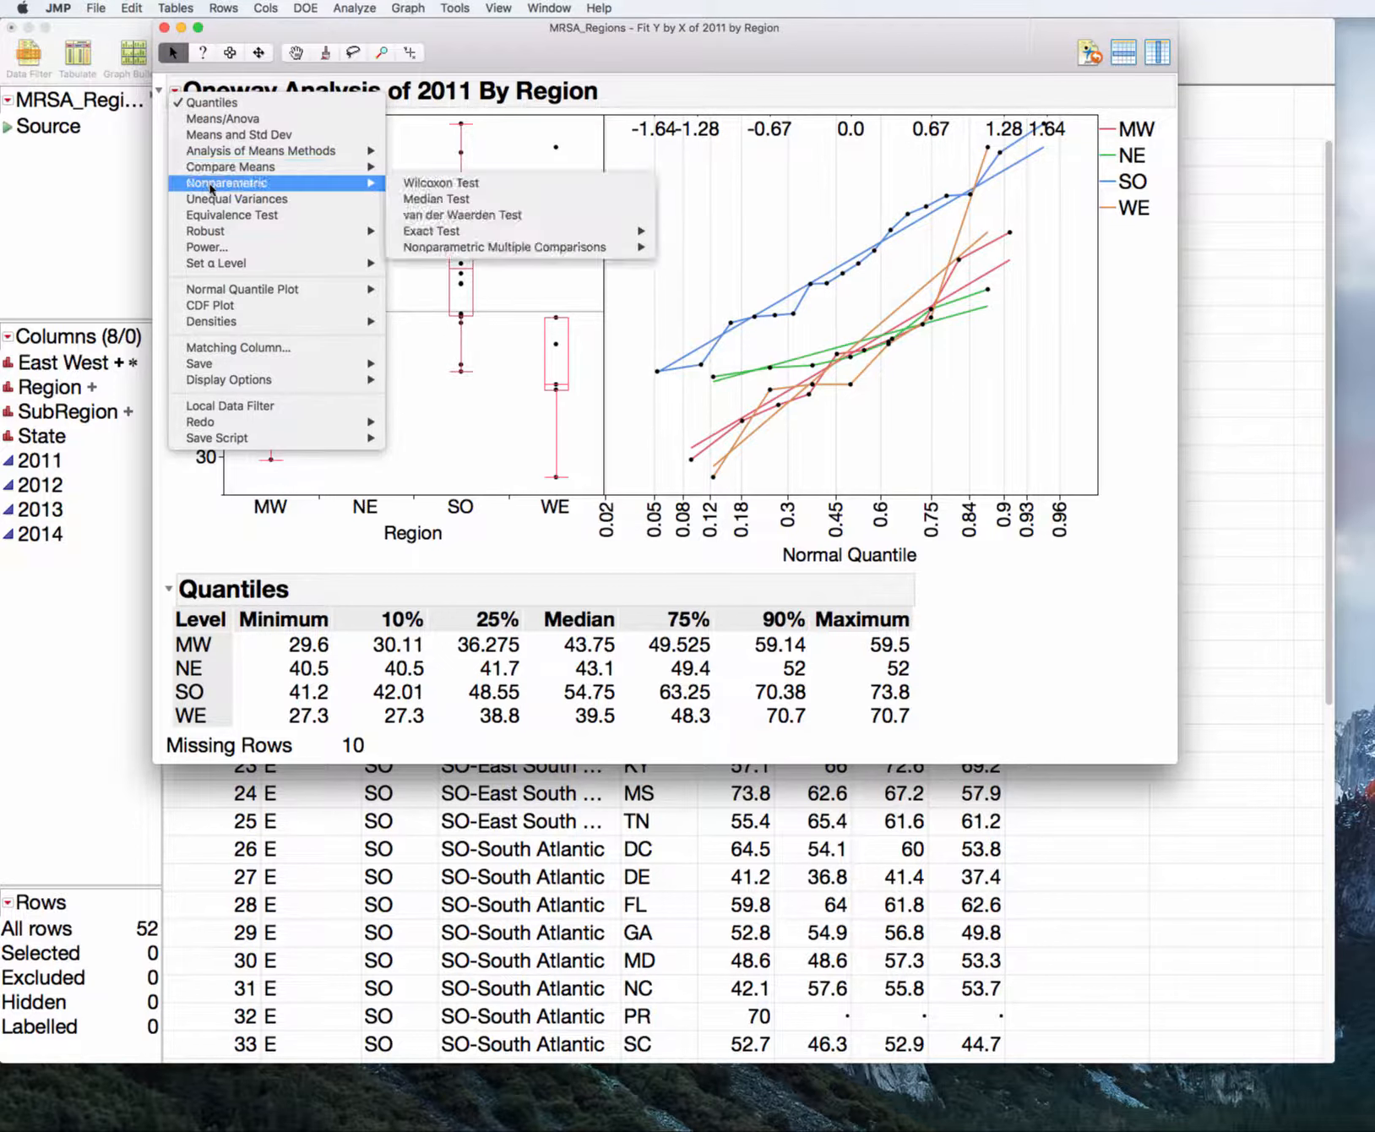
mouse_move(441, 200)
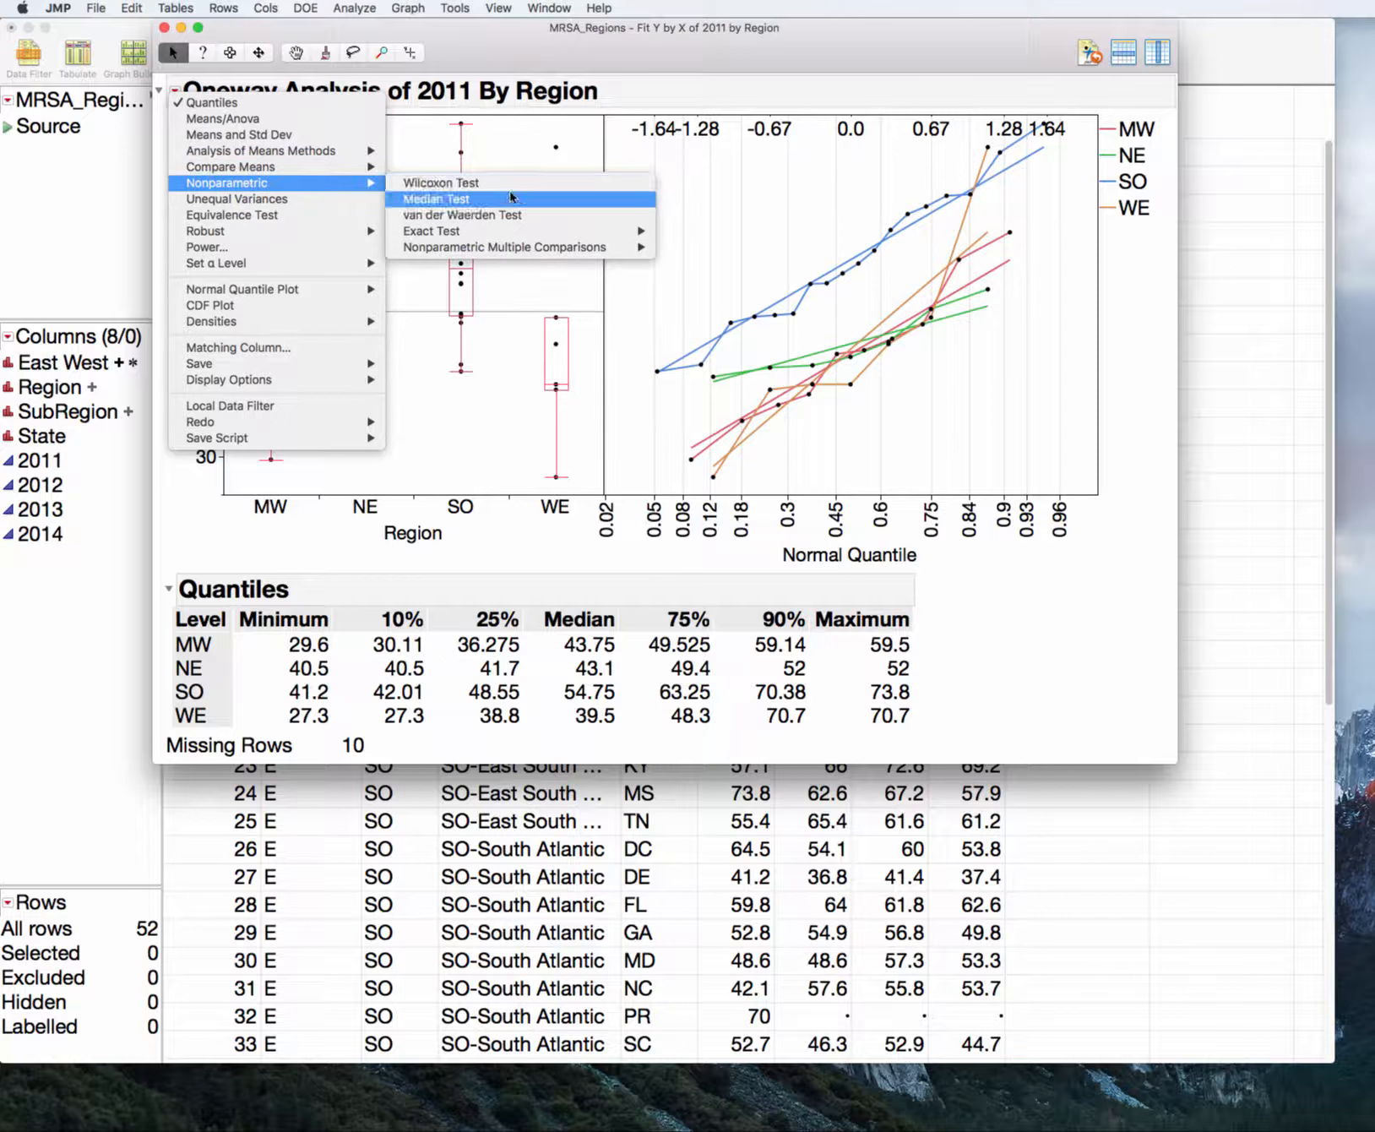
mouse_move(440, 182)
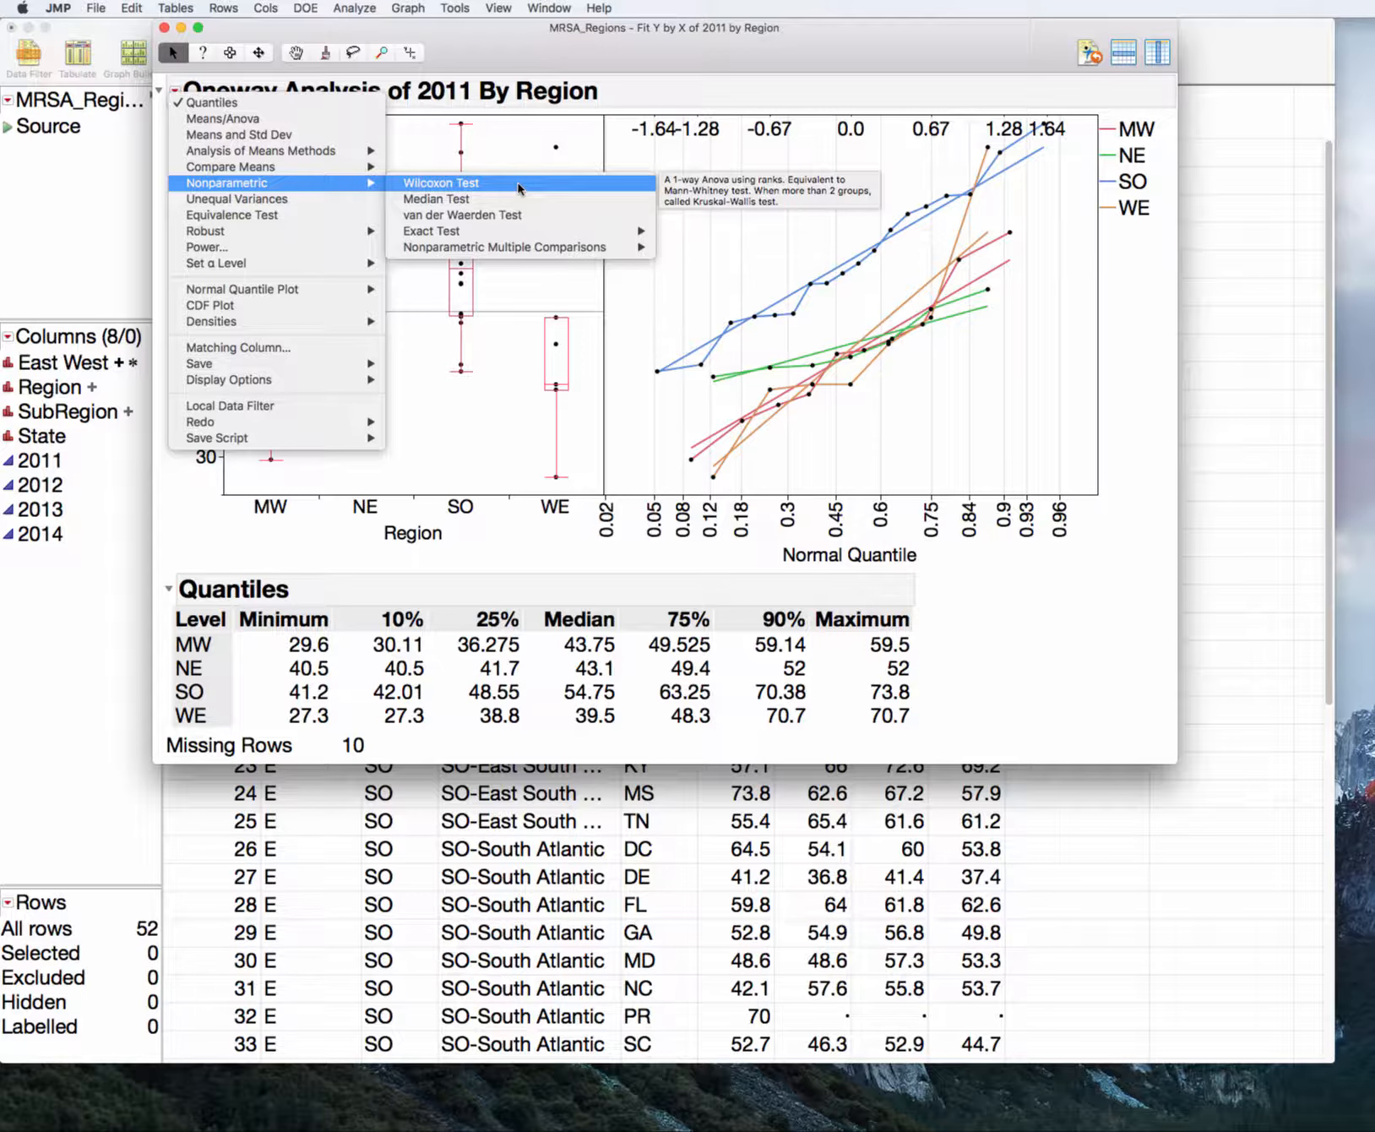
click(440, 182)
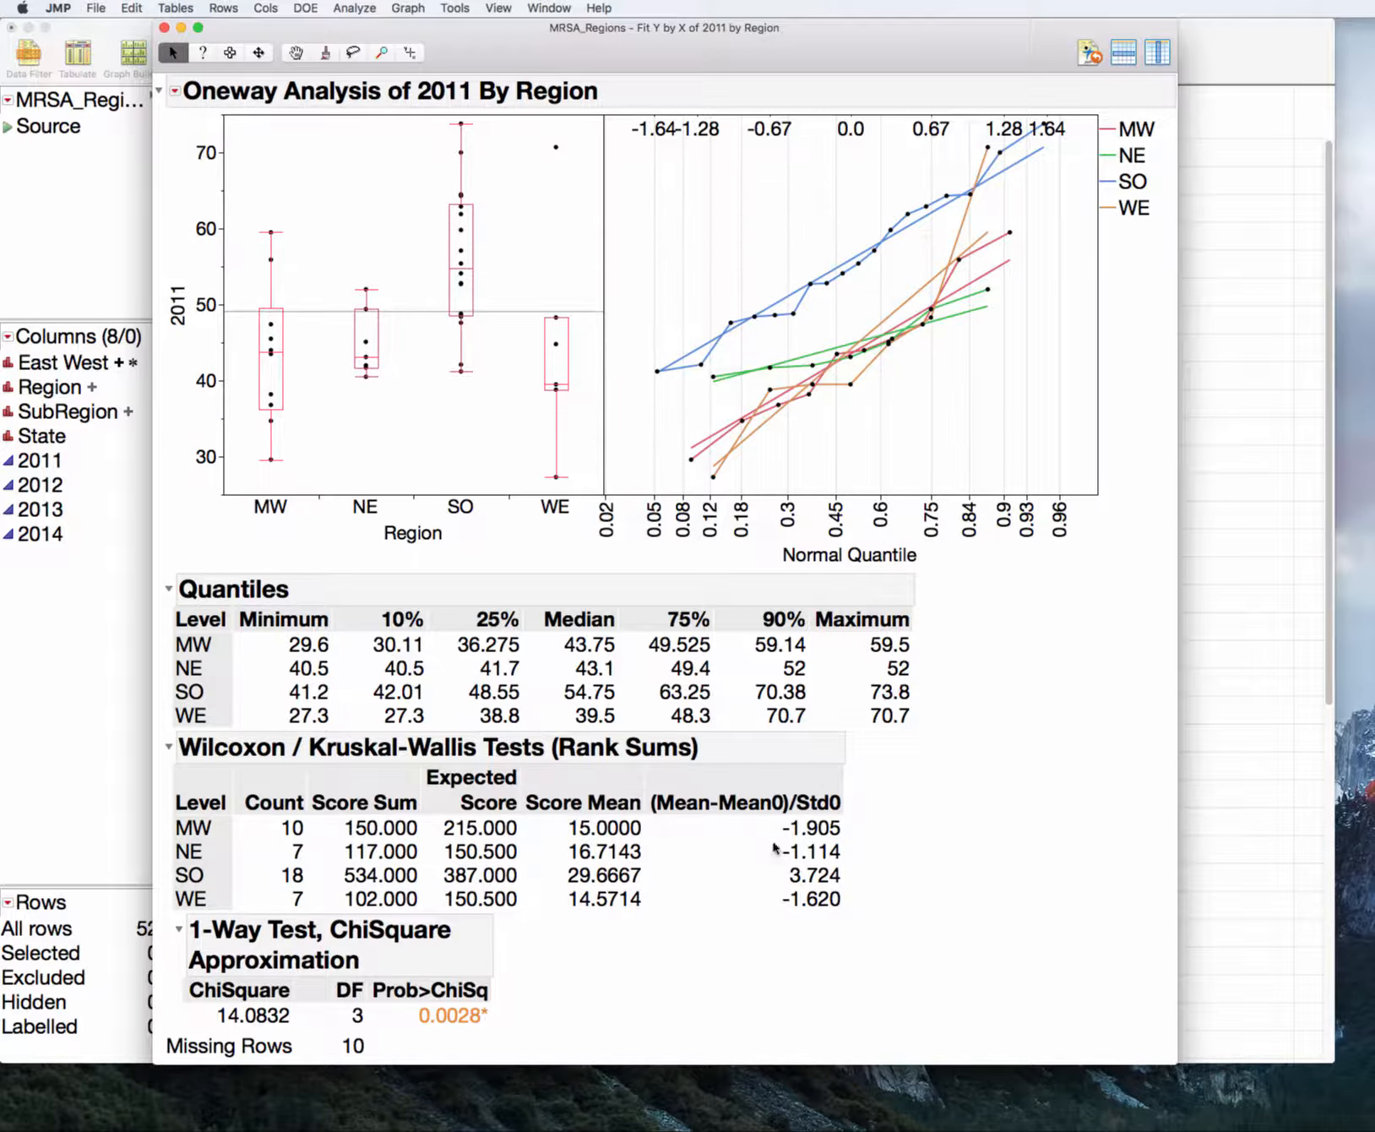
mouse_move(585, 988)
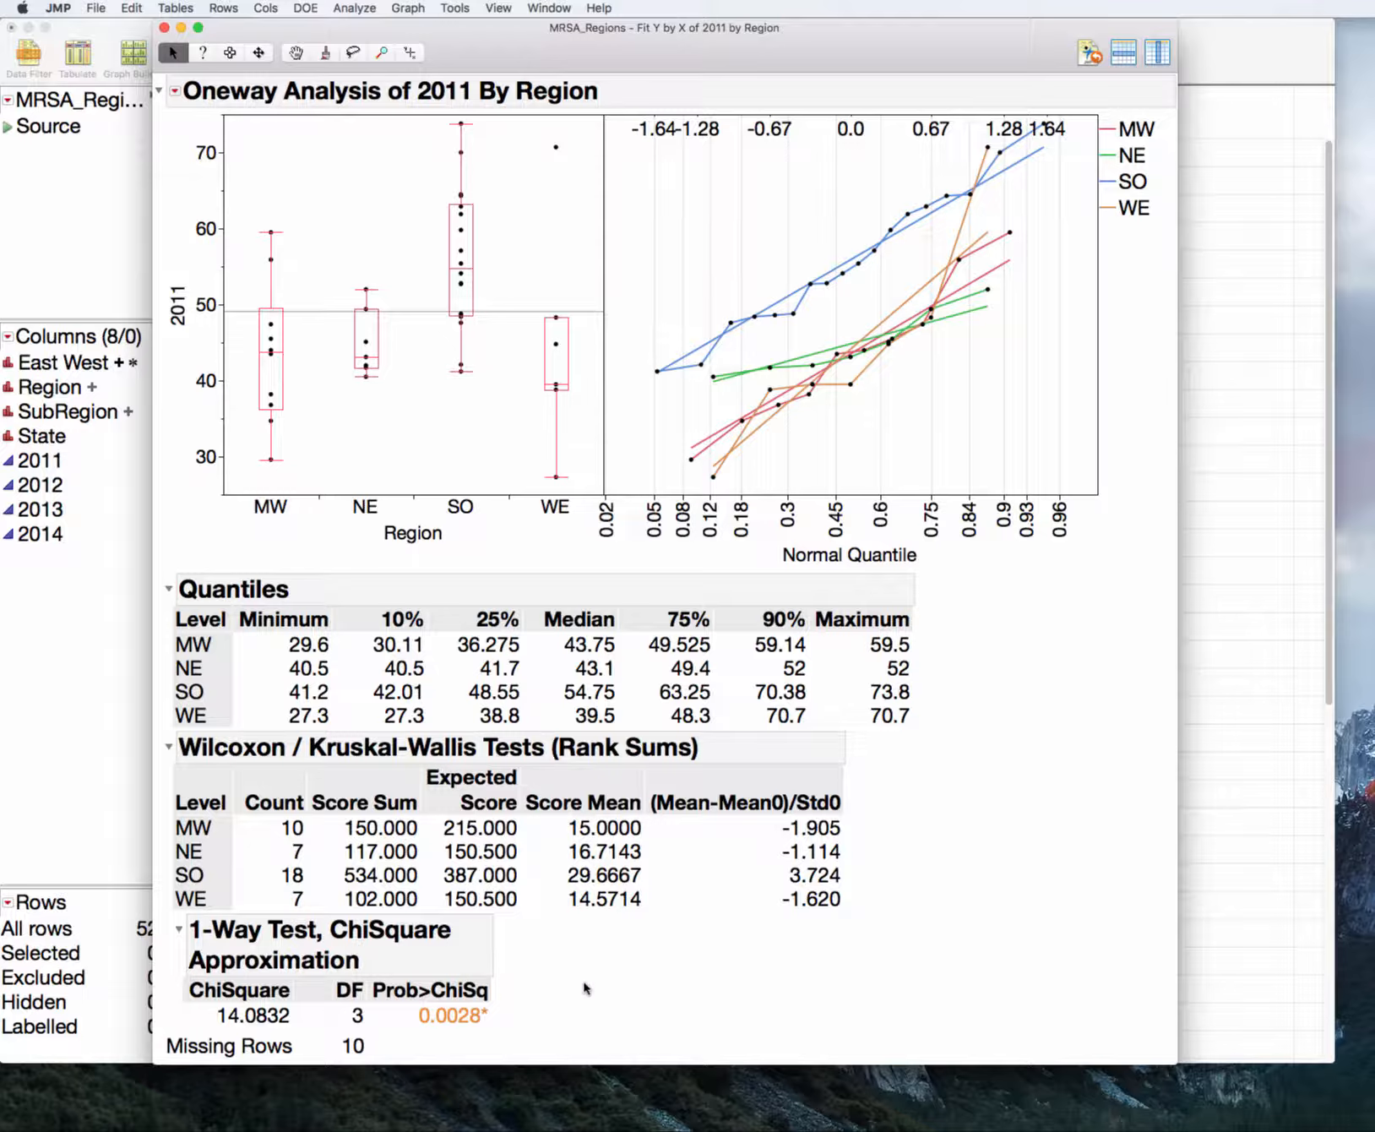
mouse_move(766, 941)
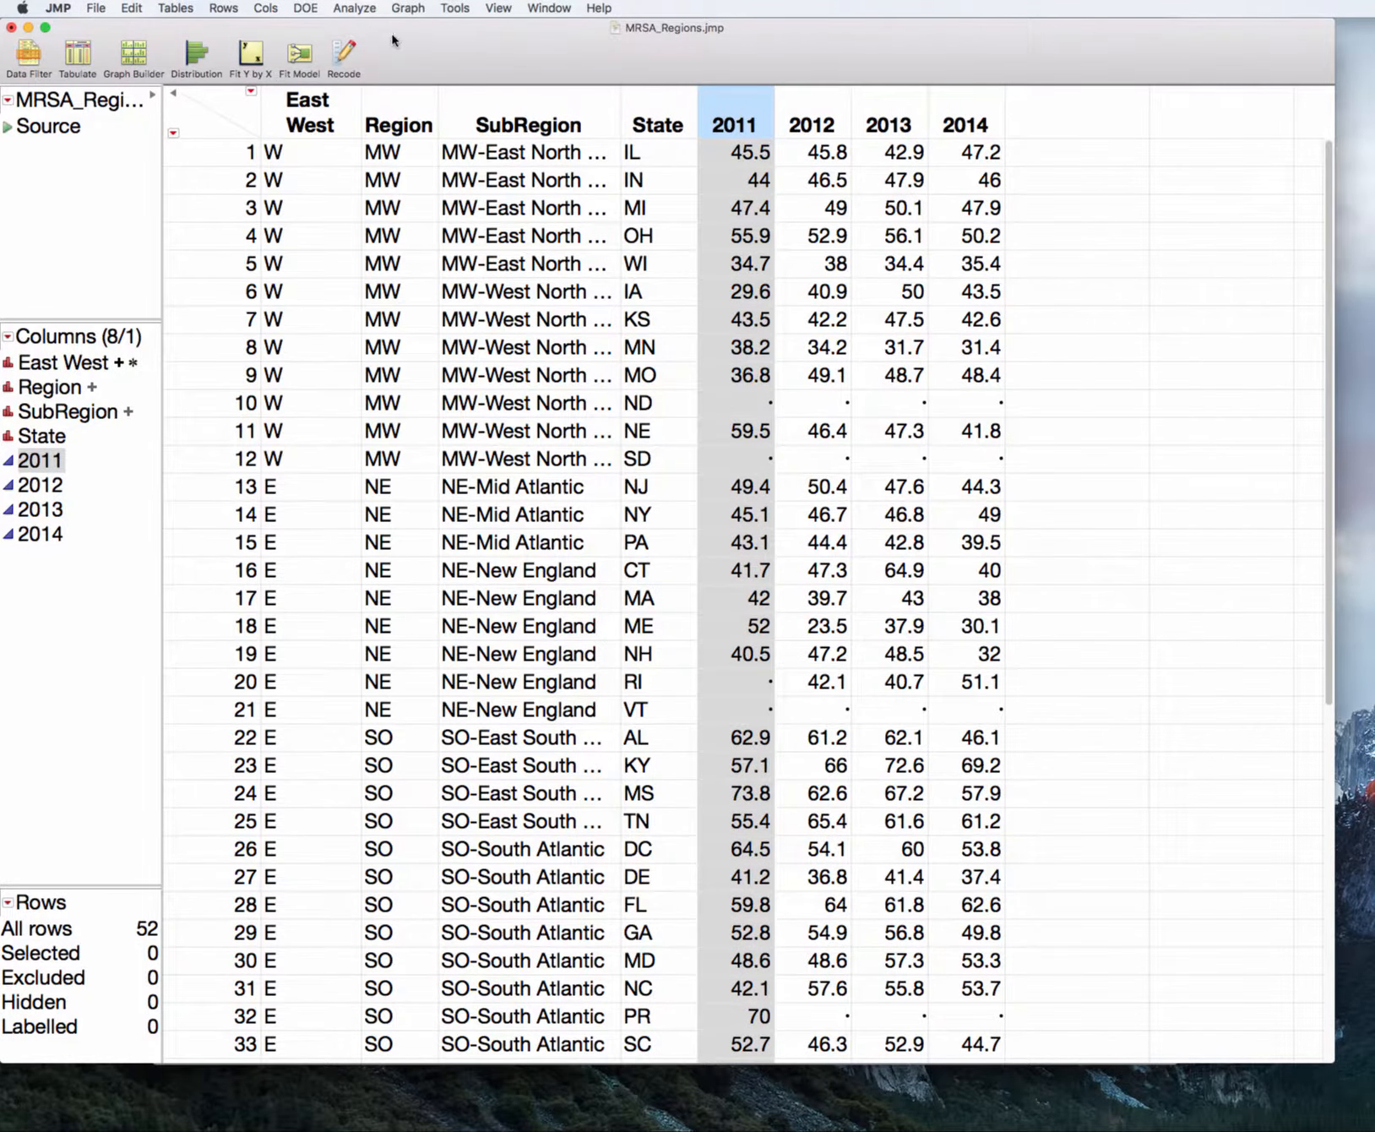
Save ranks from a Distribution of 2011 as a new column, then close the report
click(196, 52)
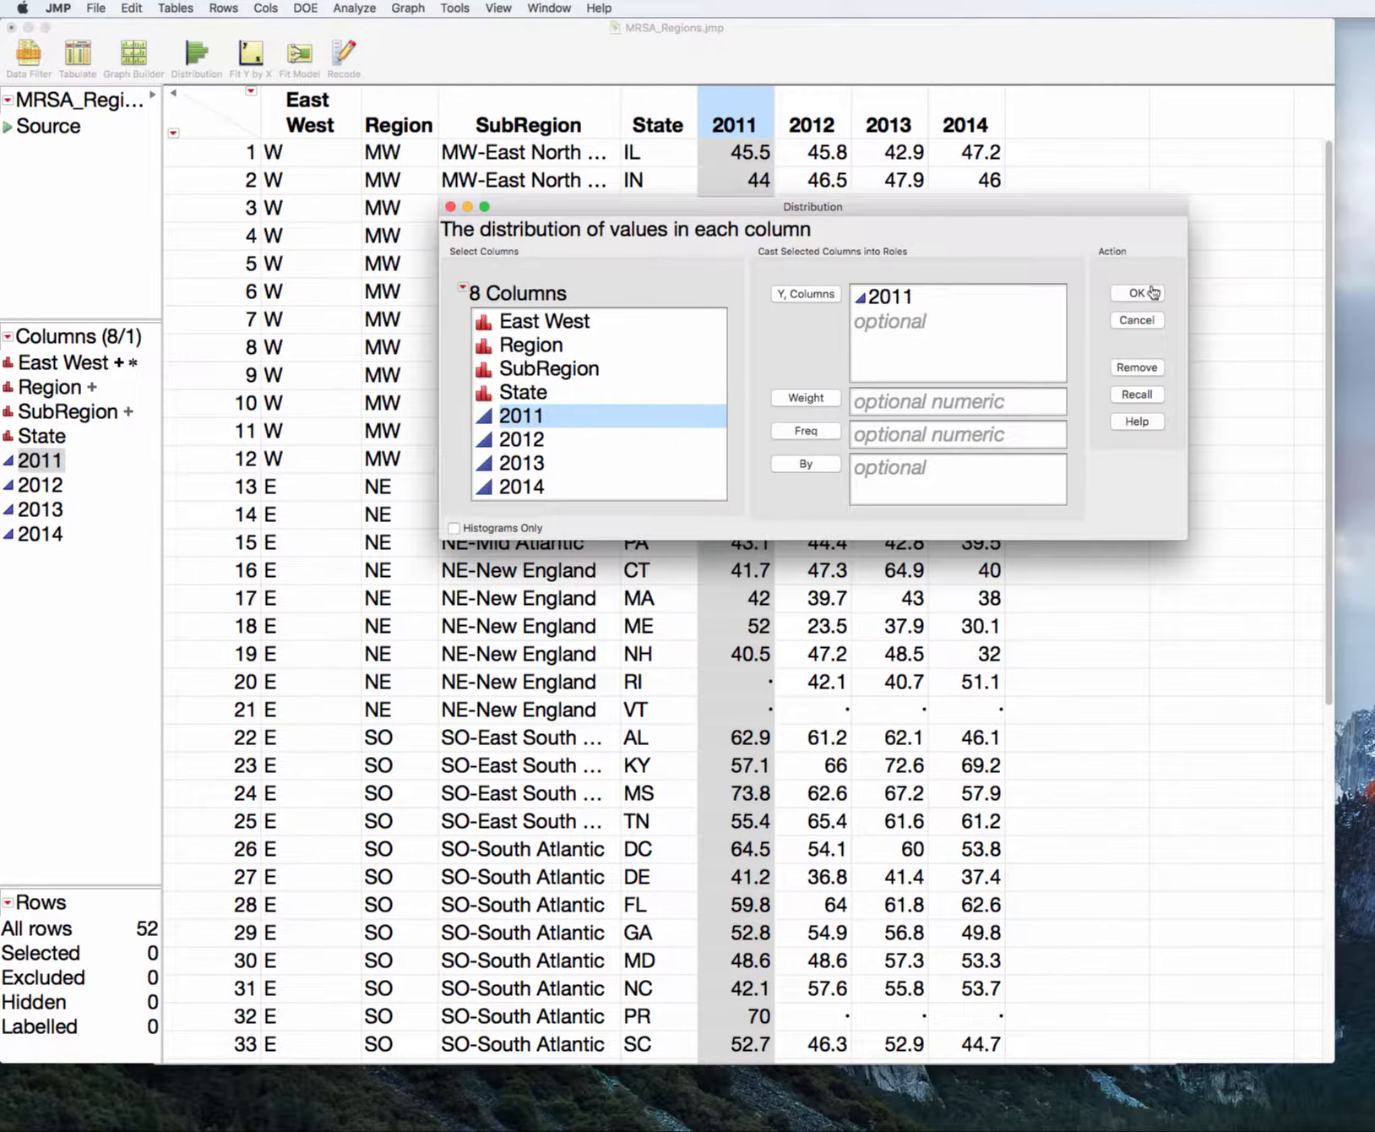
click(1136, 293)
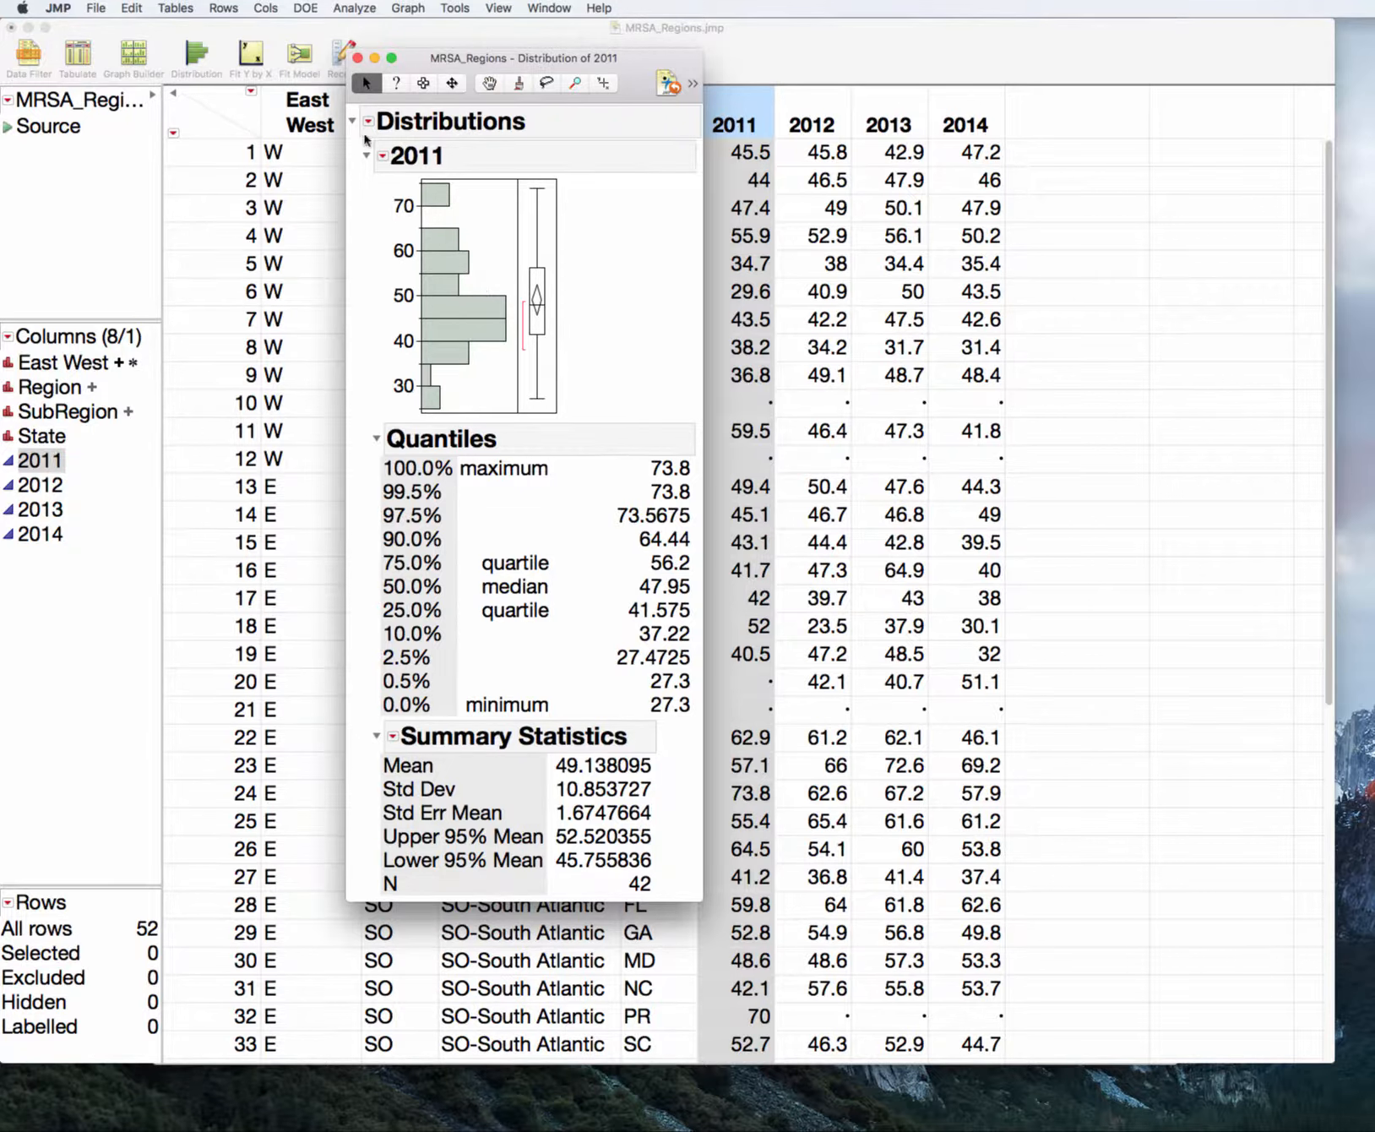
click(381, 156)
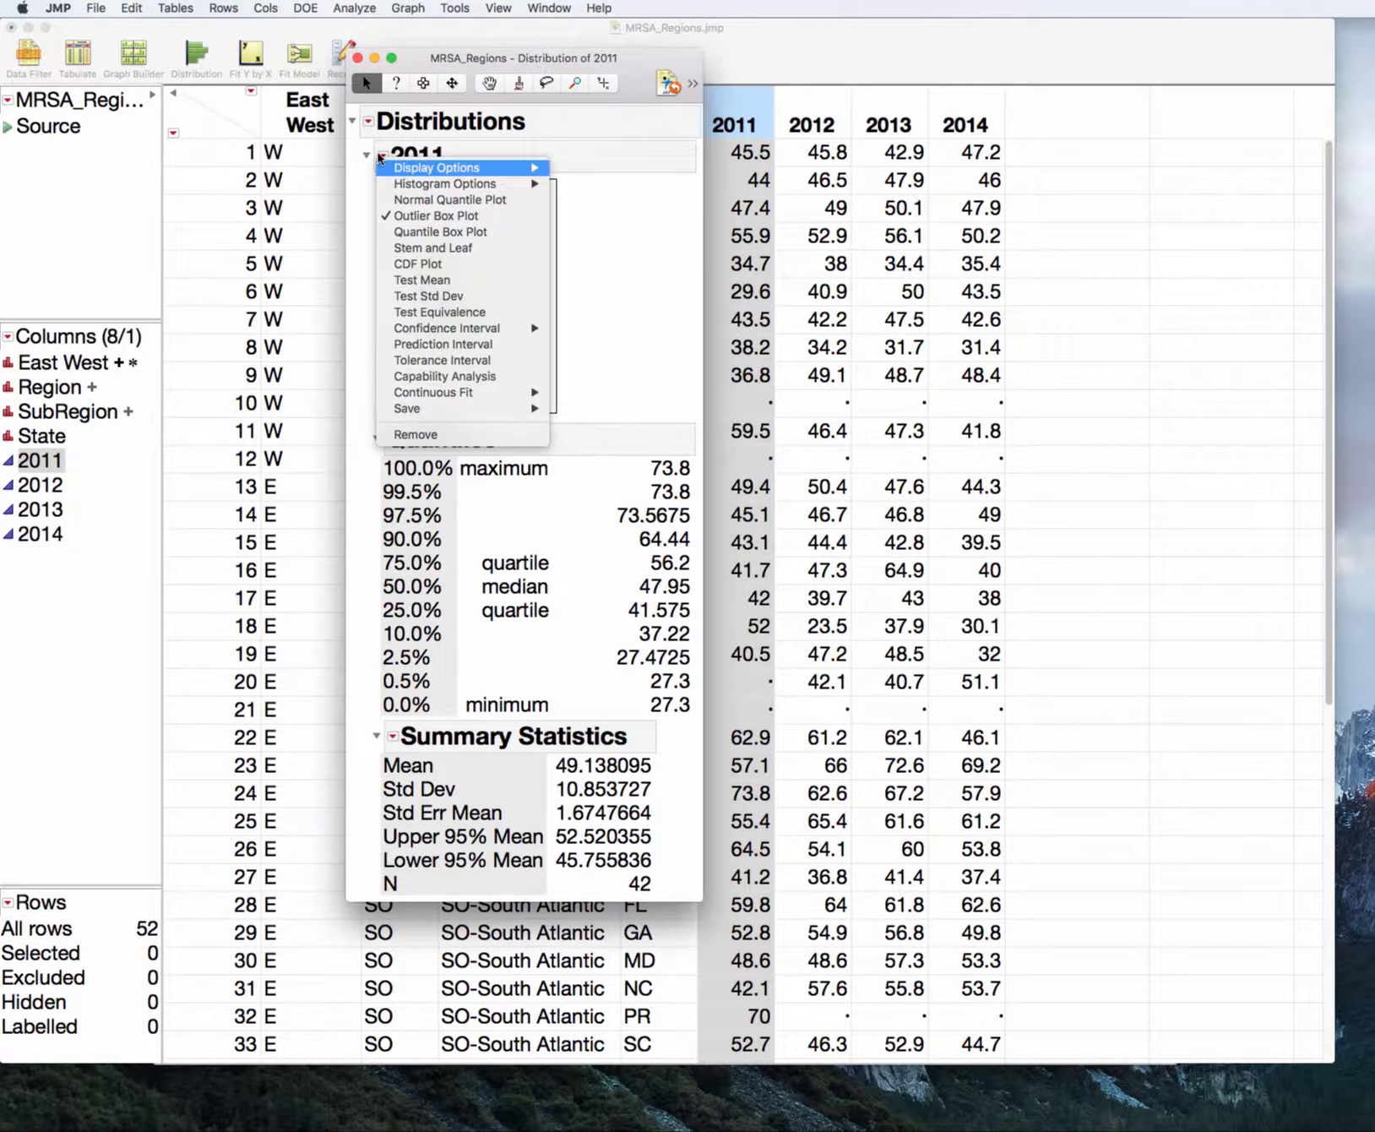
mouse_move(407, 409)
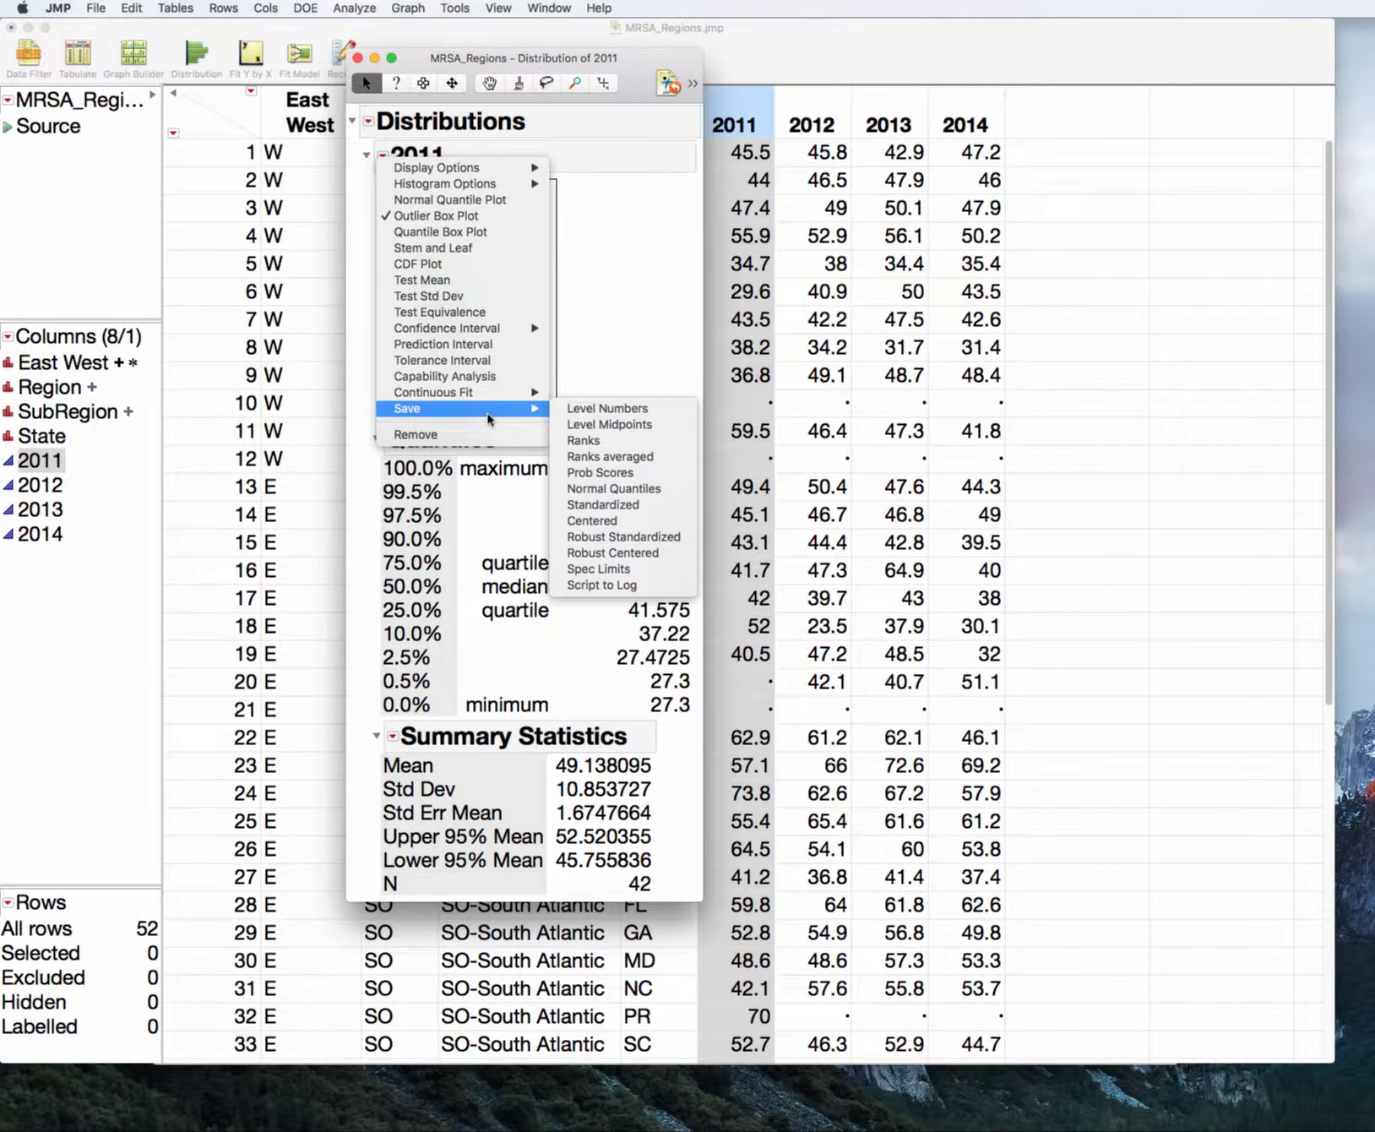
click(582, 440)
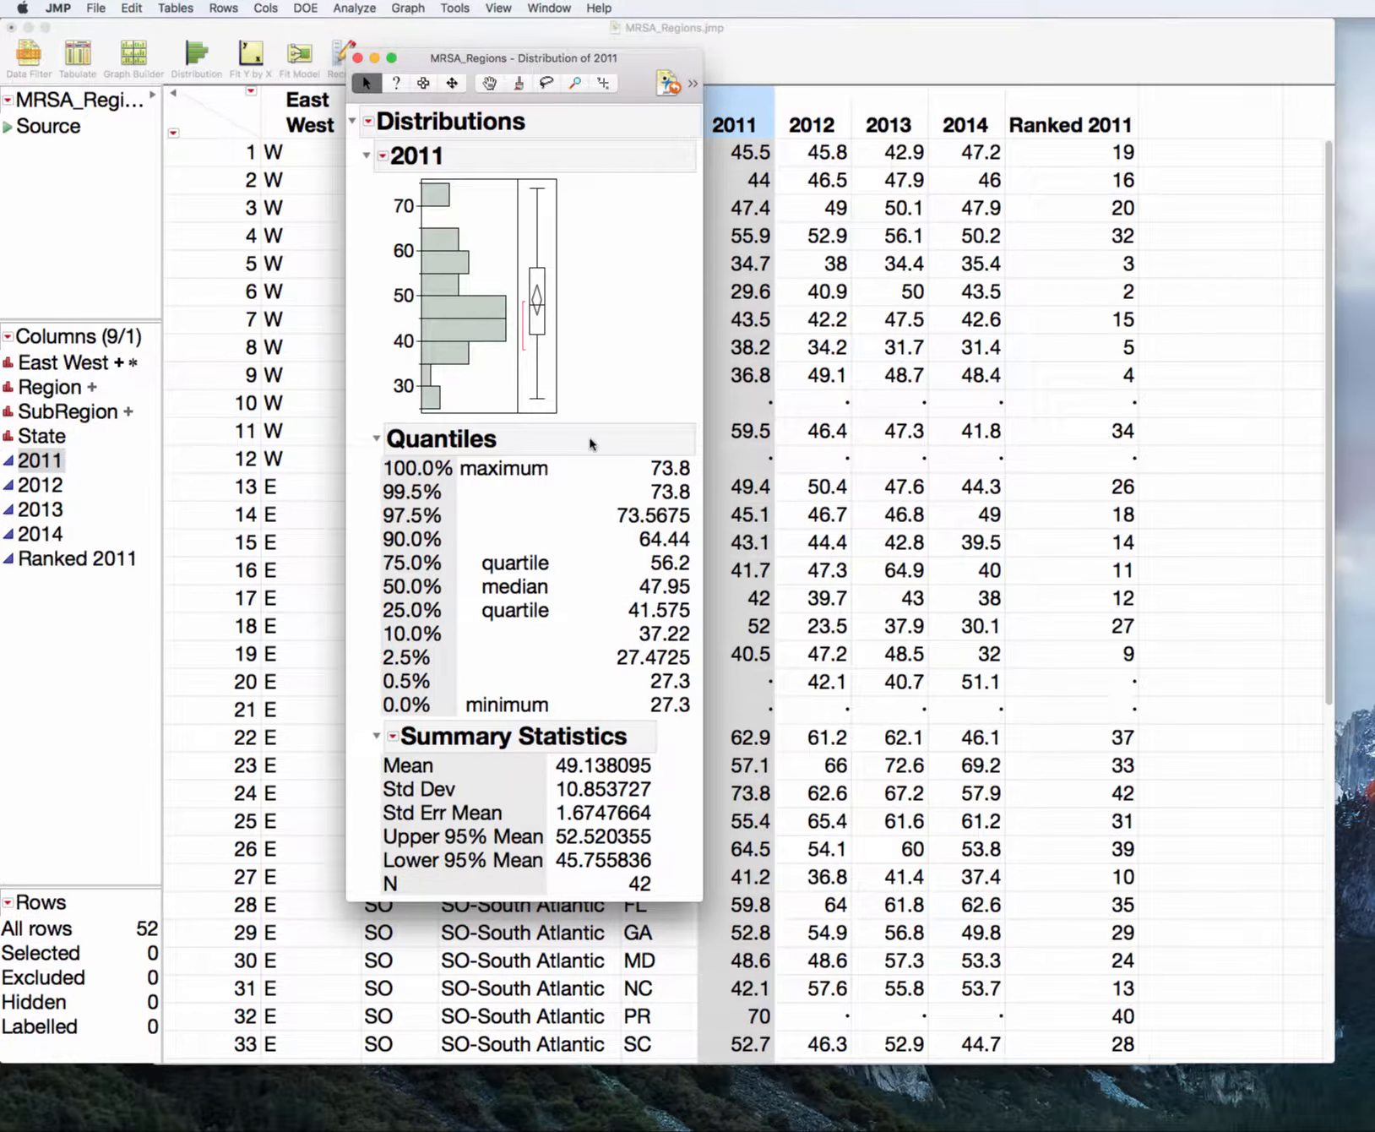
click(361, 57)
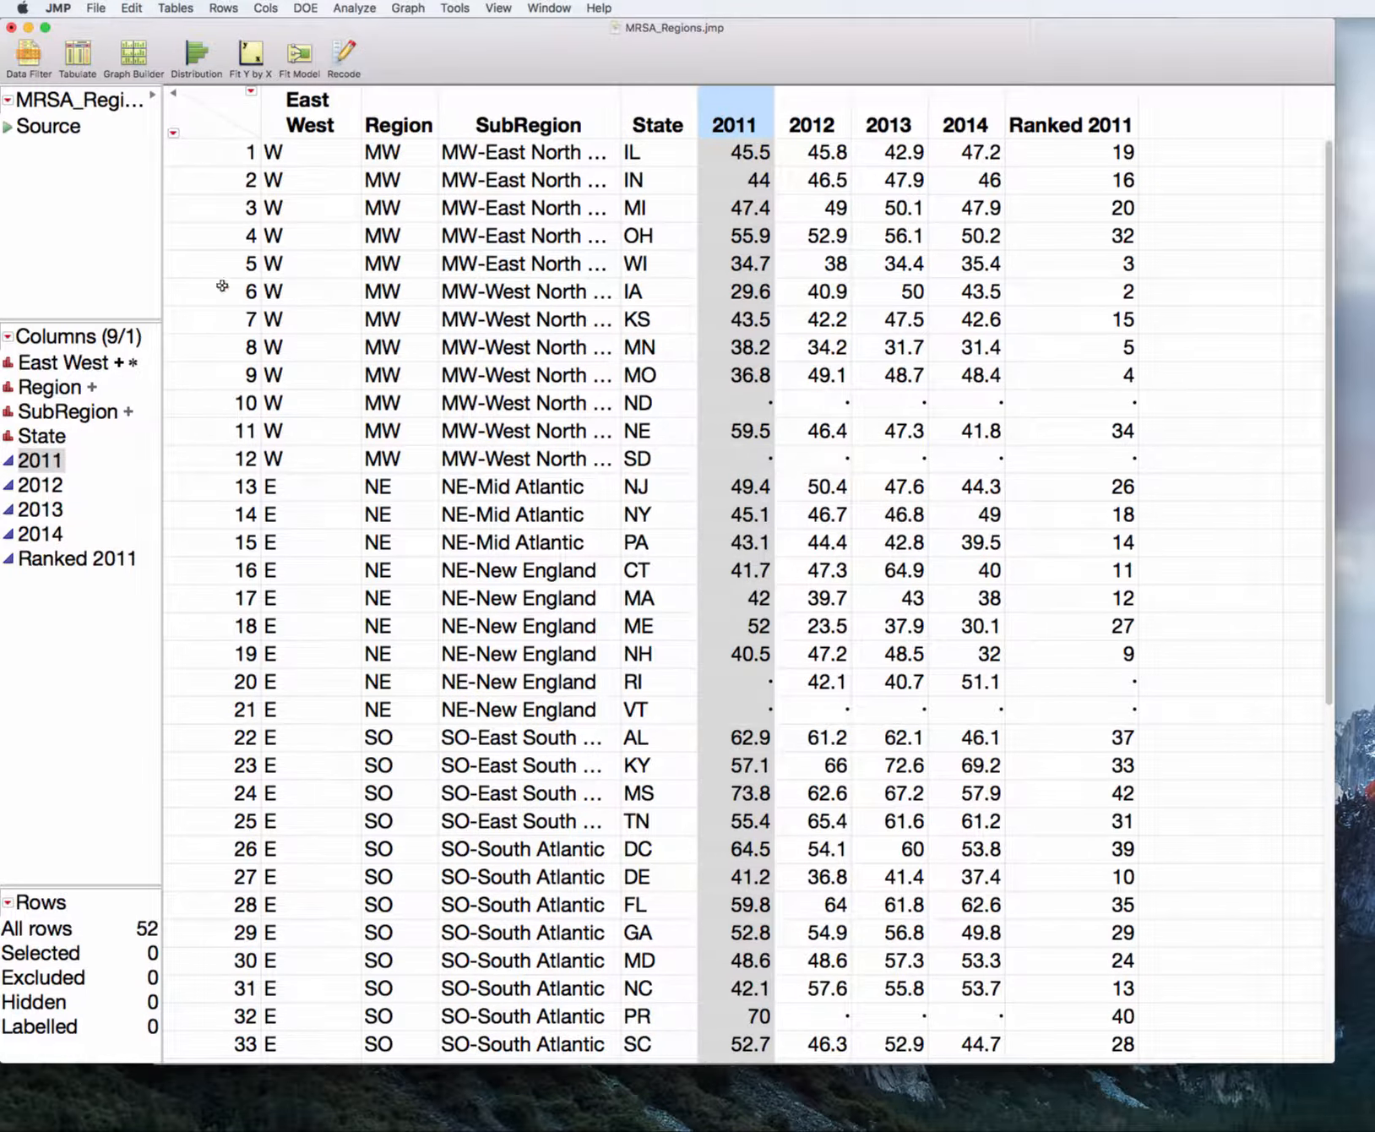
Verify Ranked 2011: Montana ranks 1, Mississippi's 73.8 ranks 42; select the column
click(248, 292)
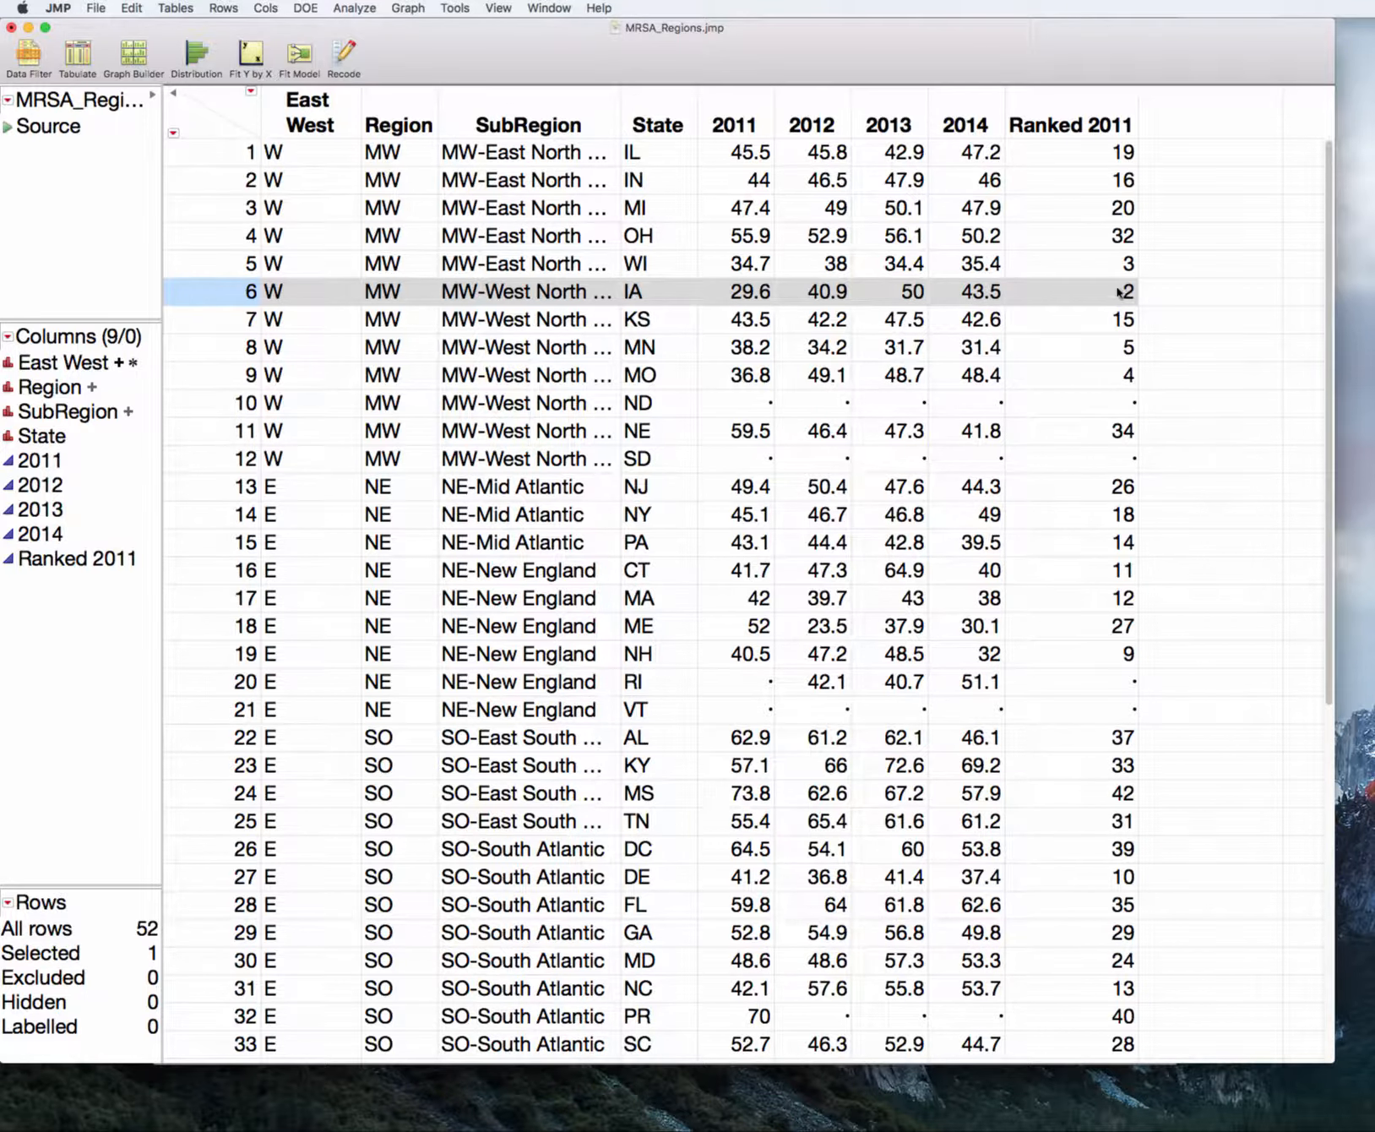
scroll(down, 3)
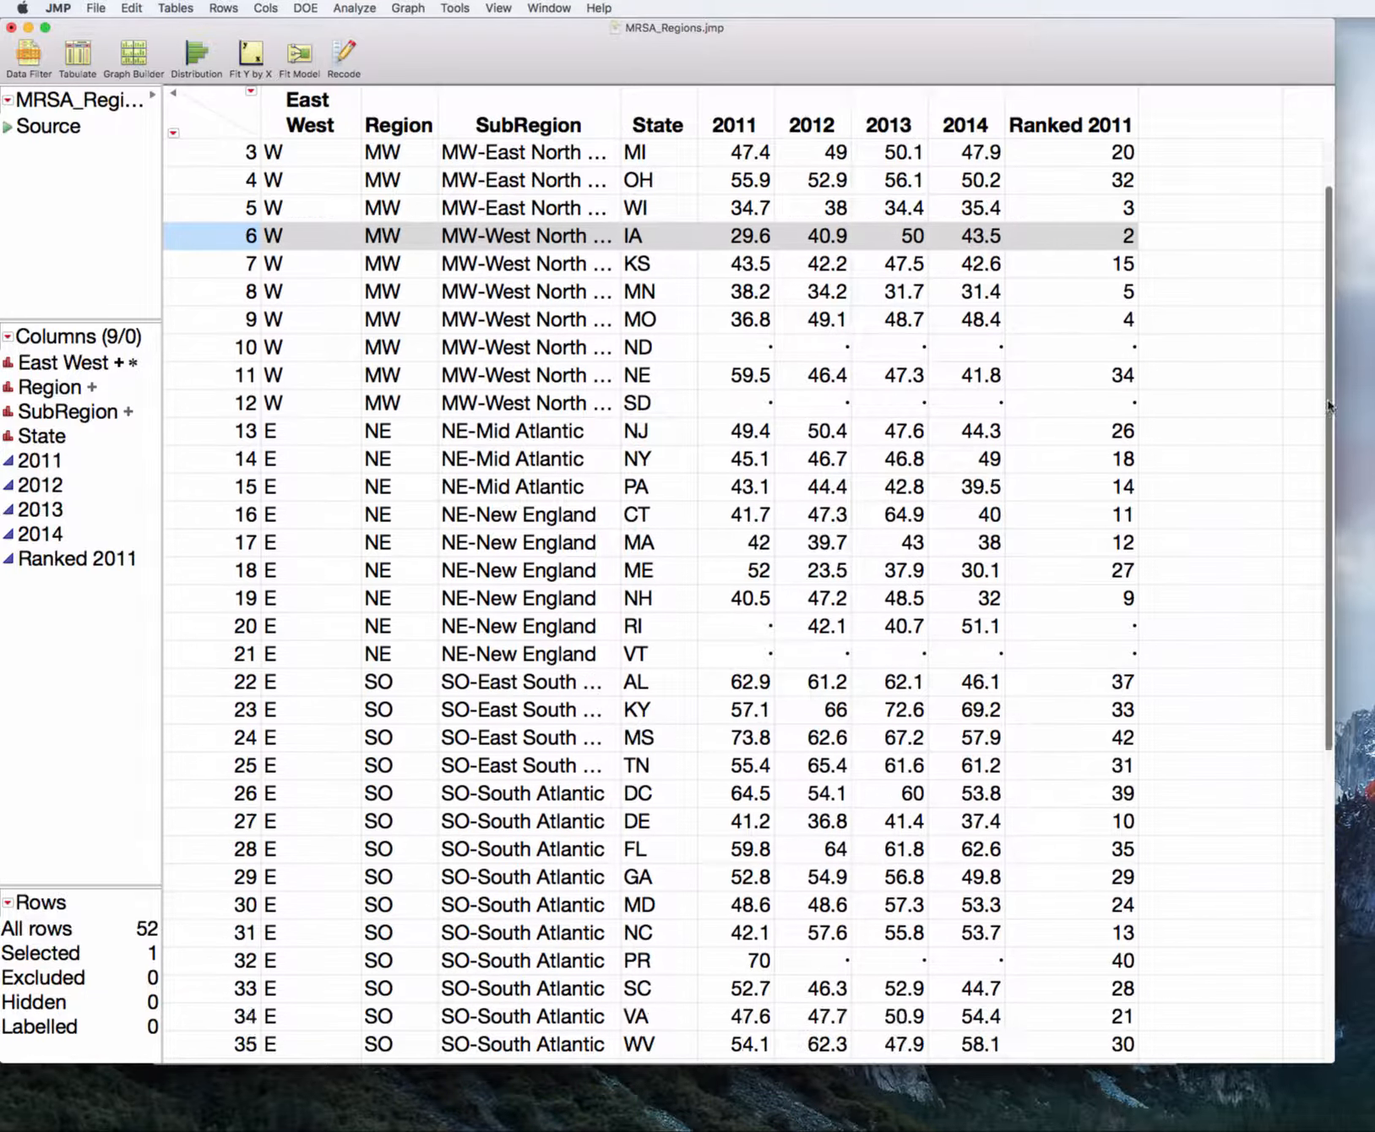
scroll(down, 3)
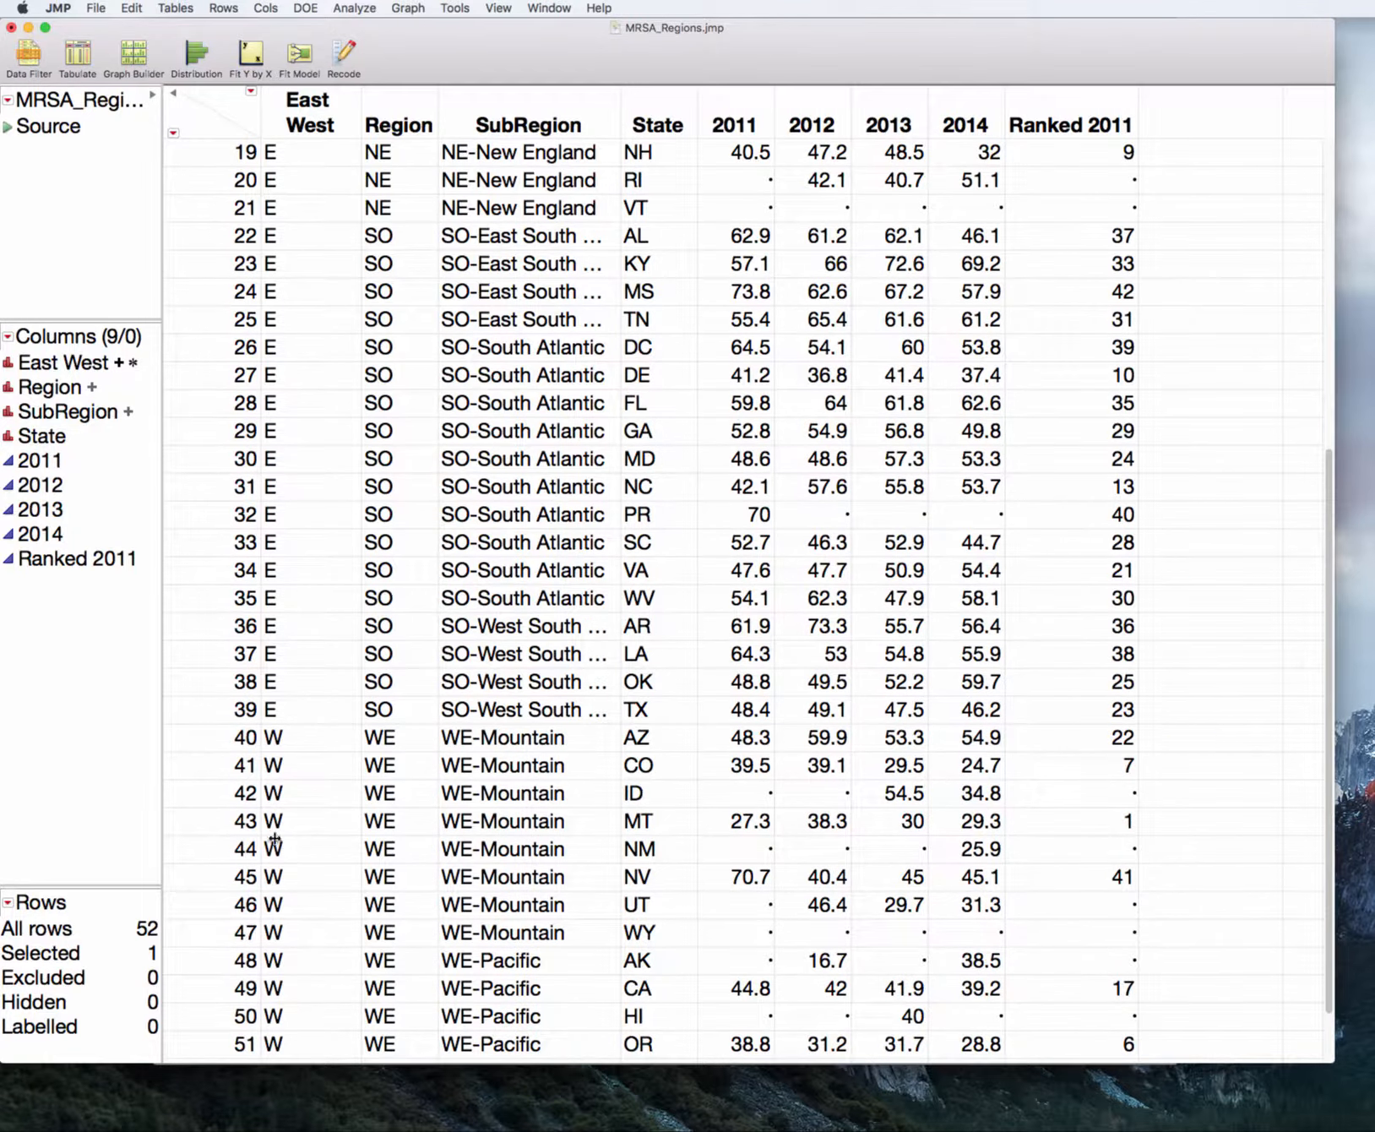
click(210, 821)
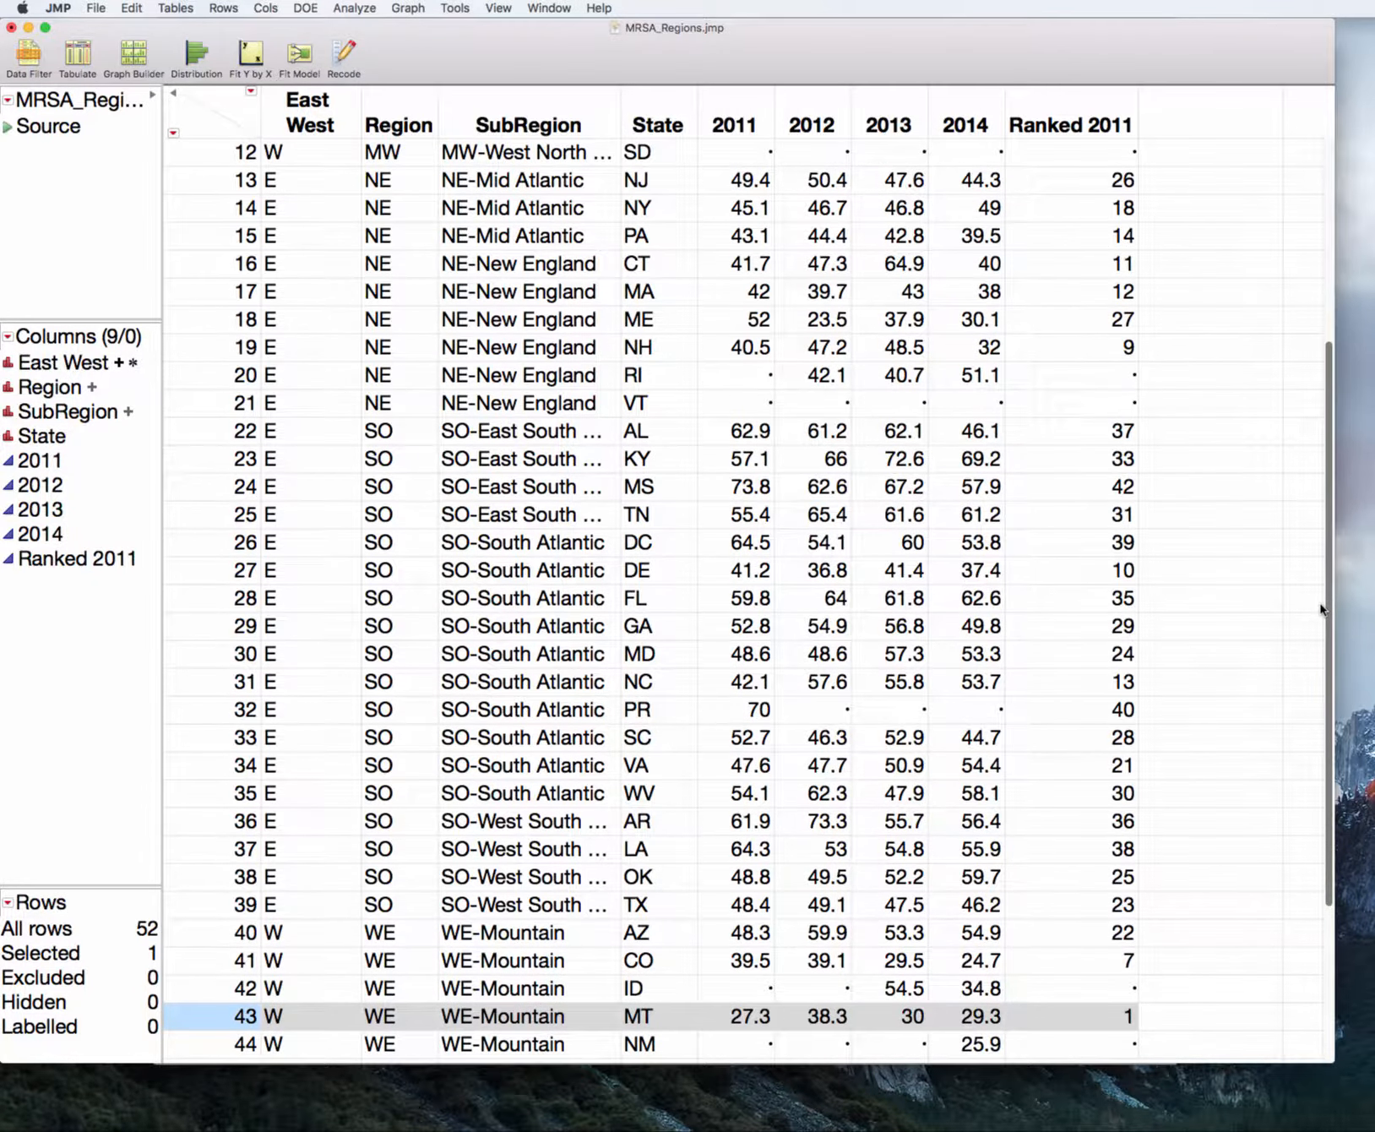
click(733, 124)
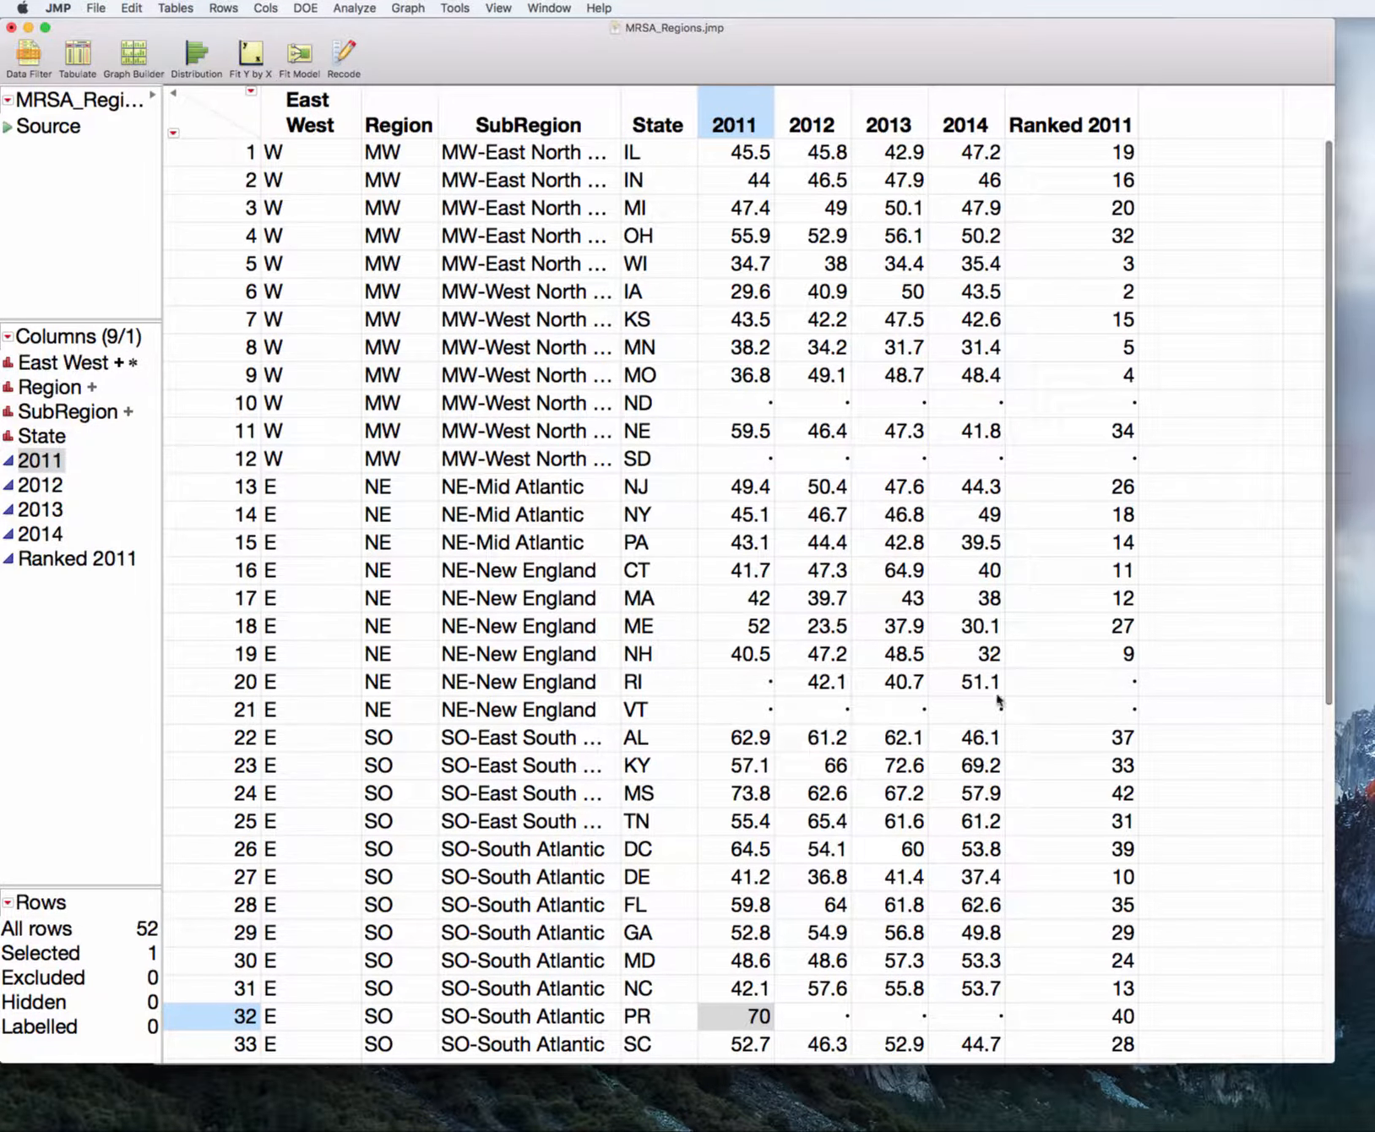
click(734, 794)
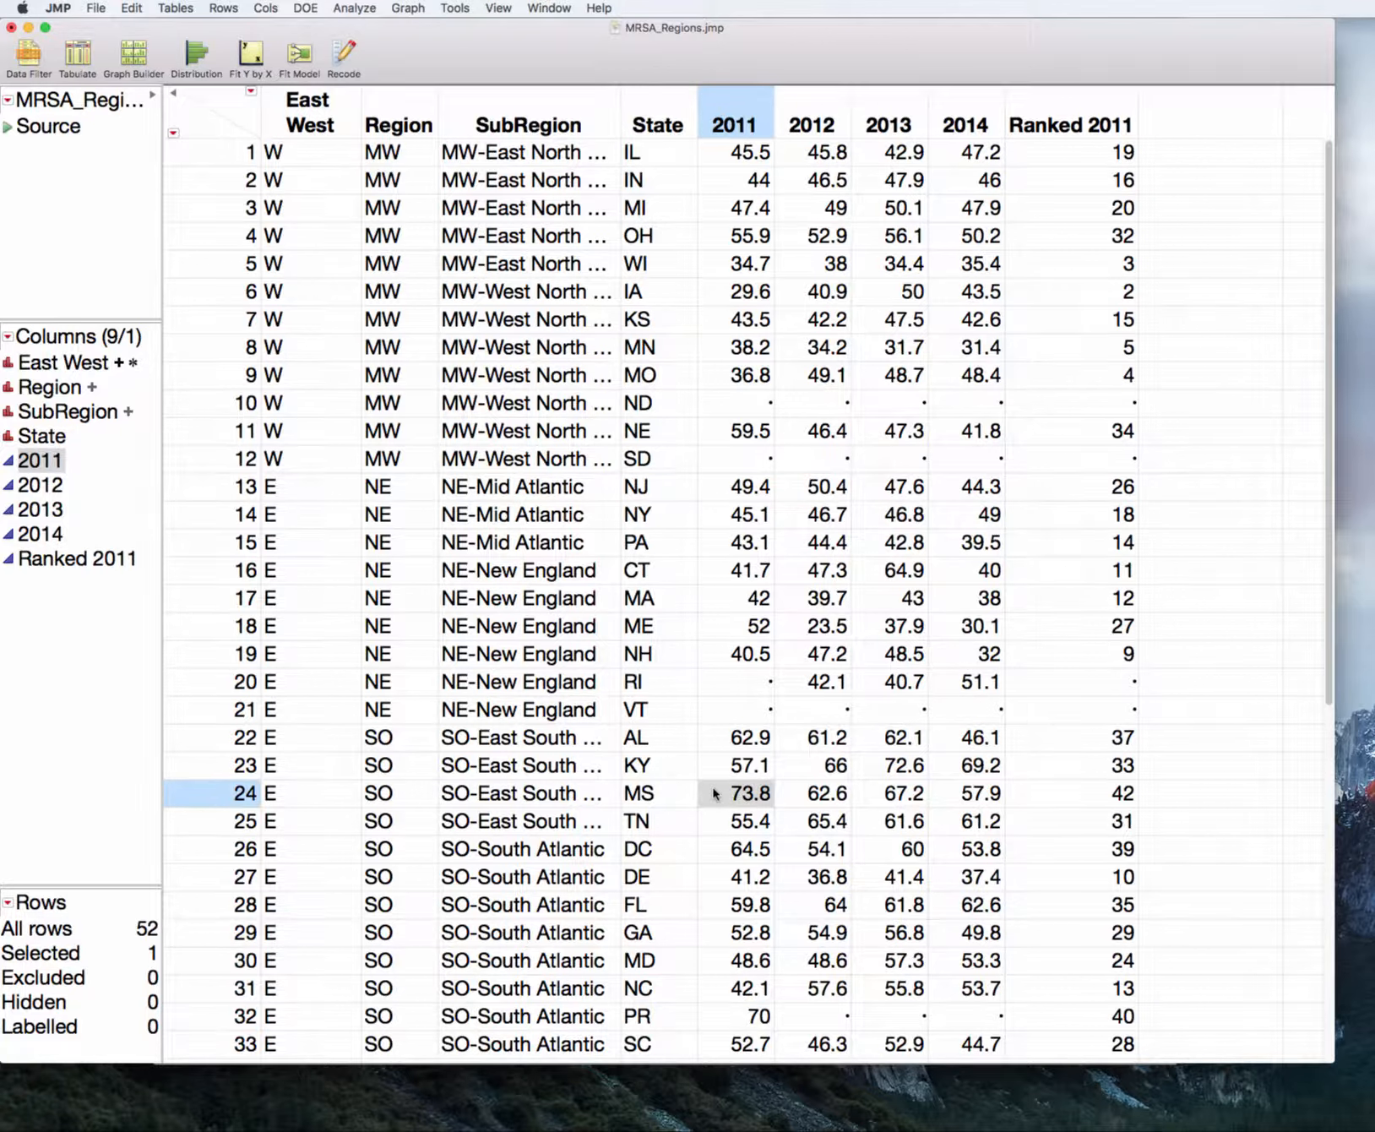
mouse_move(868, 639)
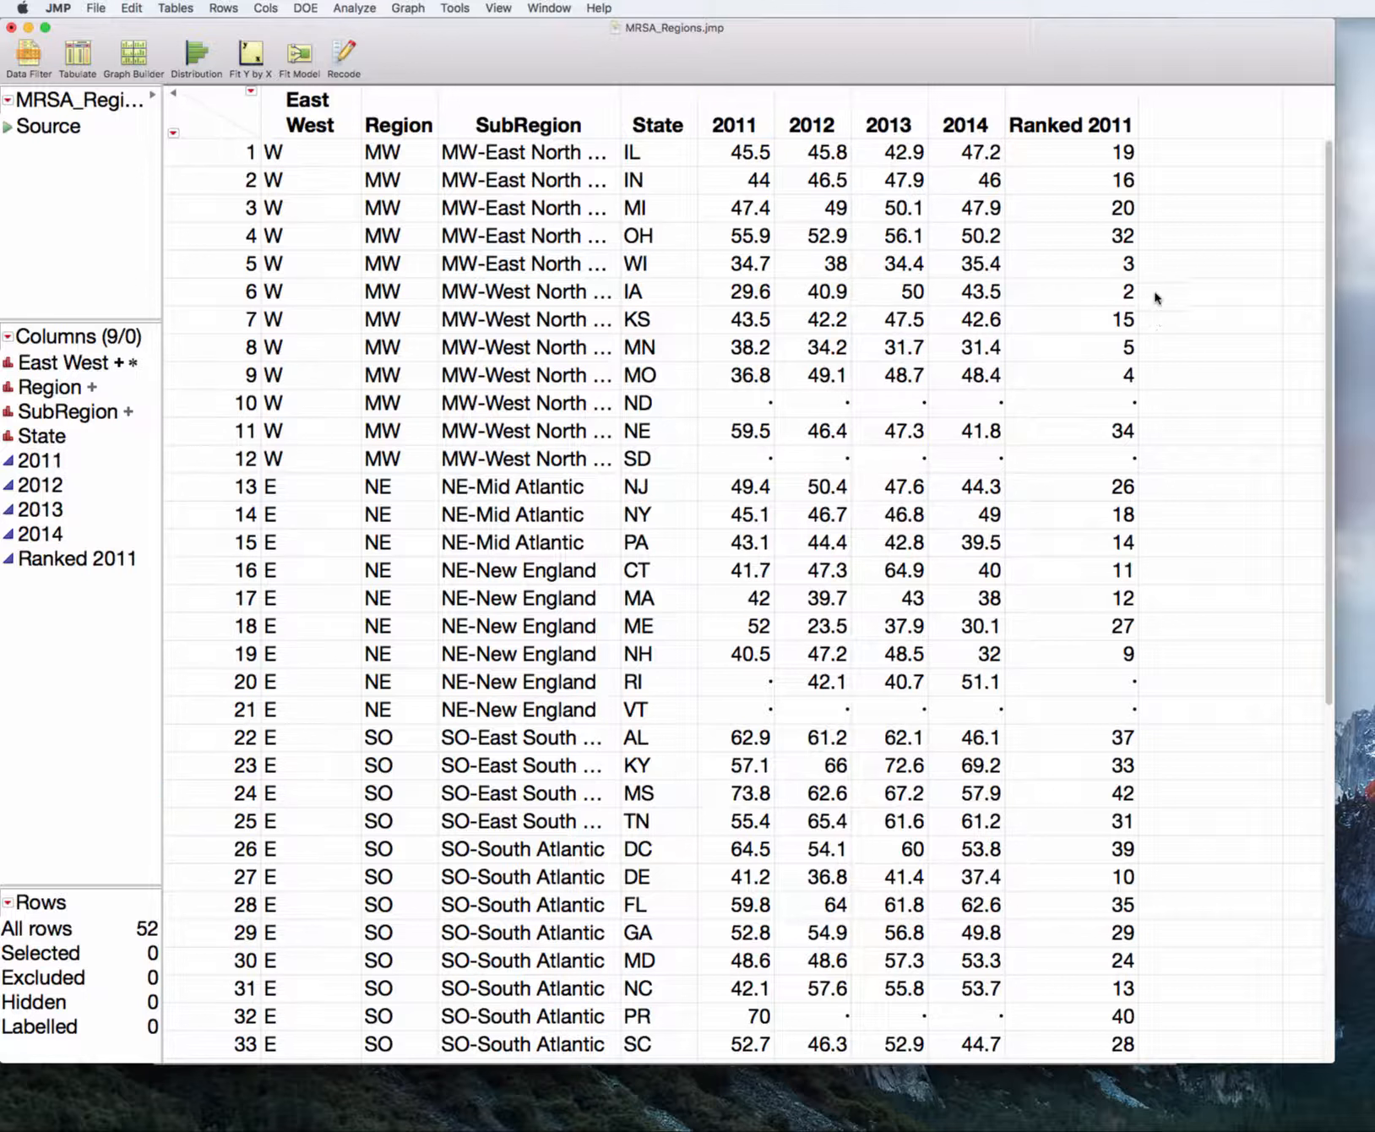
click(1071, 124)
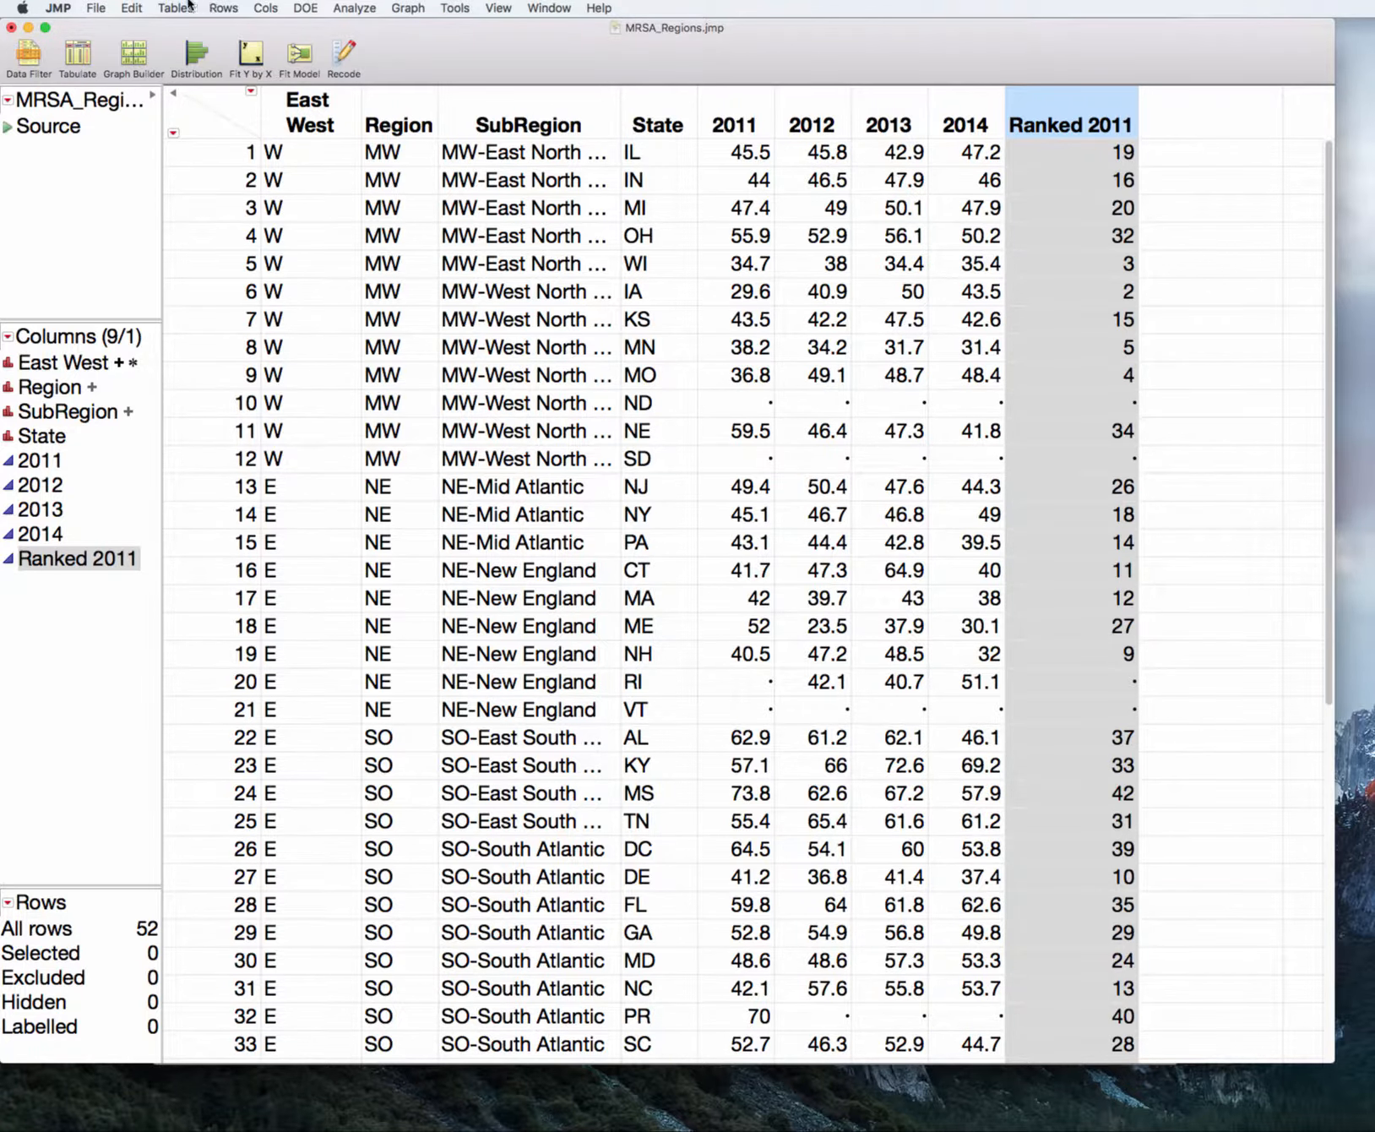
Build a Tables > Summary table of Sum(Ranked 2011) grouped by Region
click(175, 8)
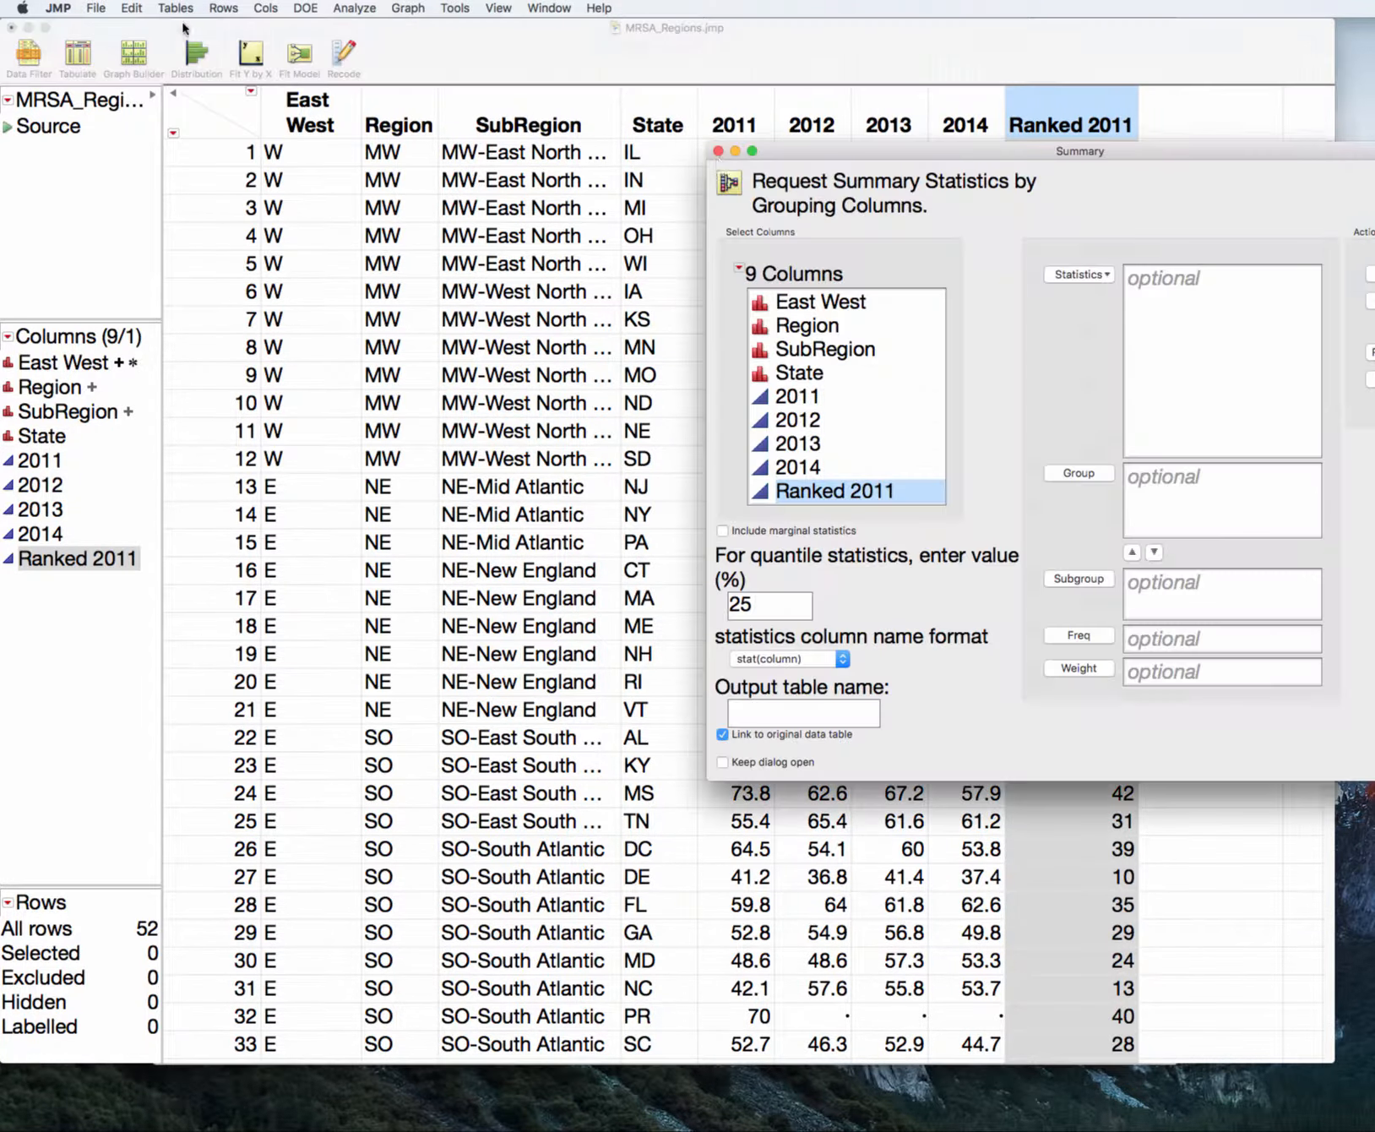
click(1079, 275)
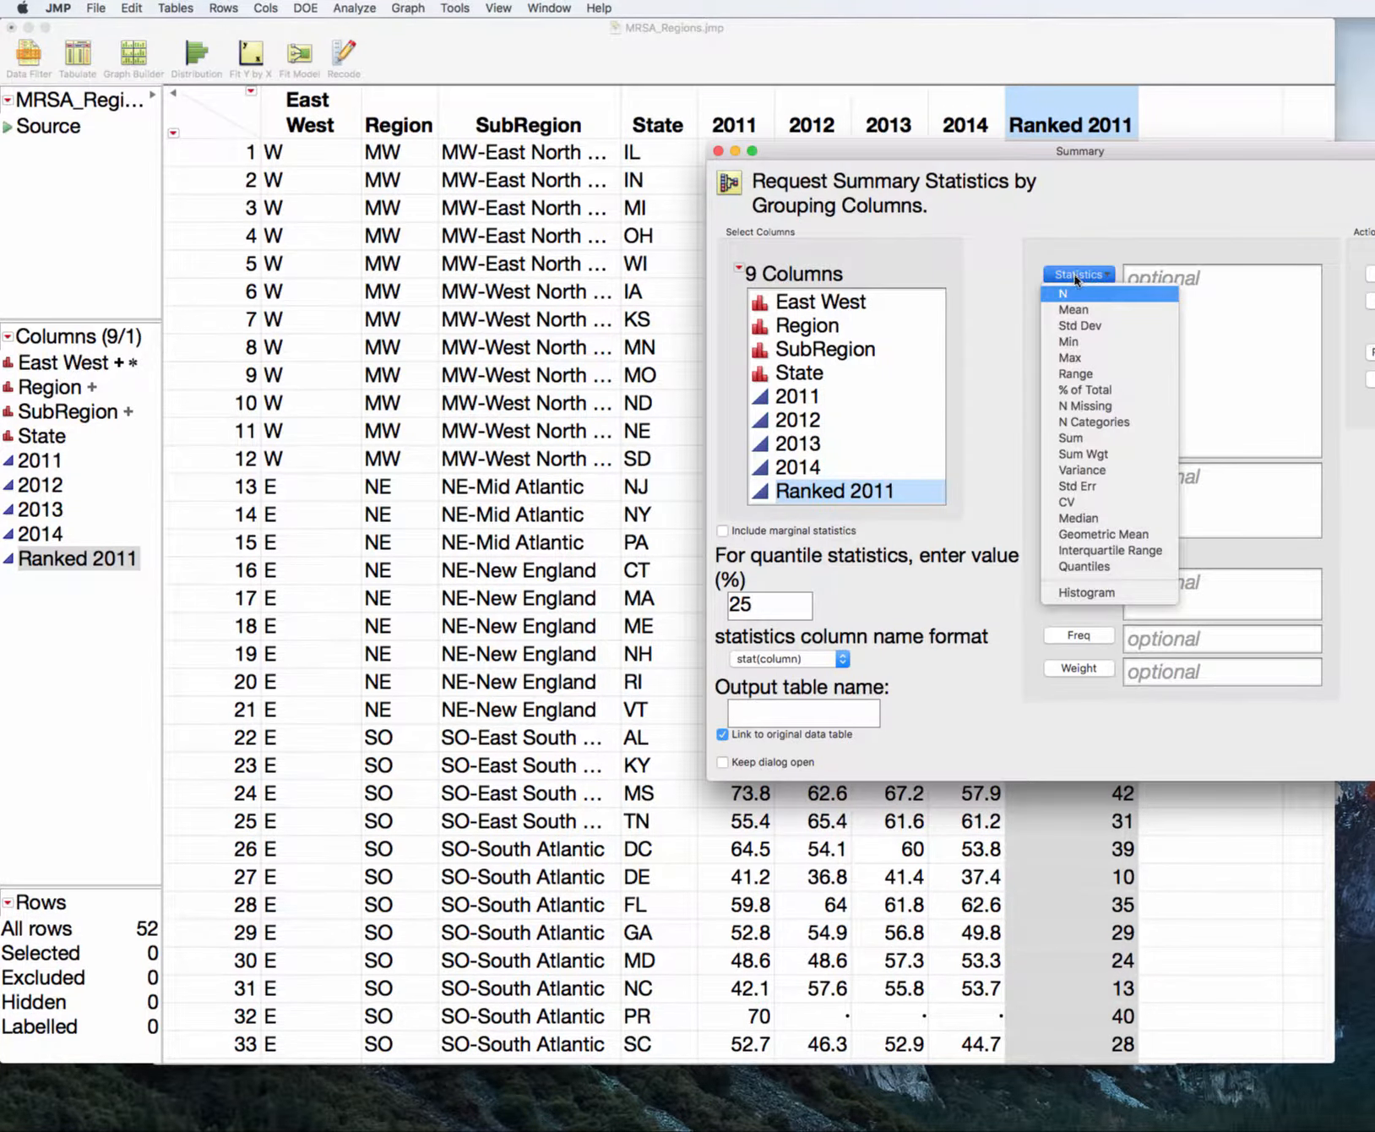
click(1070, 438)
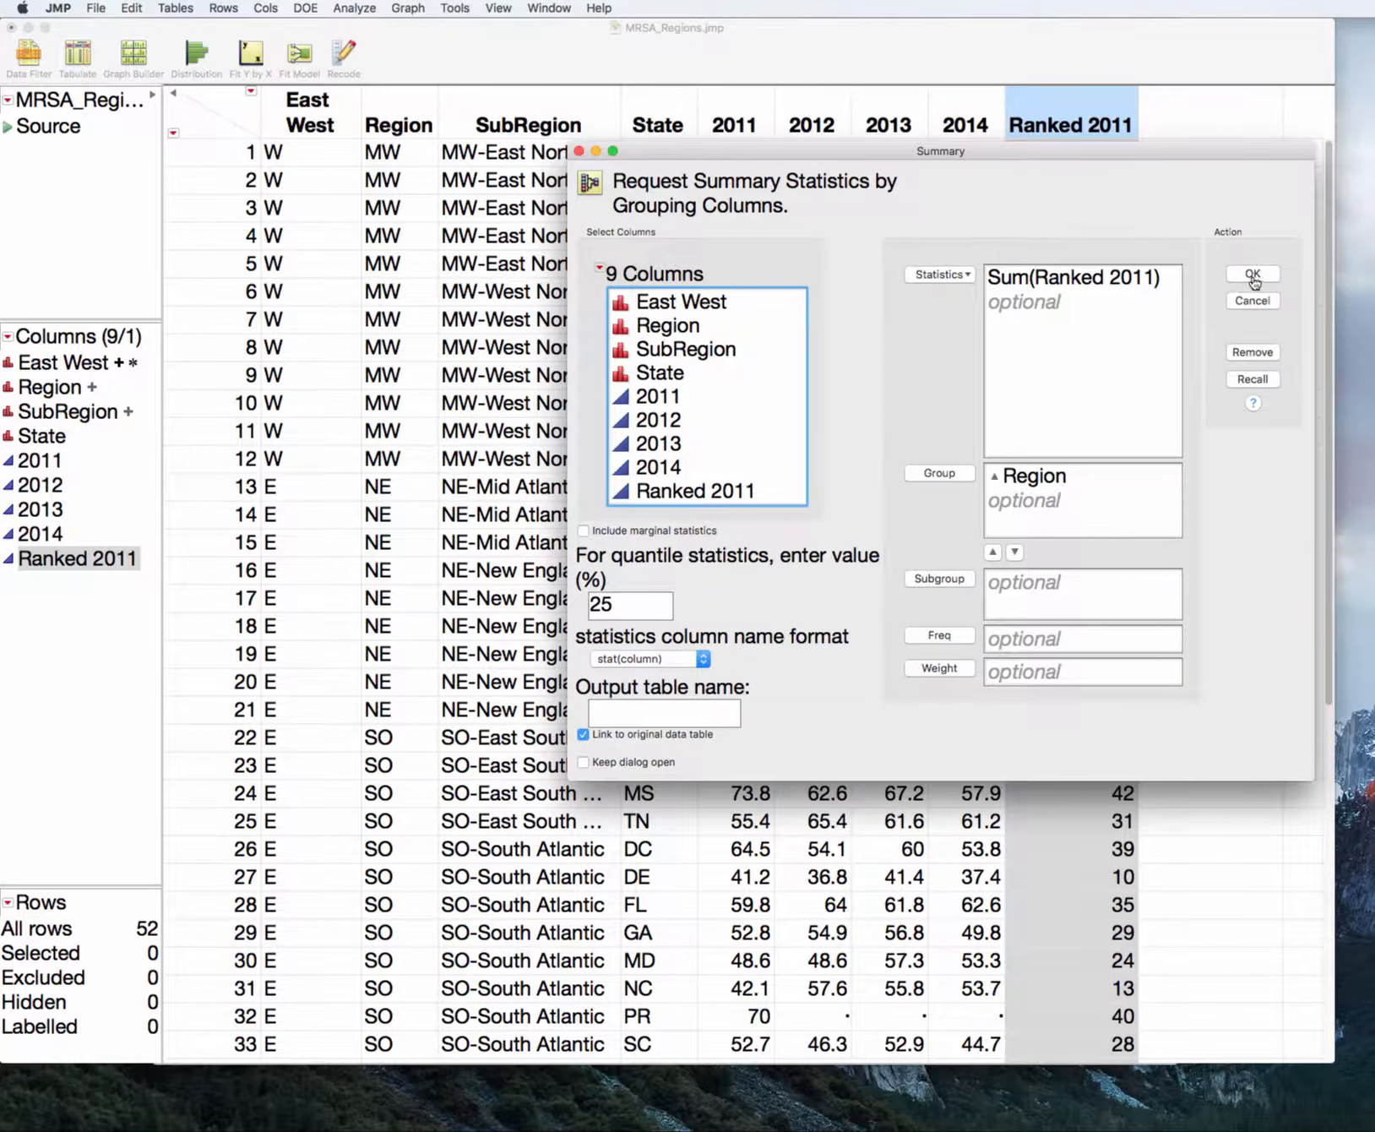
click(1251, 274)
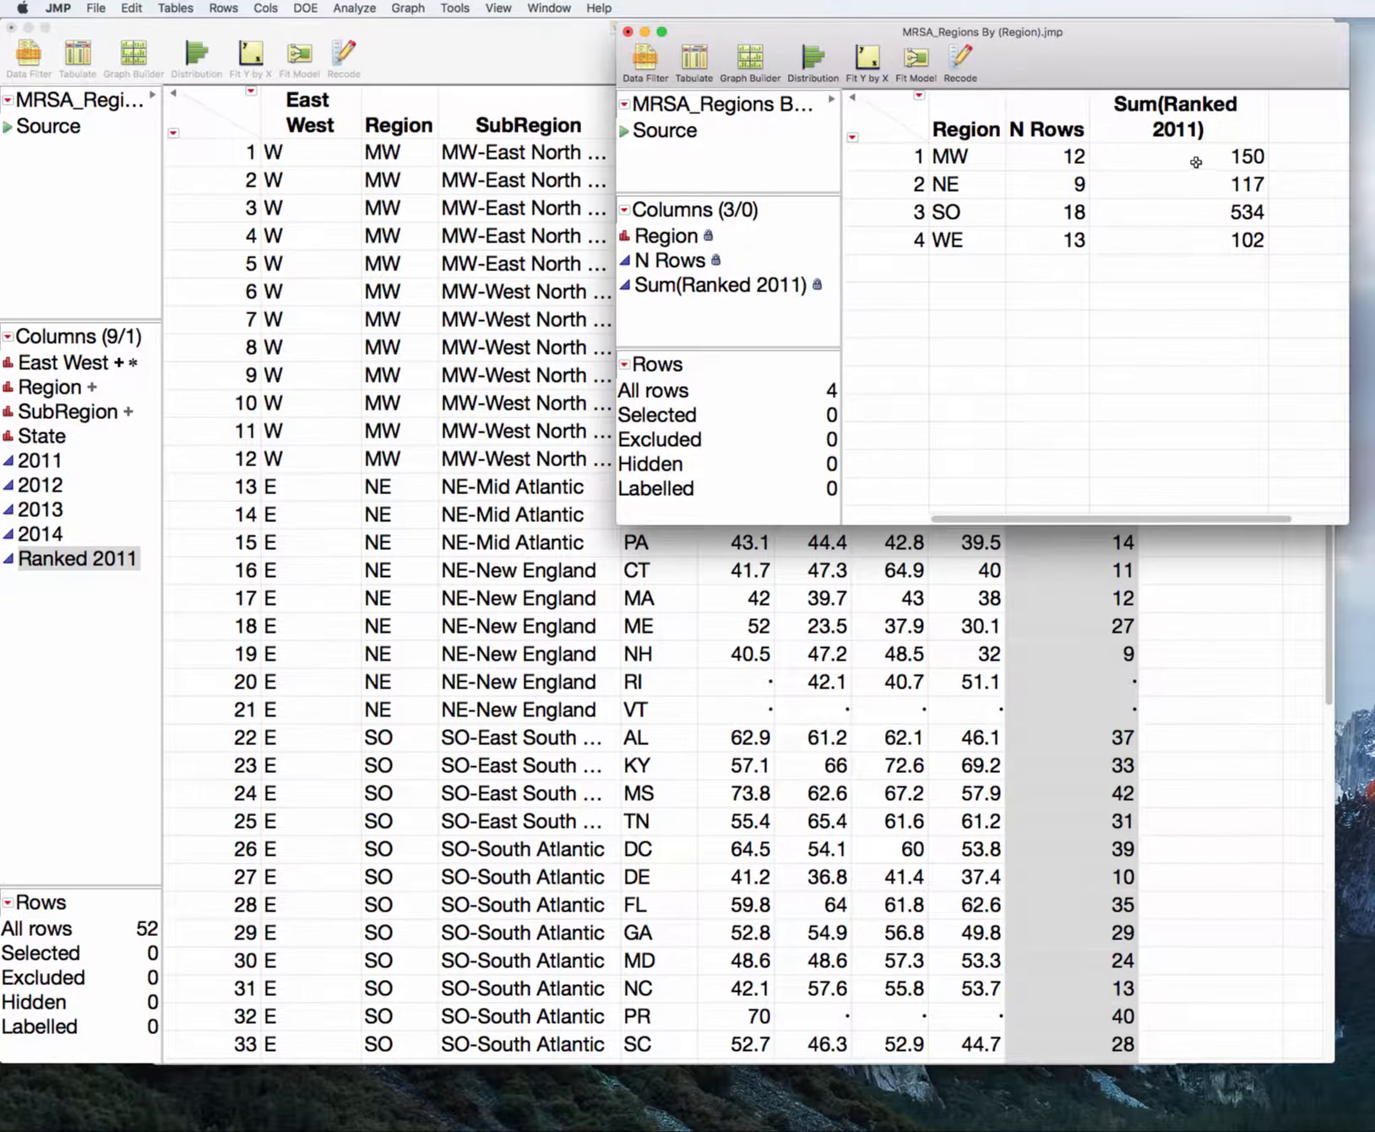
Highlight the MW, NE and other region rows to compare rank sums with Wilcoxon score sums
click(548, 8)
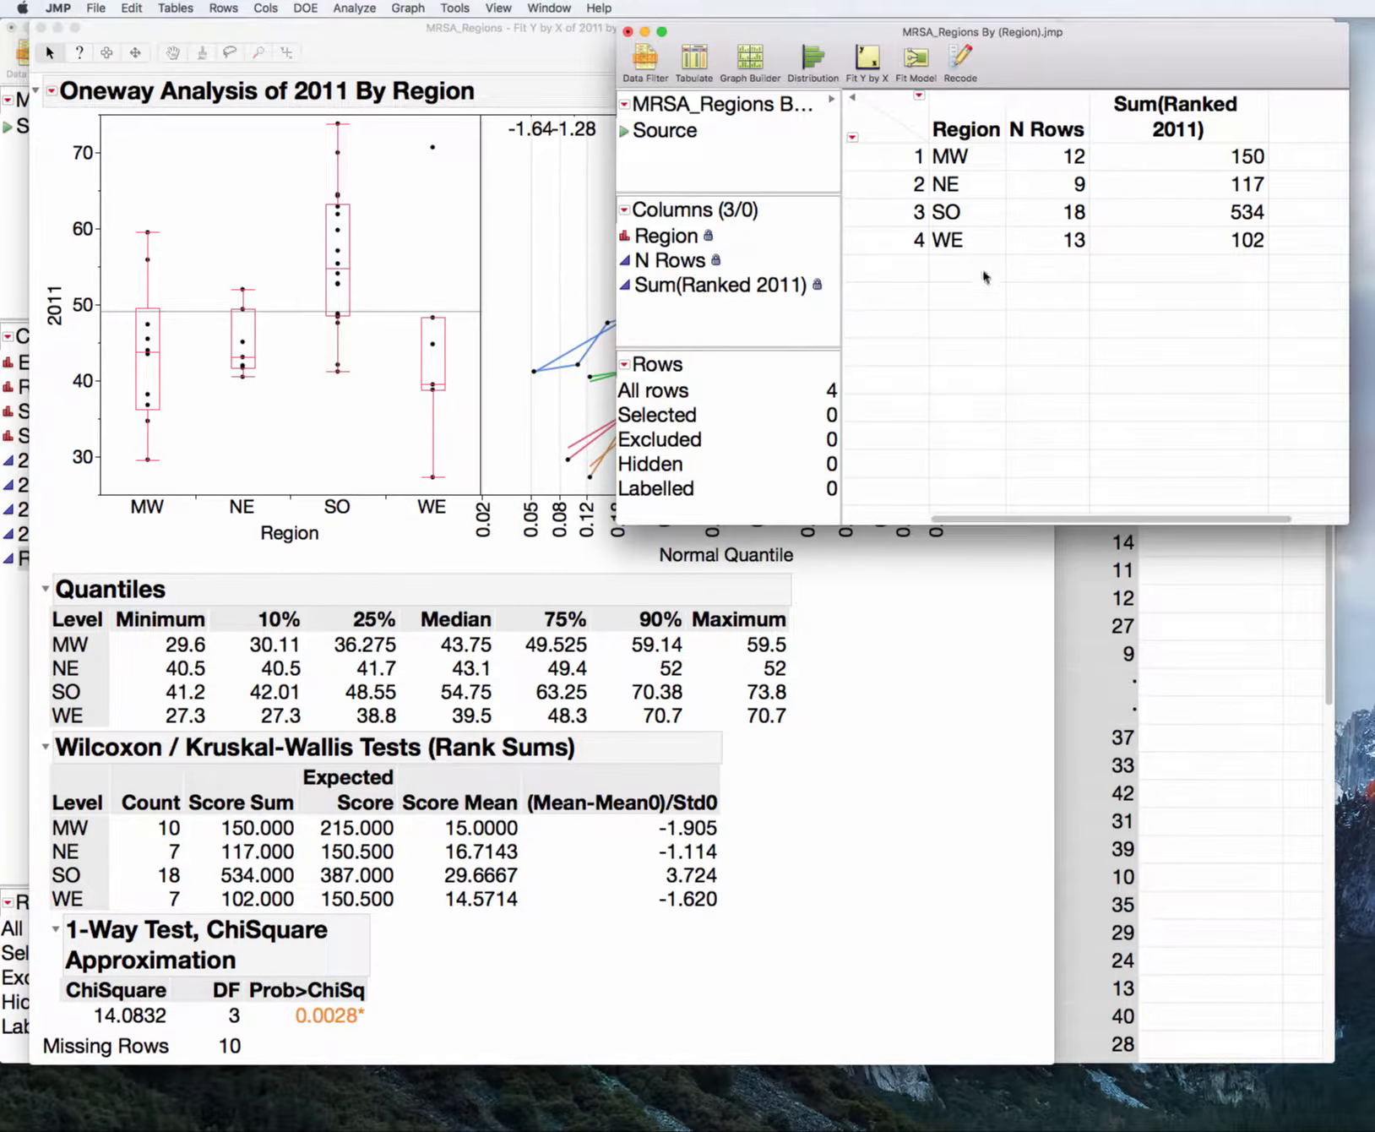
mouse_move(251, 833)
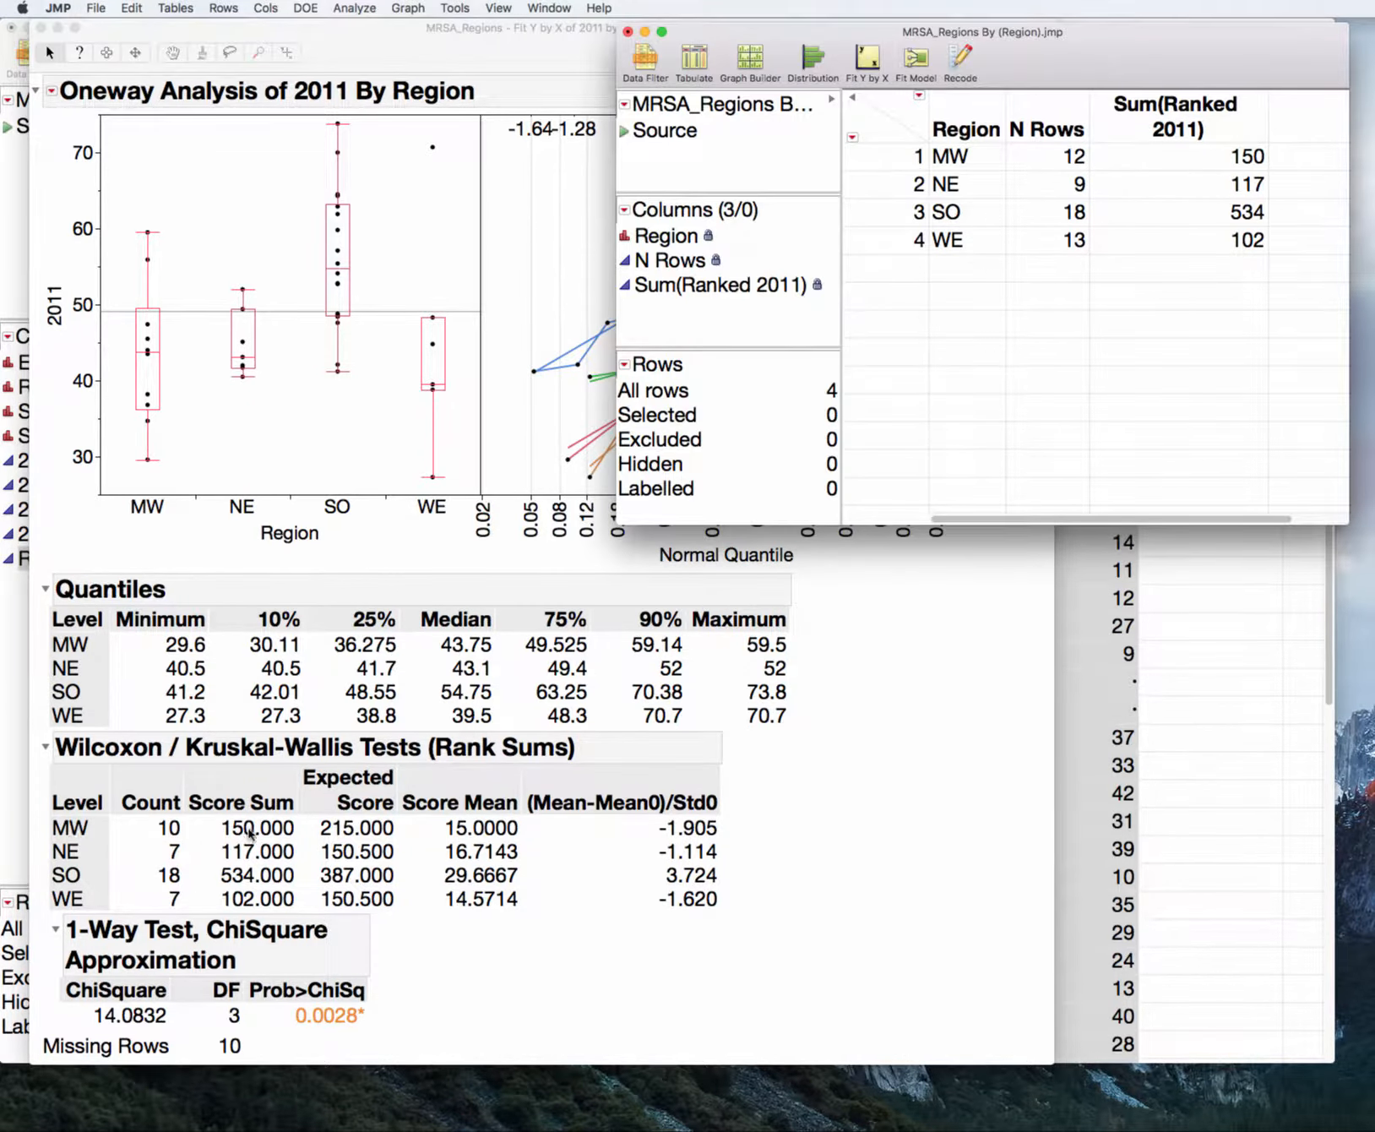
mouse_move(767, 239)
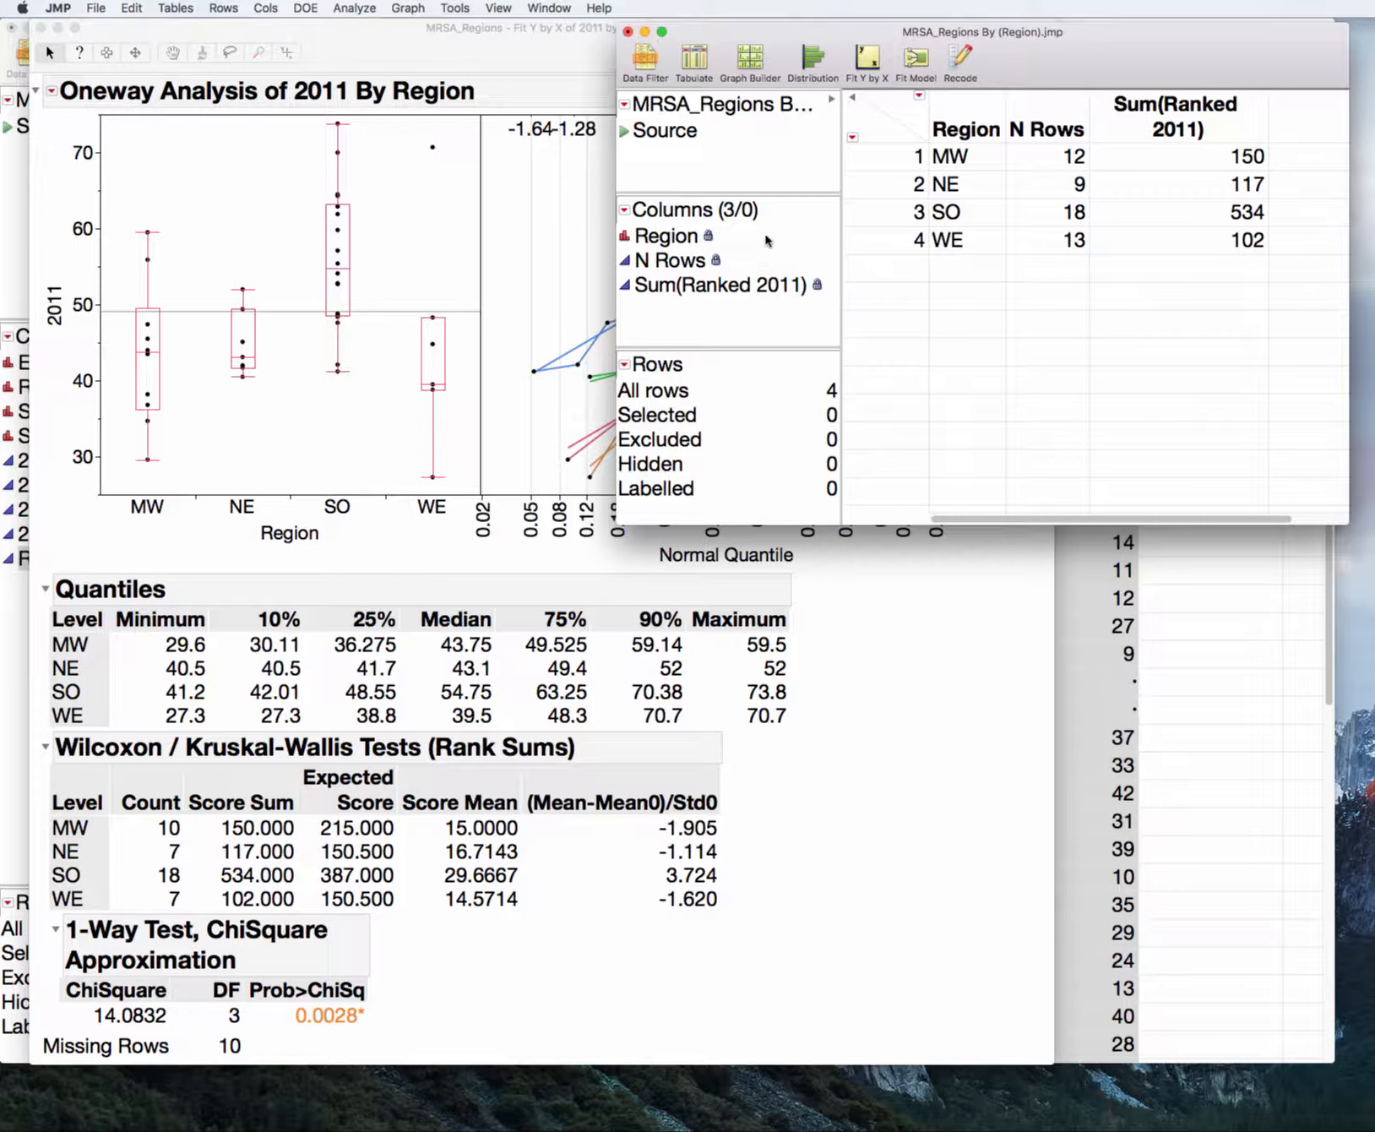
click(947, 157)
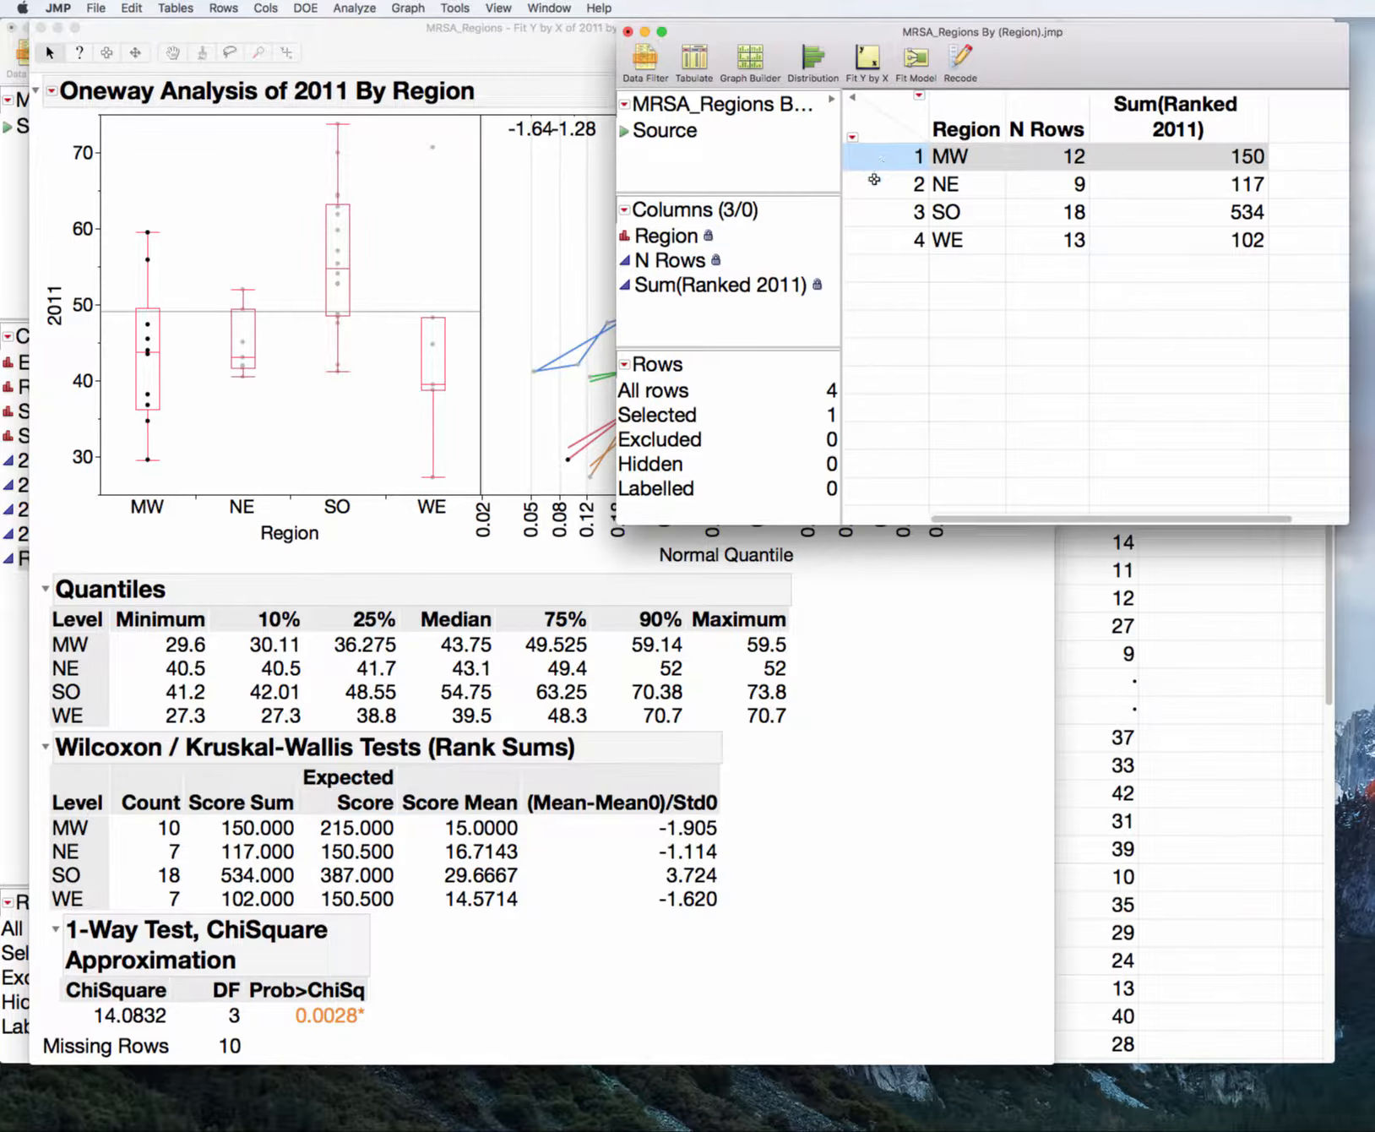
click(965, 184)
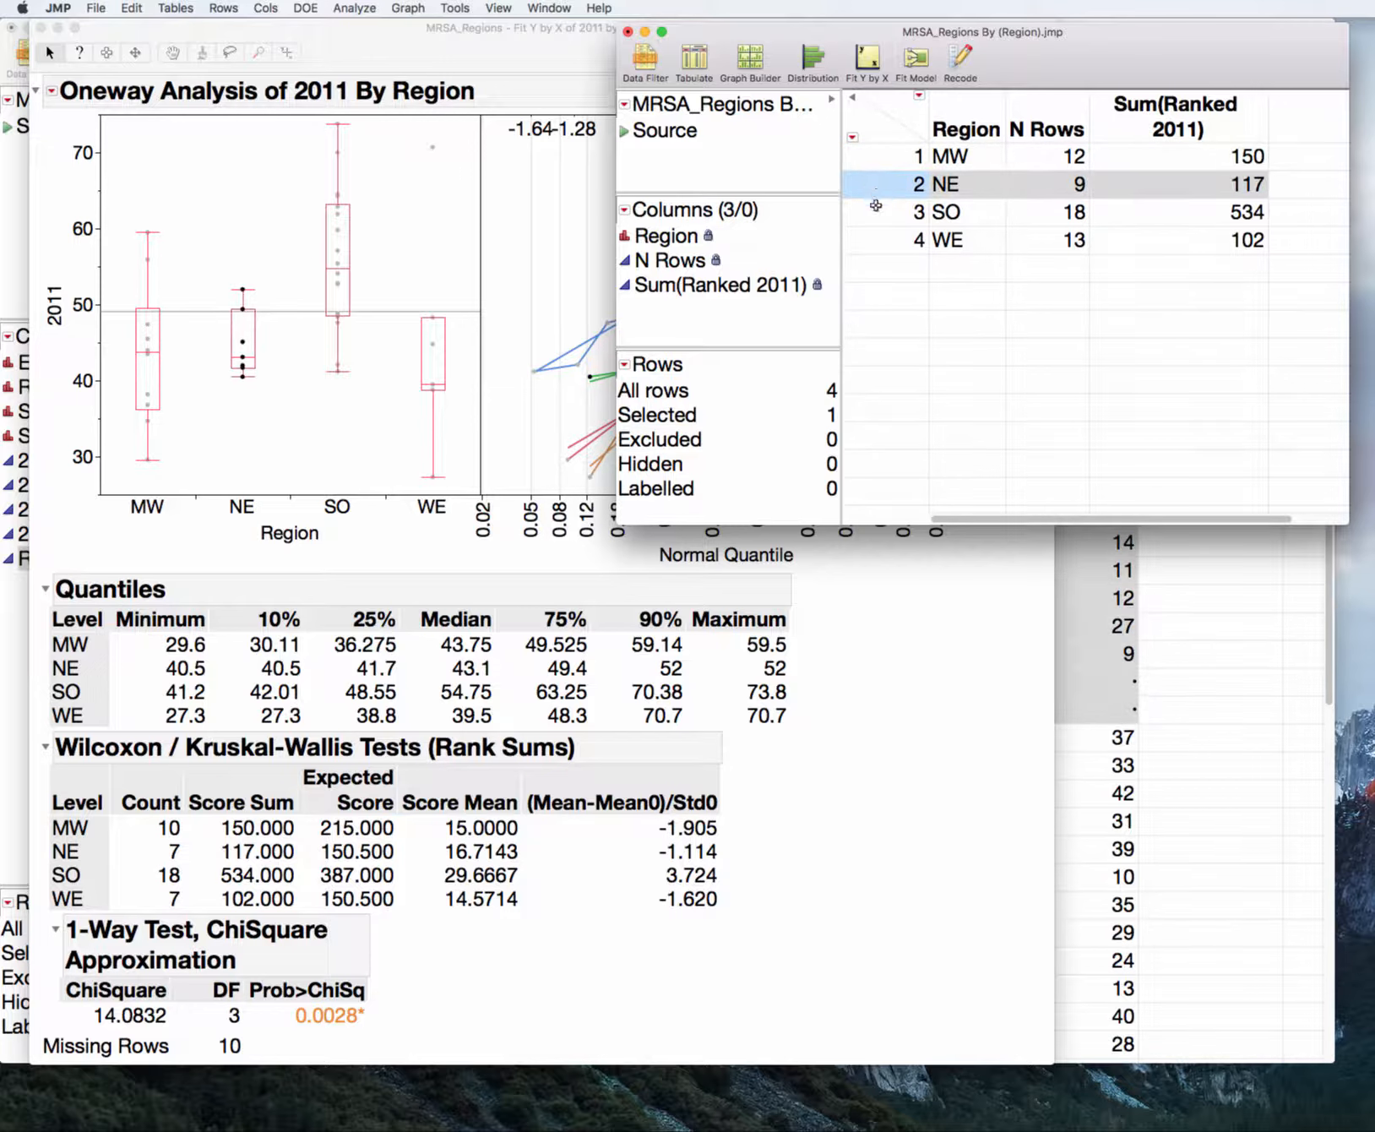
click(943, 238)
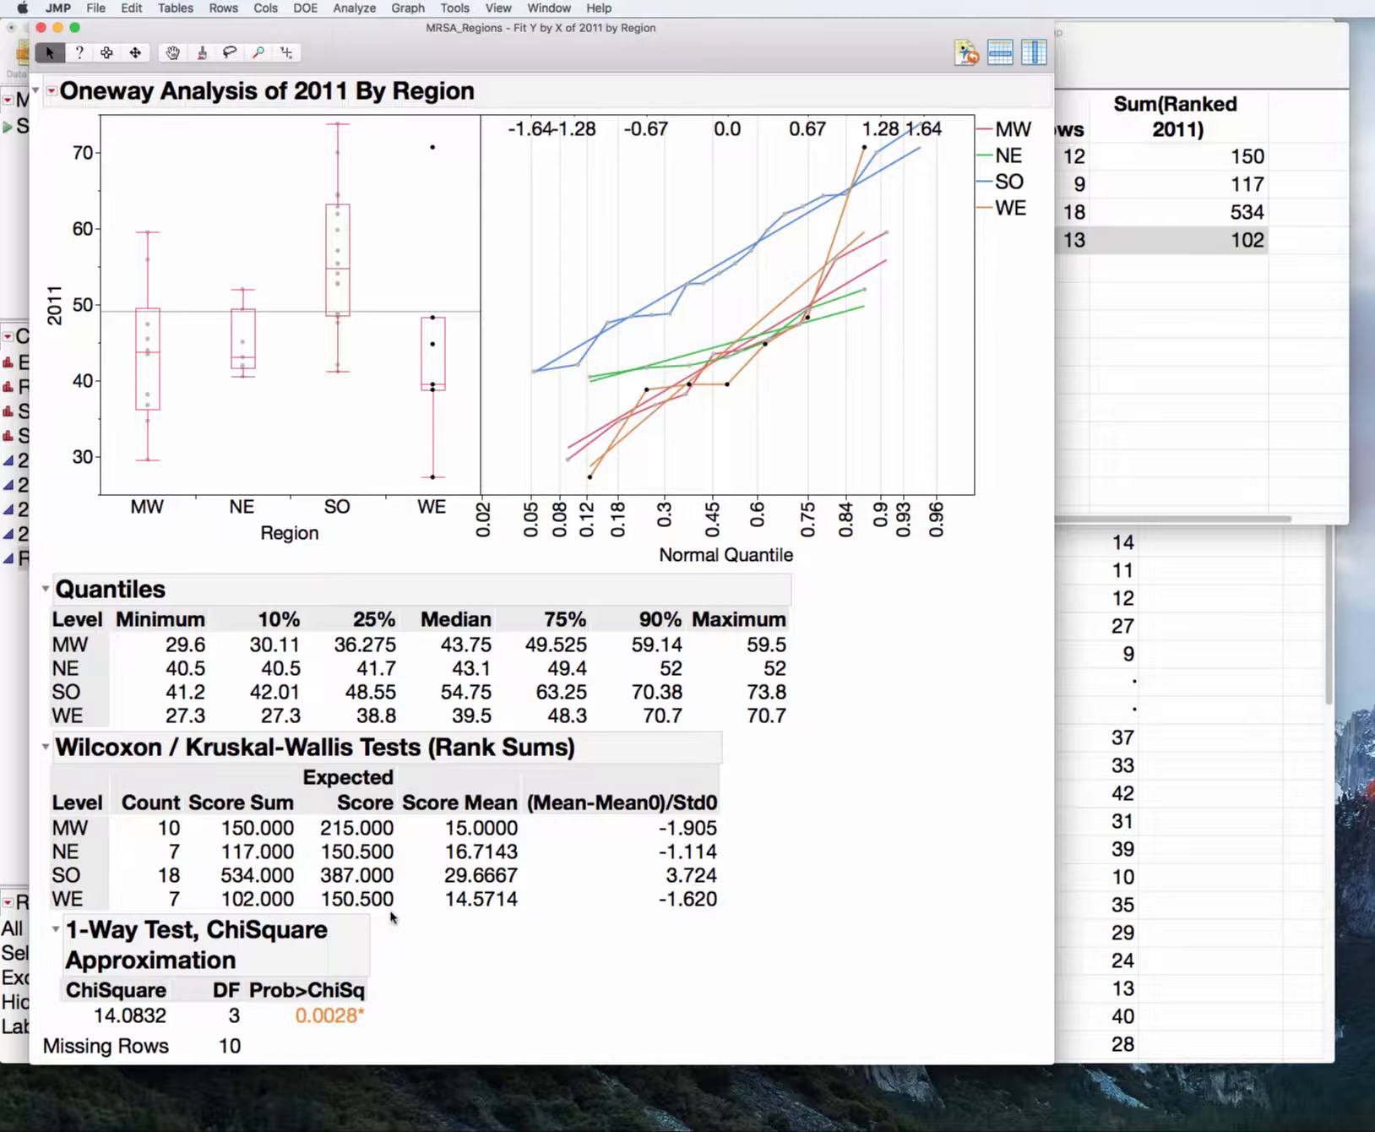
mouse_move(1098, 145)
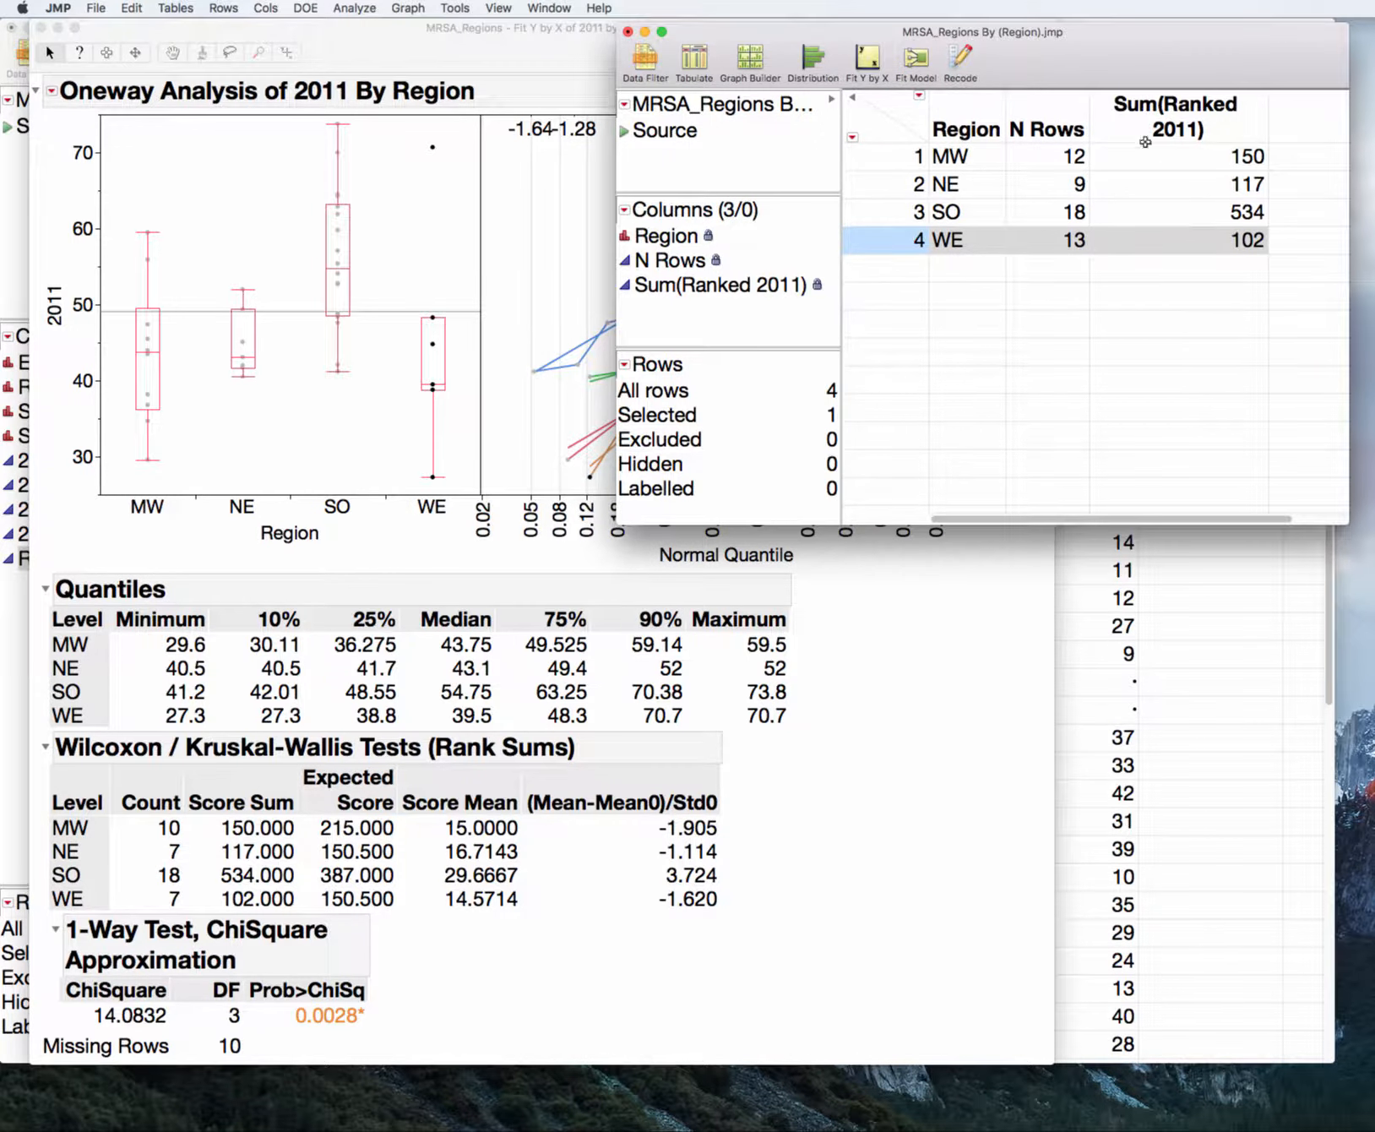
mouse_move(373, 931)
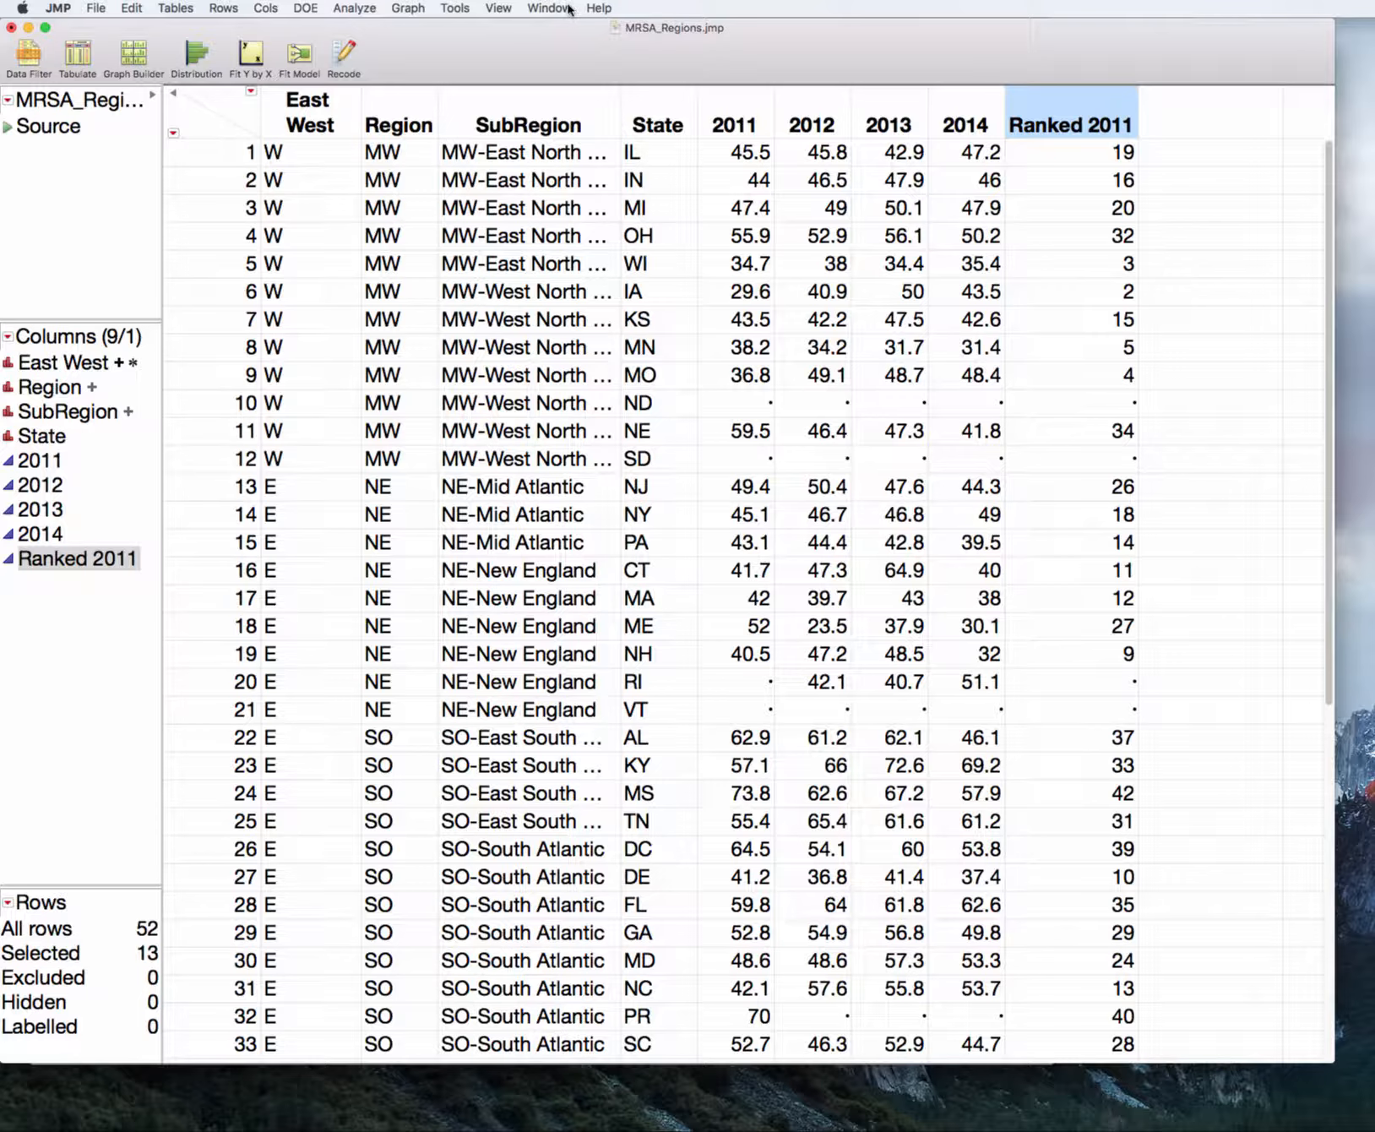
Select all four Region rows in the summary table, selecting all 52 linked states
click(550, 8)
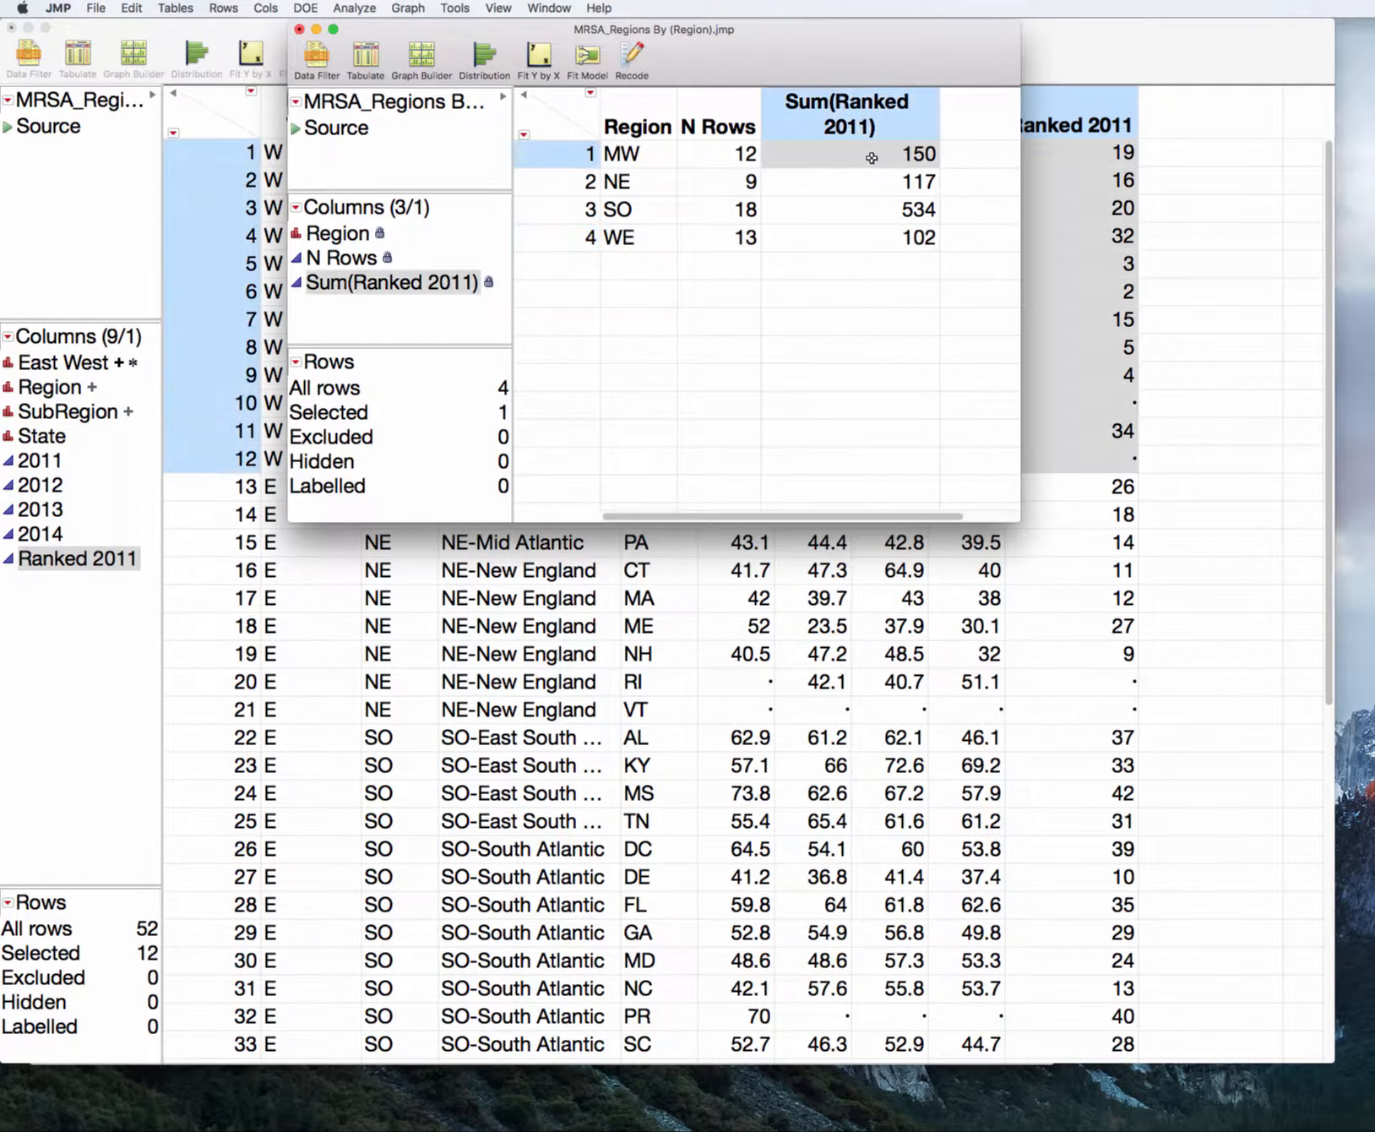
click(616, 182)
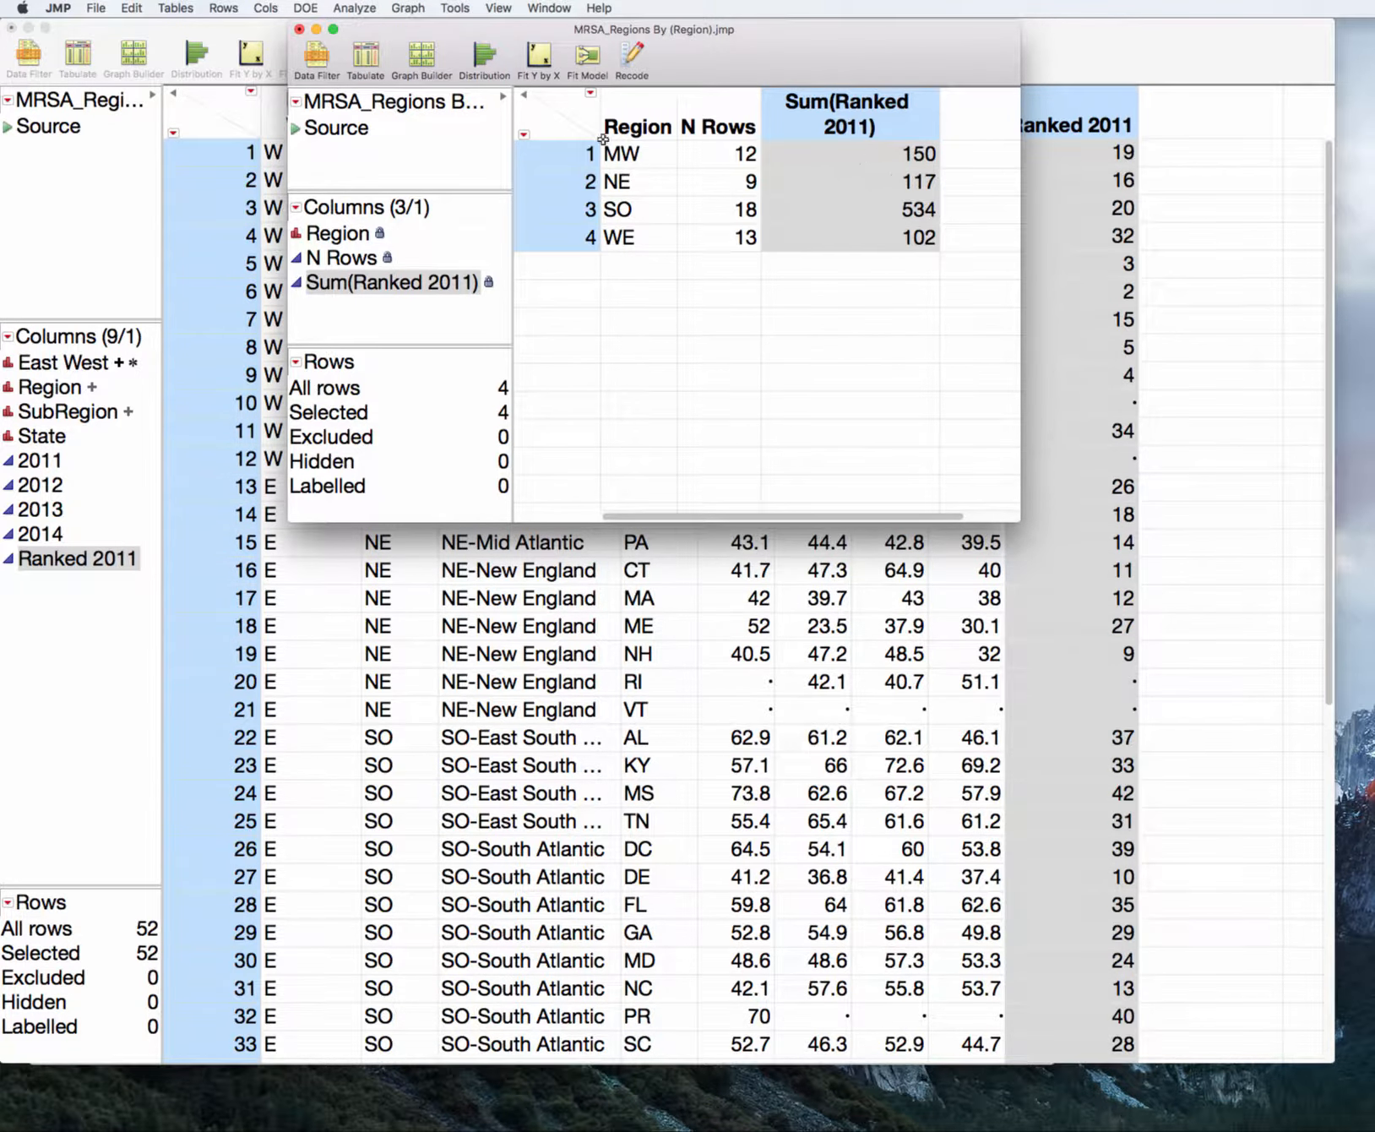
click(301, 29)
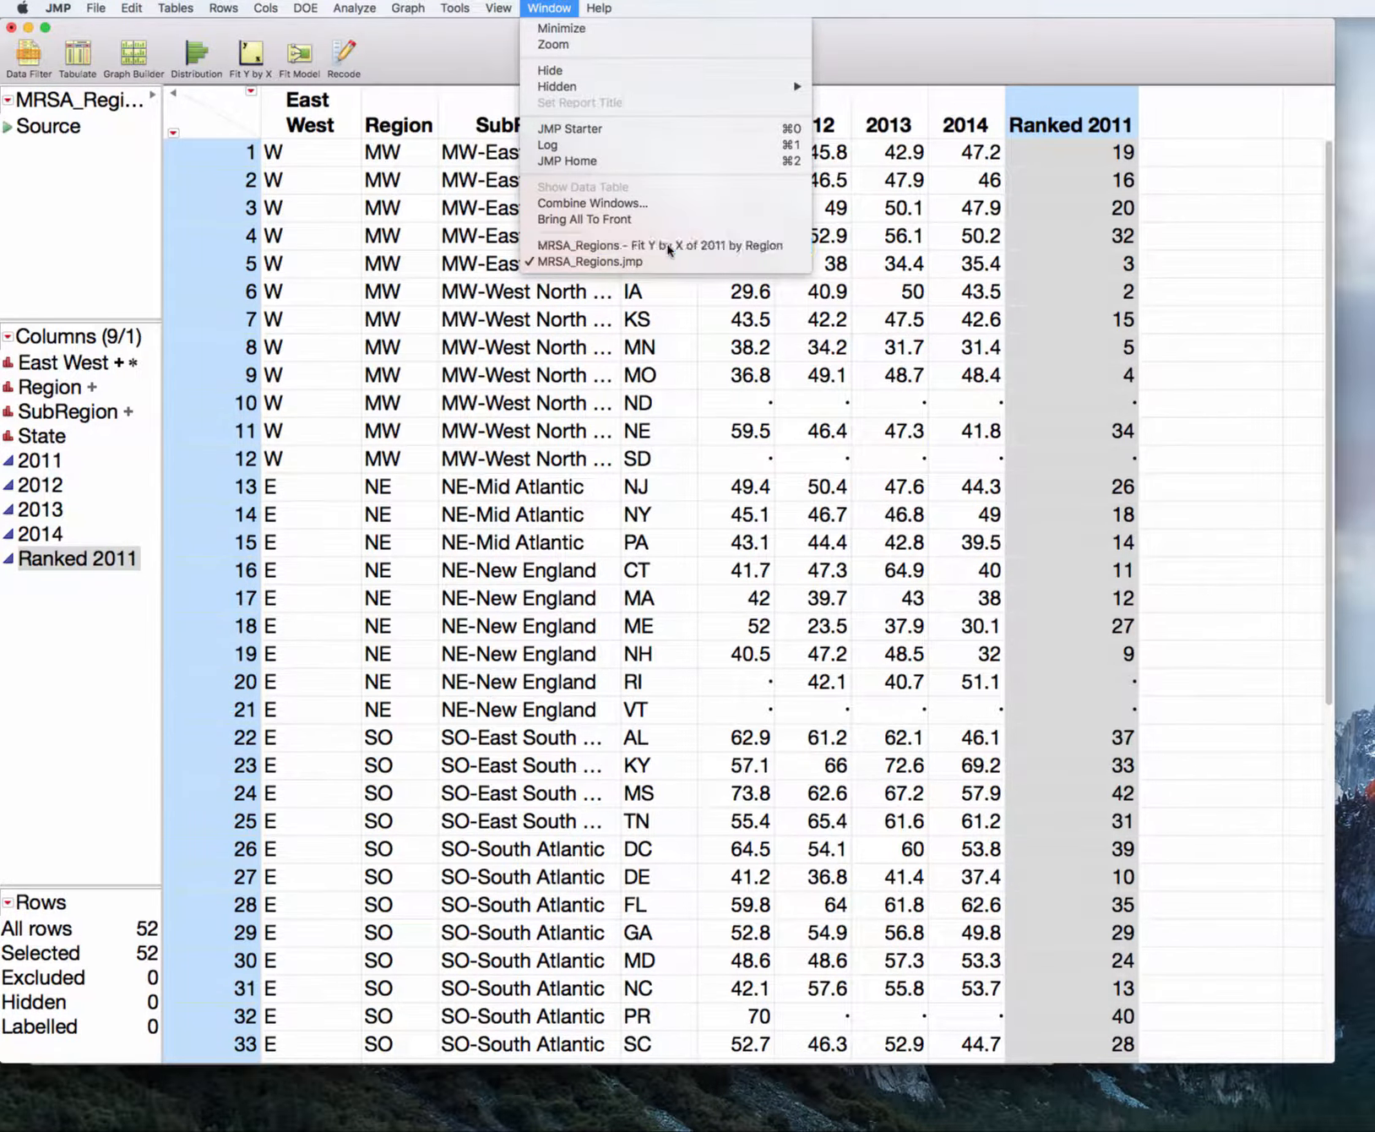
Switch to the MRSA_Regions Fit Y by X of 2011 by Region report window
click(659, 245)
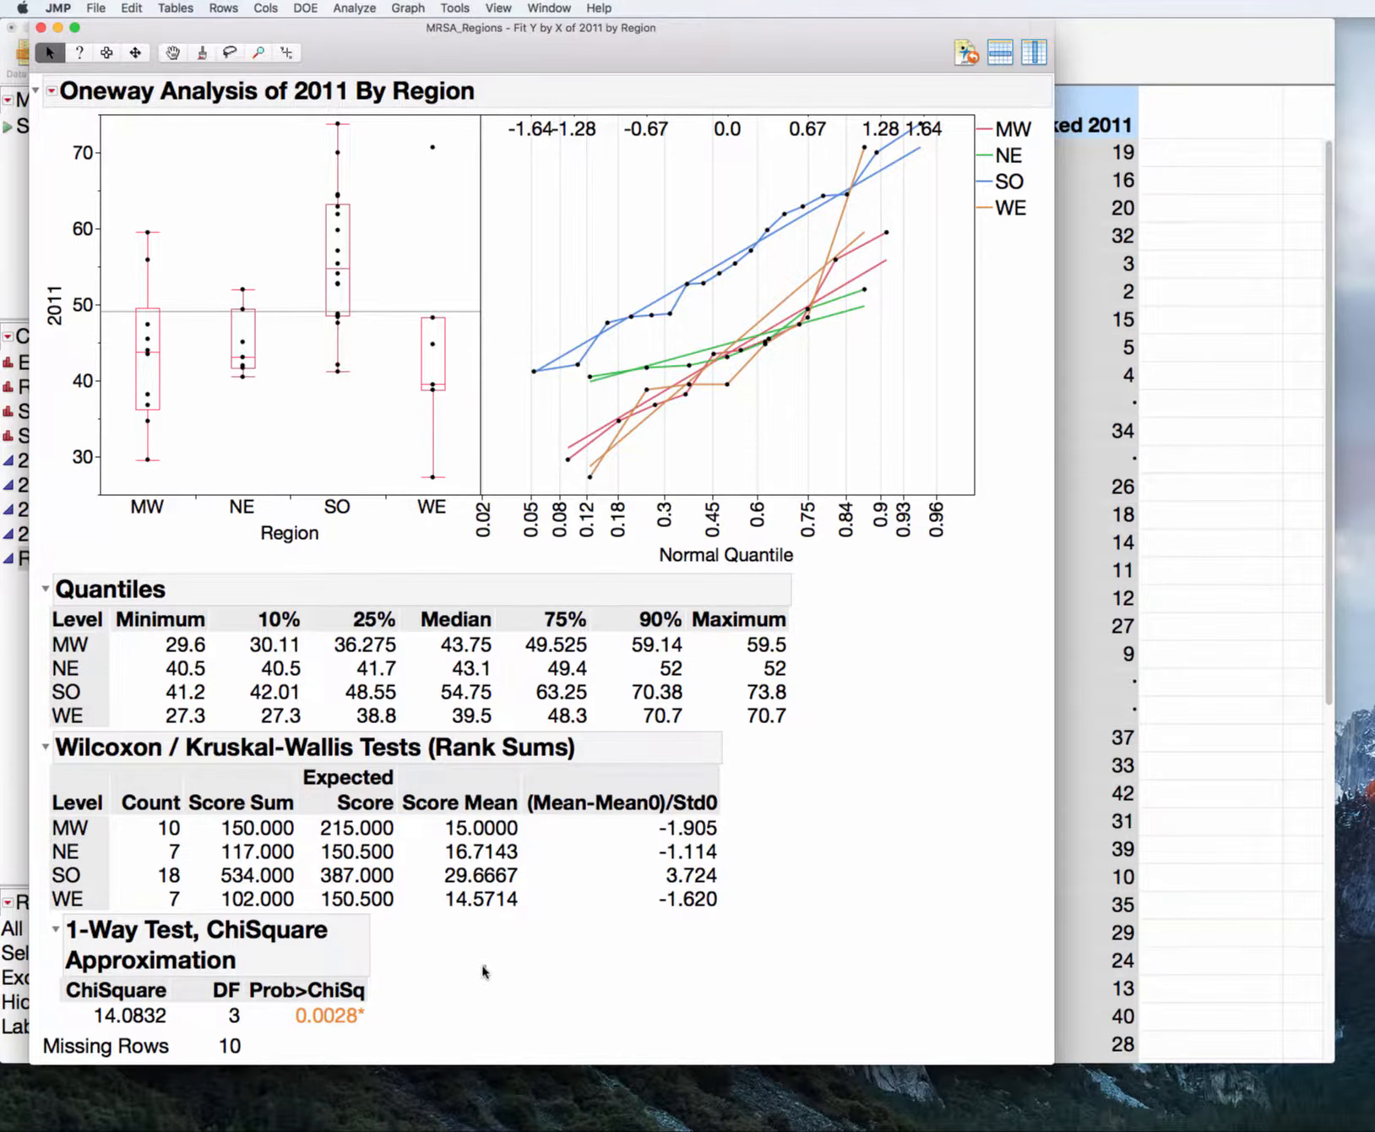
mouse_move(467, 947)
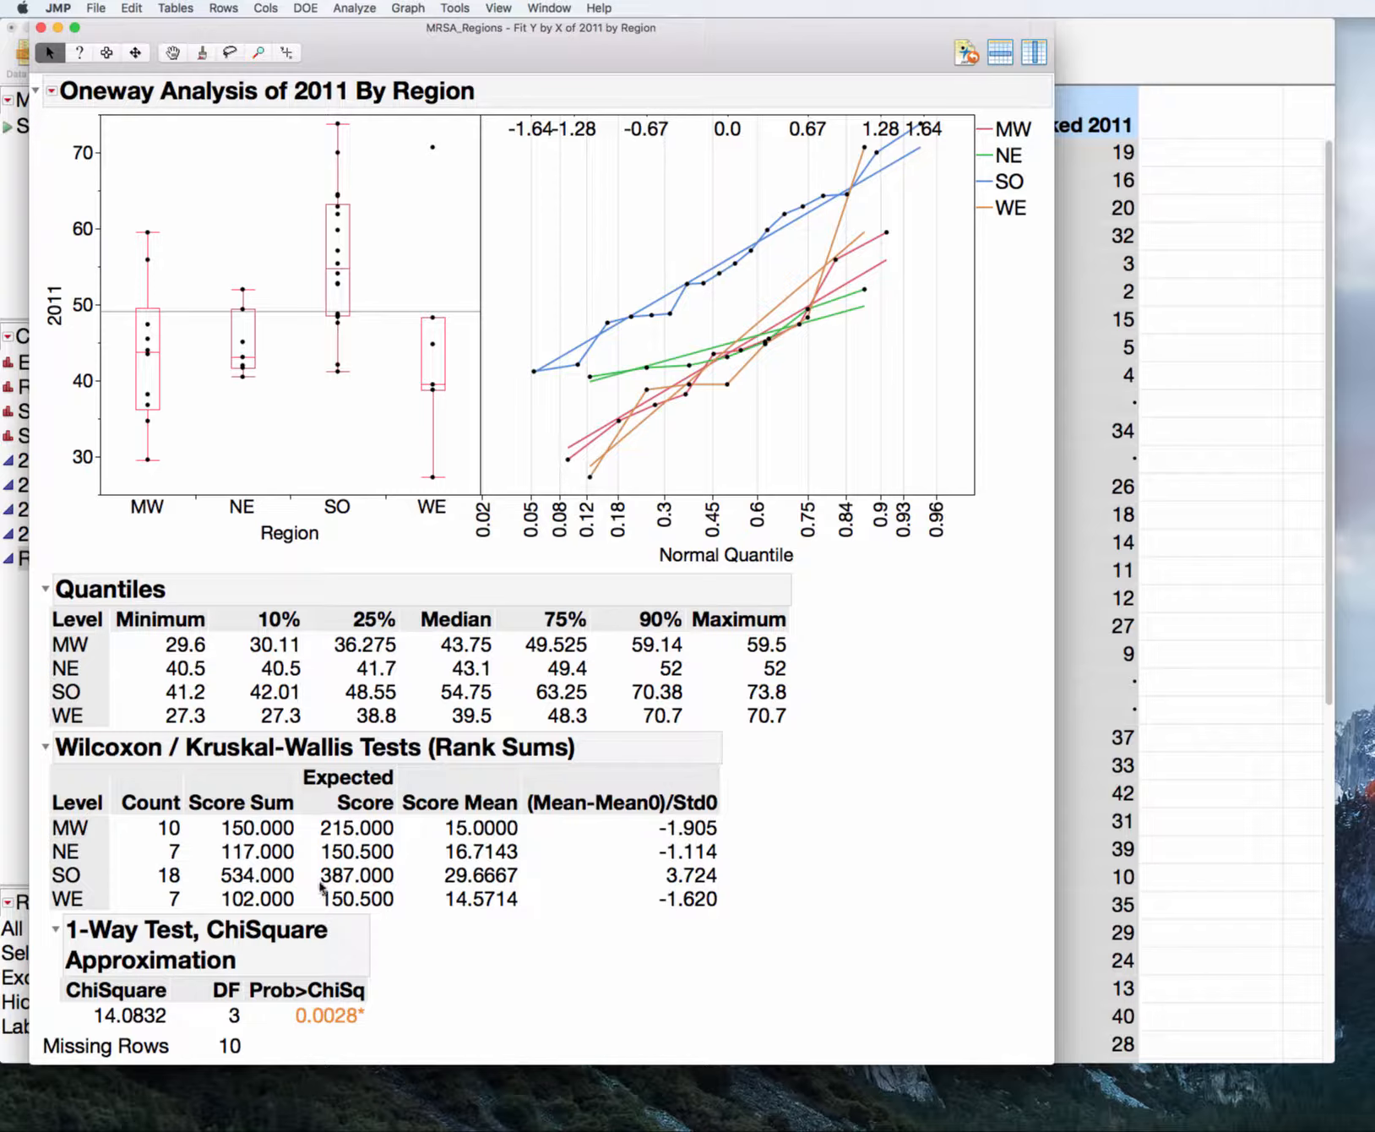
mouse_move(453, 995)
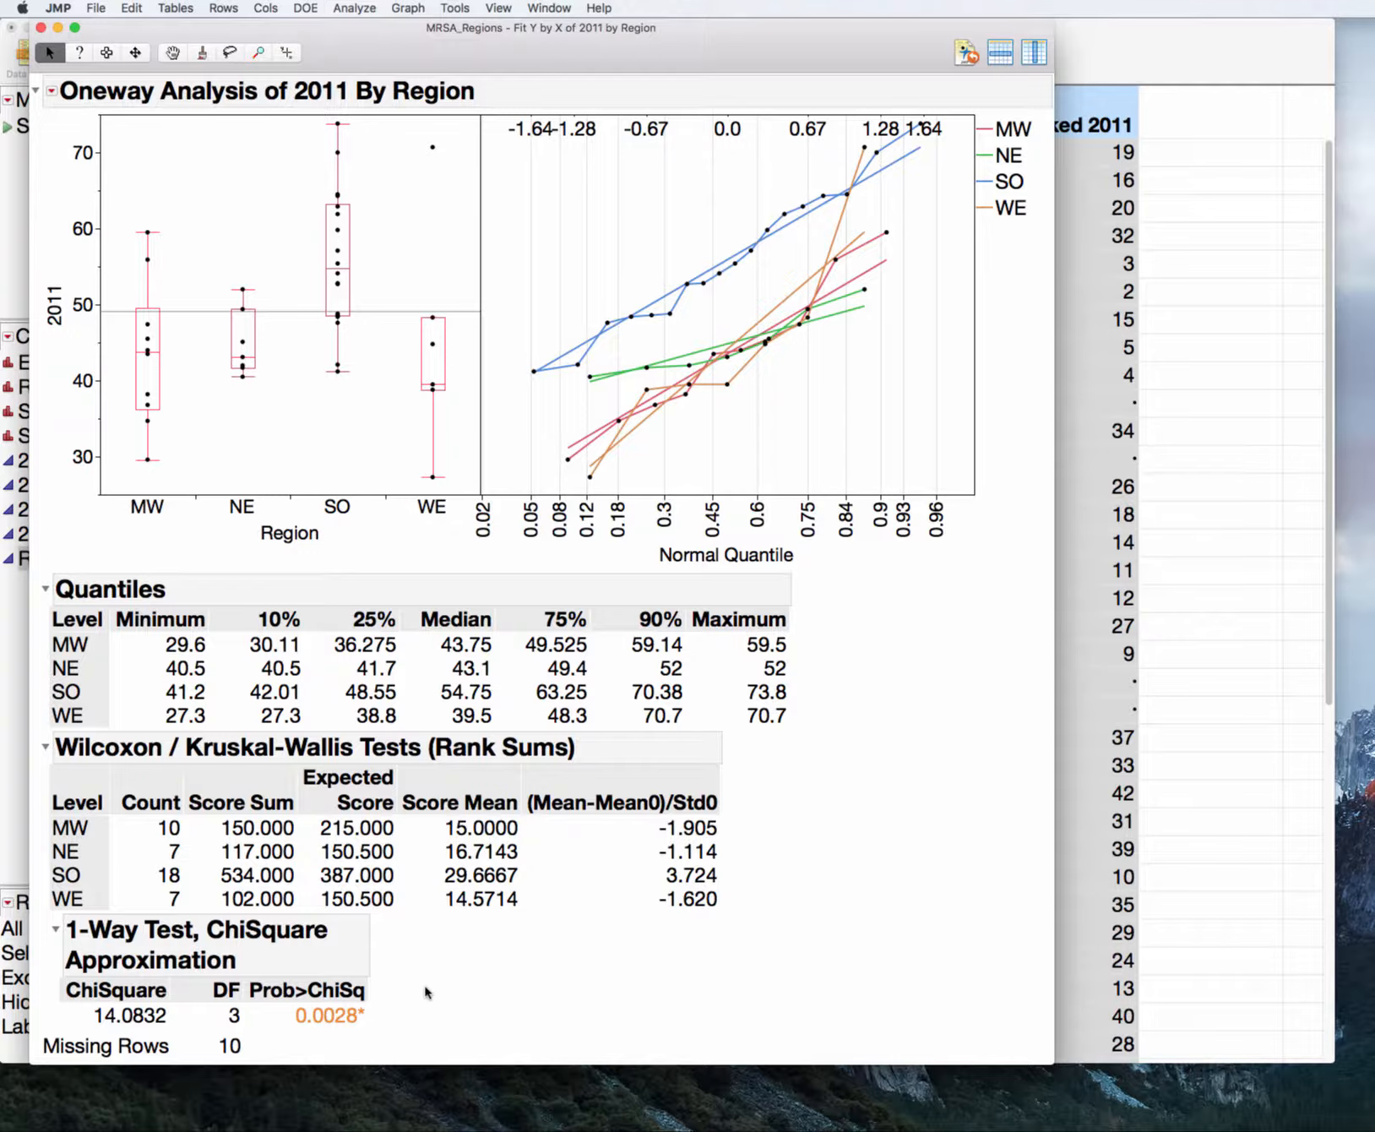
mouse_move(366, 636)
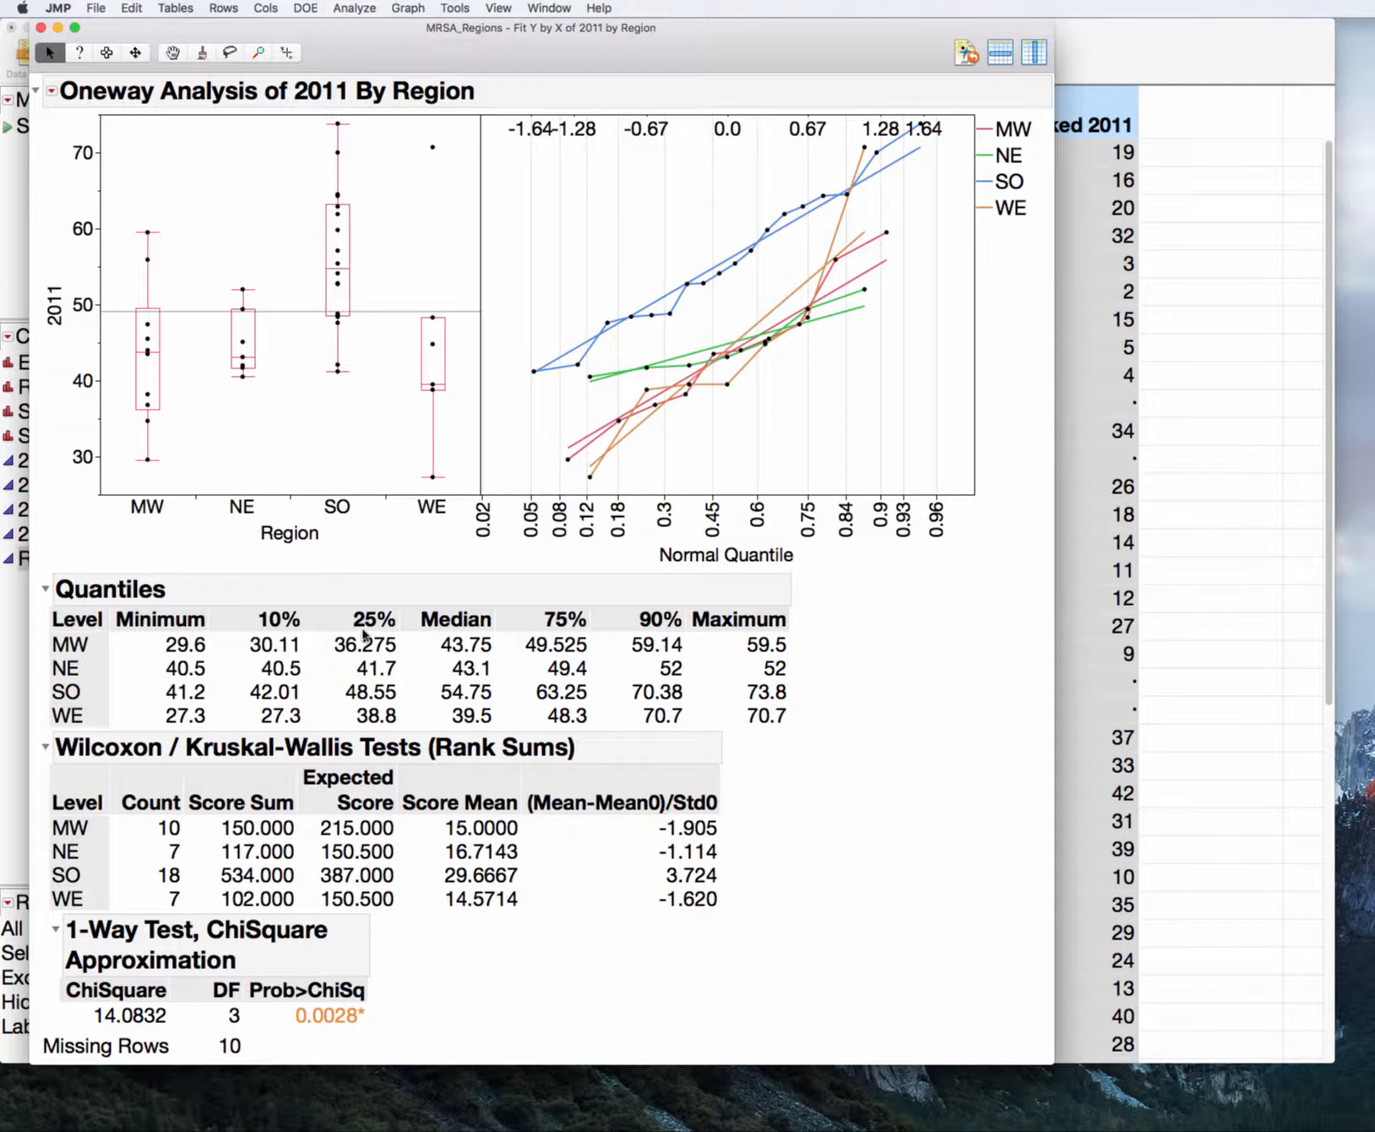
mouse_move(557, 630)
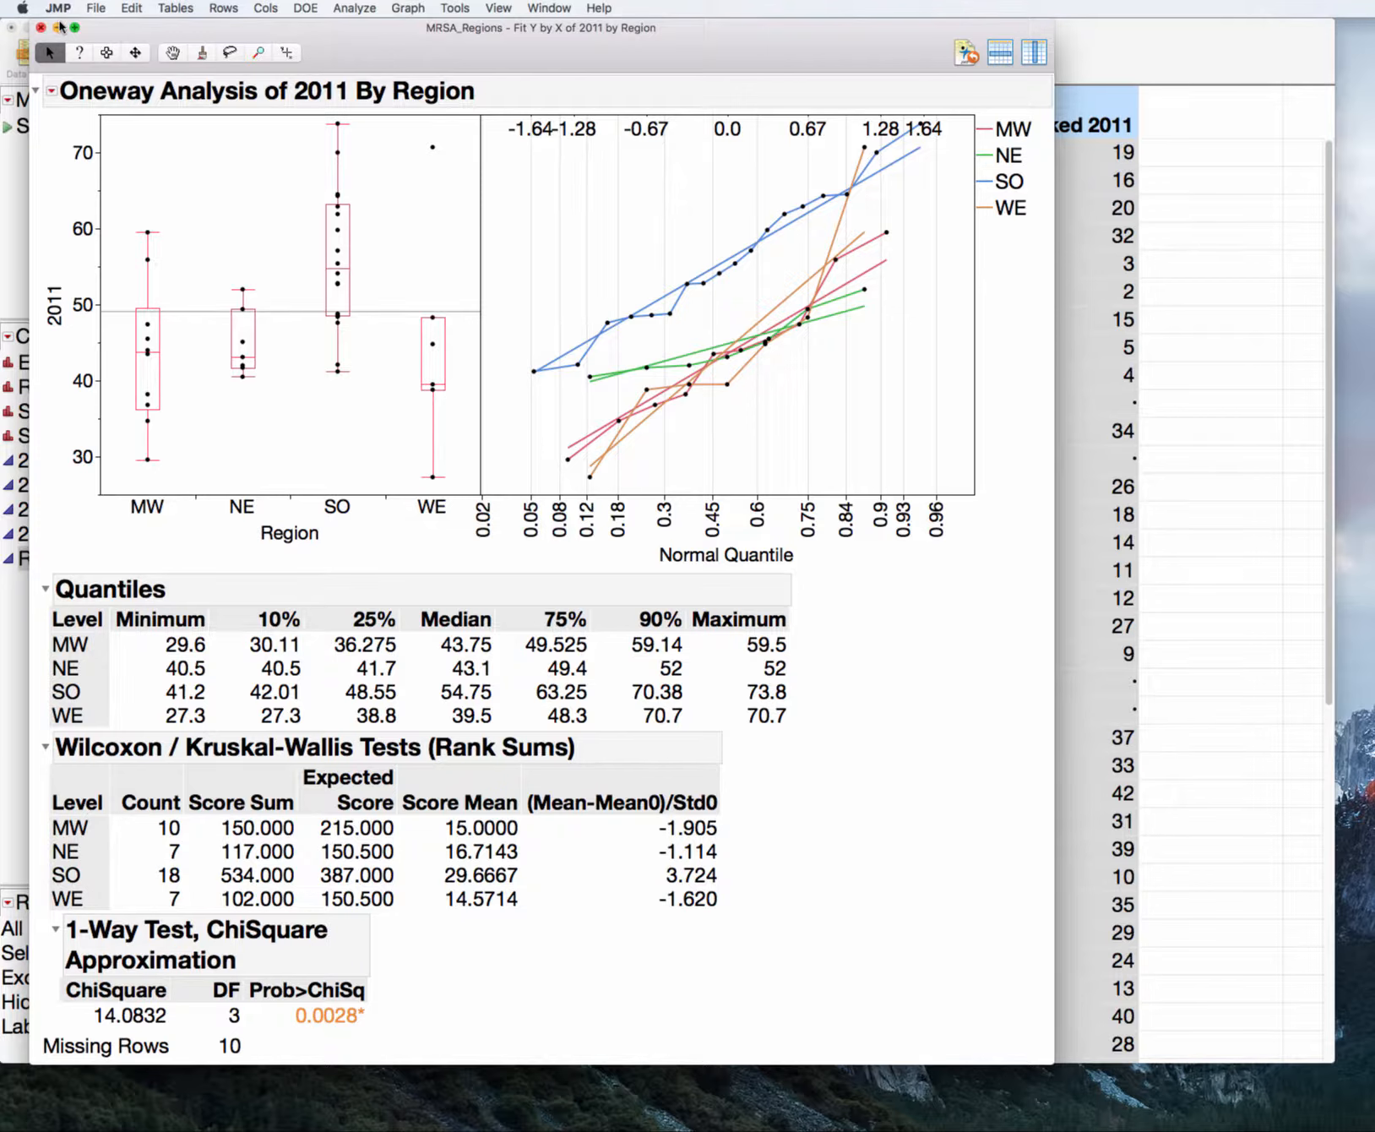
mouse_move(755, 483)
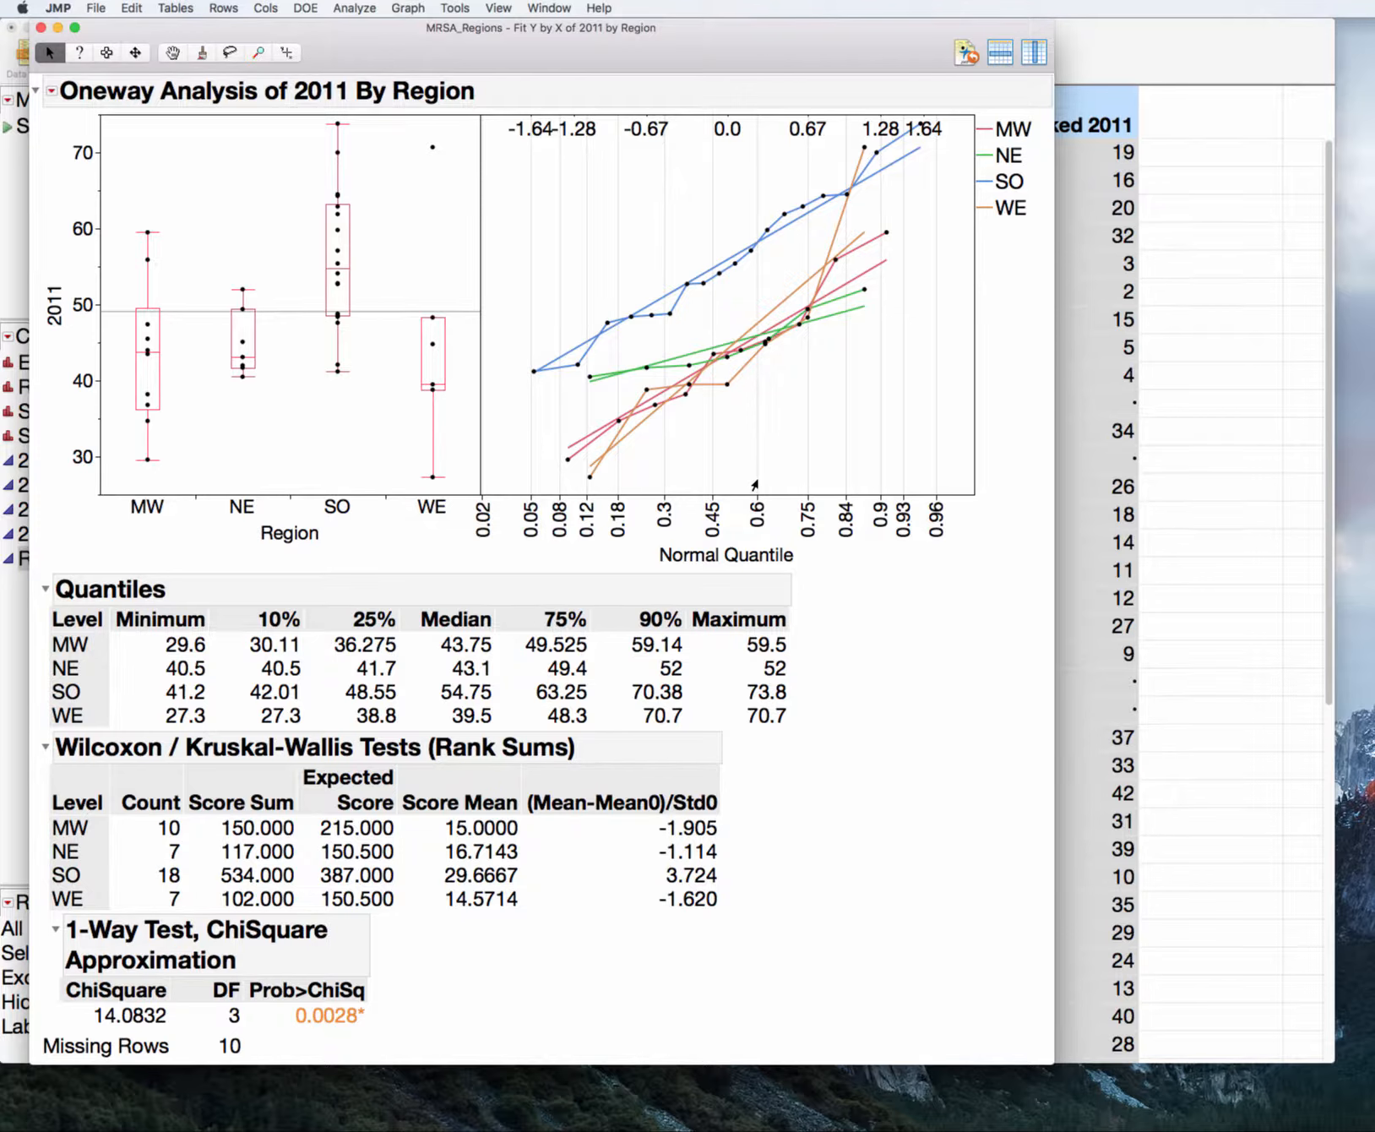